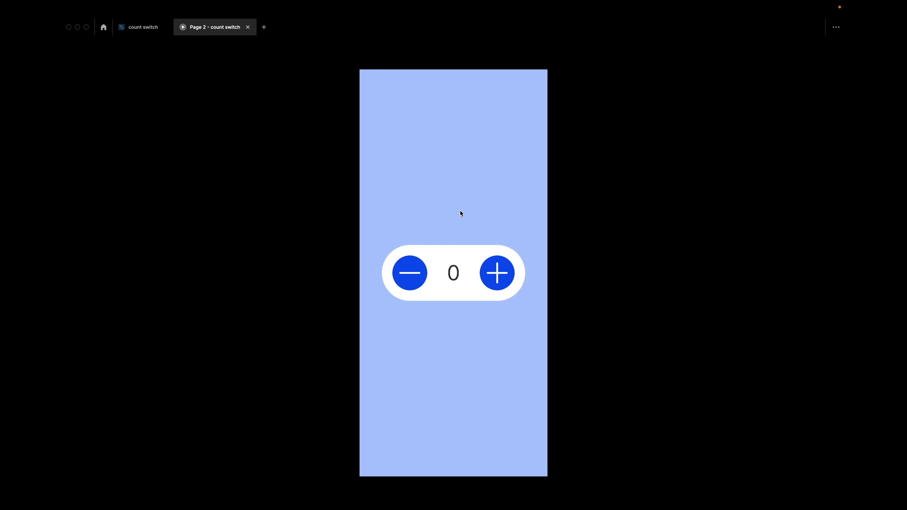
{"action": "mouse_move", "coordinate": [479, 269]}
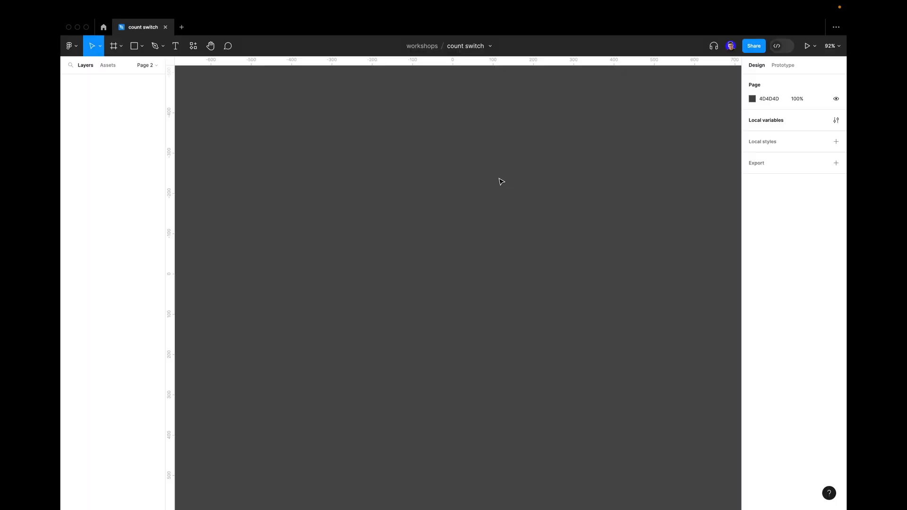
{"action": "mouse_move", "coordinate": [186, 63]}
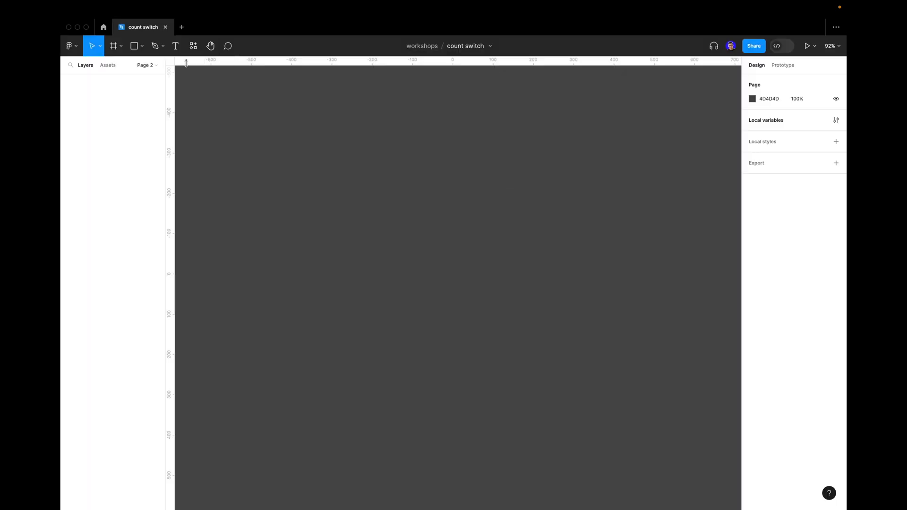
{"action": "mouse_move", "coordinate": [268, 132]}
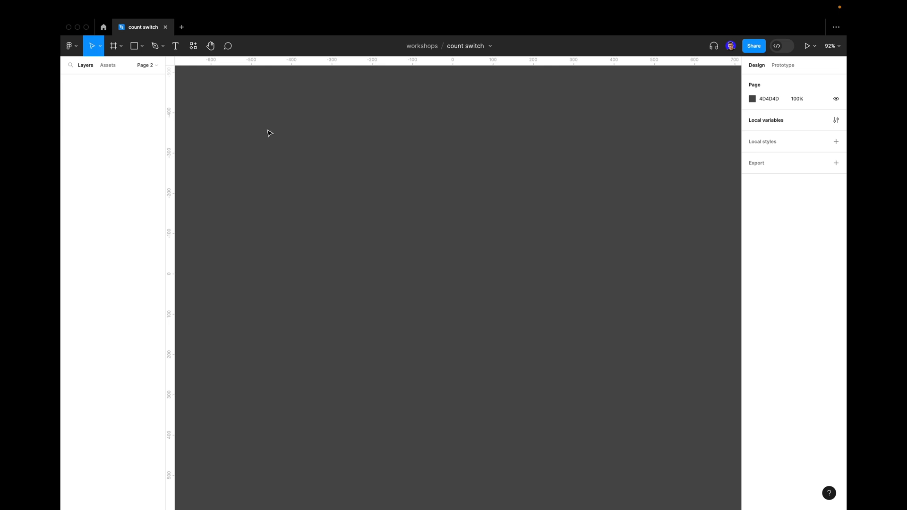
{"action": "mouse_move", "coordinate": [175, 46]}
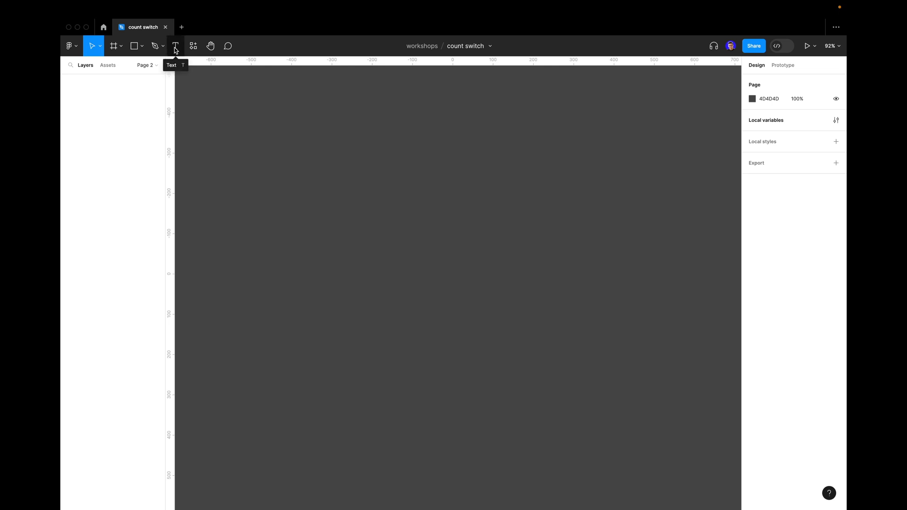
Step: Add a white text layer reading '0' to the canvas
{"action": "left_click", "coordinate": [175, 46]}
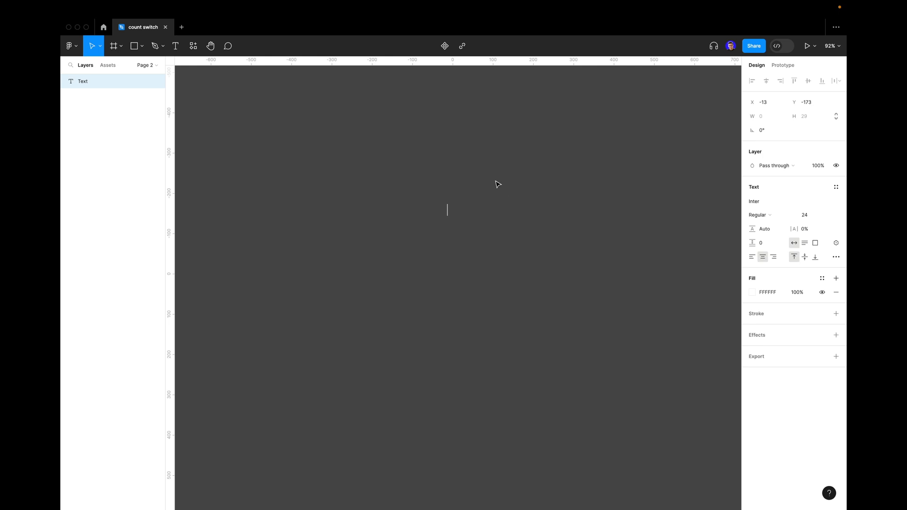
{"action": "type", "text": "0"}
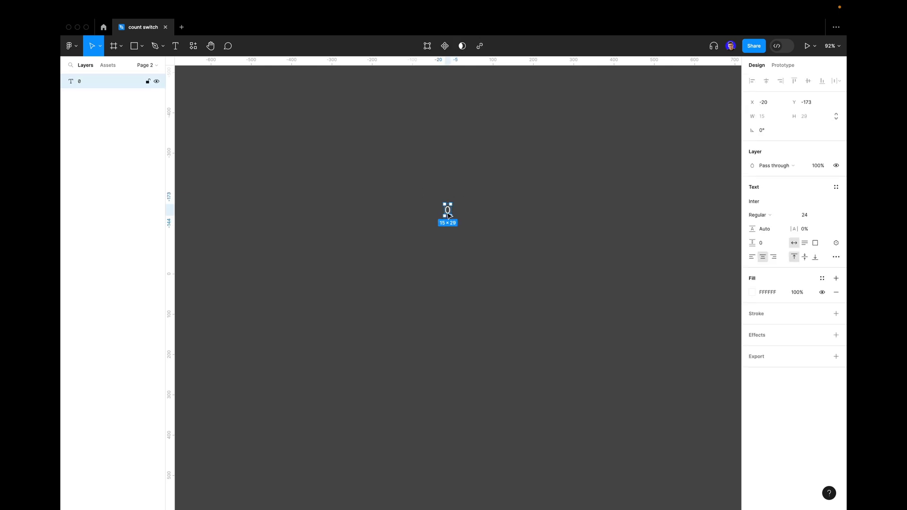
{"action": "left_click", "coordinate": [811, 215]}
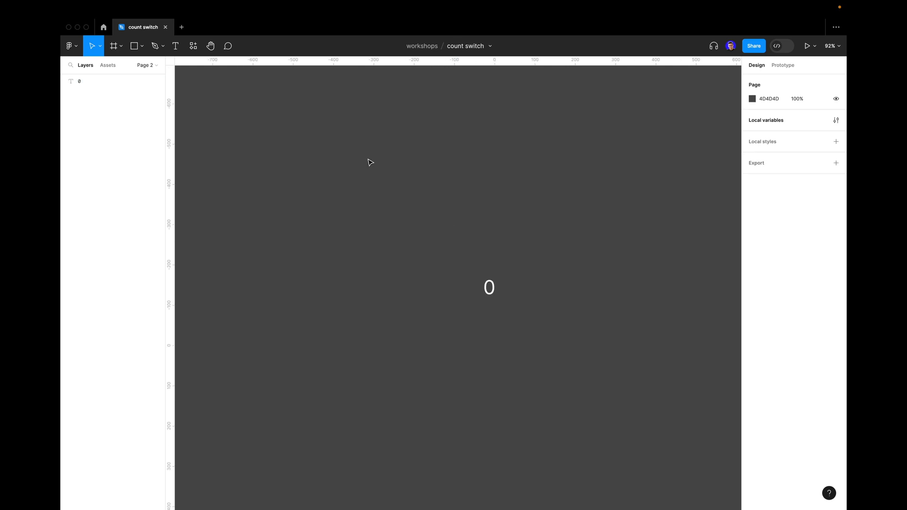
{"action": "mouse_move", "coordinate": [425, 215]}
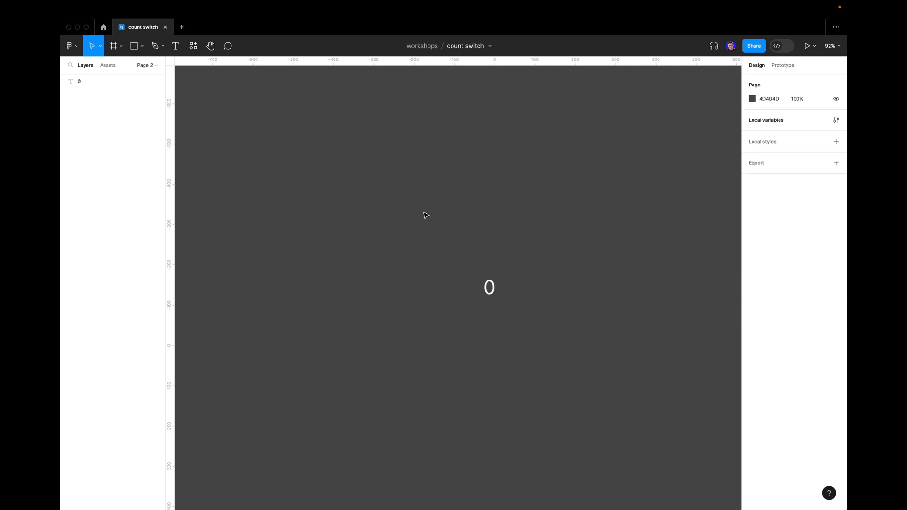
{"action": "mouse_move", "coordinate": [533, 288]}
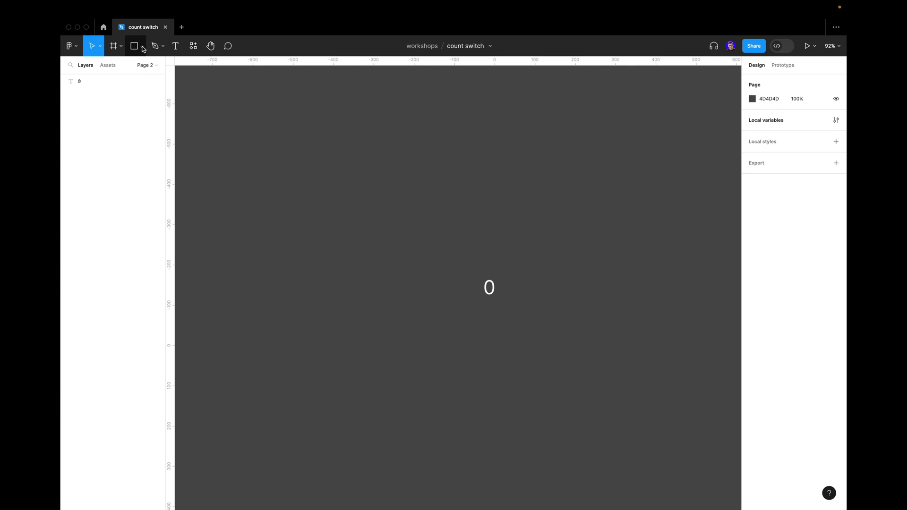
Step: Draw a 4-high rounded bar left of the 0 and place a copy right of it
{"action": "left_click", "coordinate": [135, 46]}
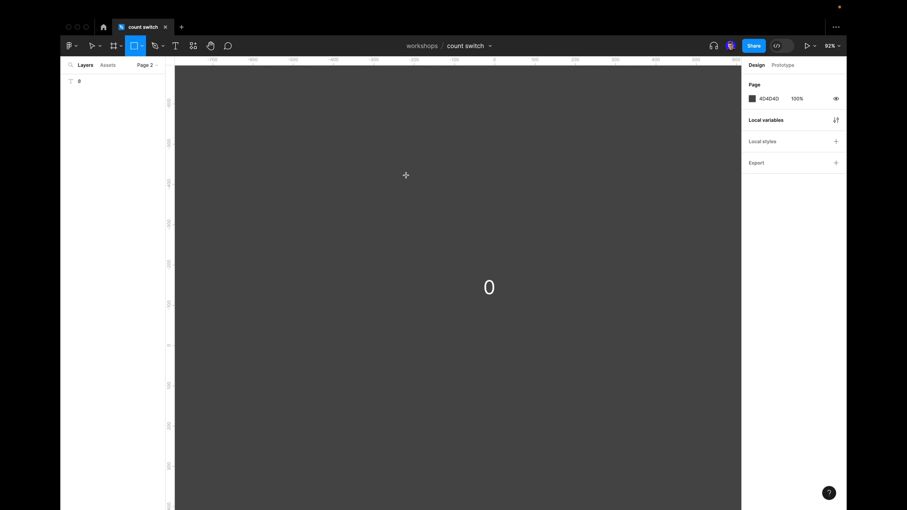
{"action": "left_click_drag", "start_coordinate": [406, 176], "coordinate": [427, 180]}
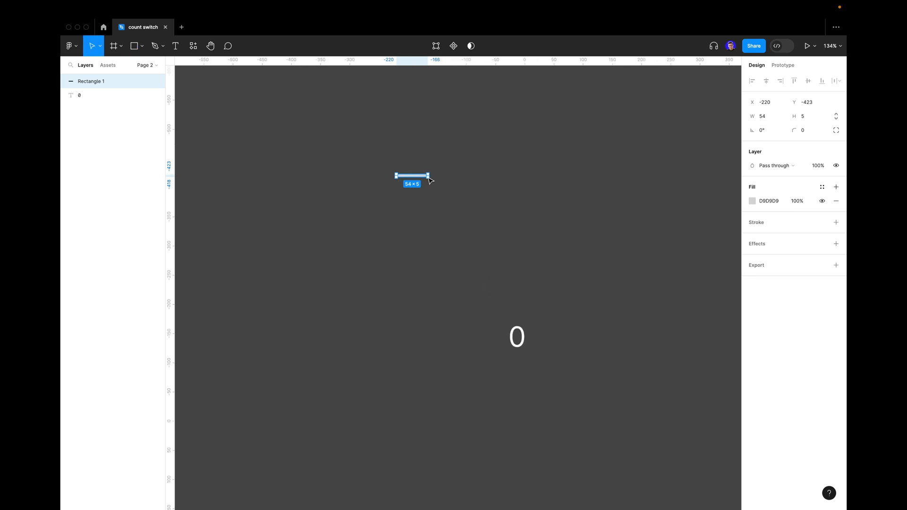
{"action": "left_click_drag", "start_coordinate": [412, 176], "coordinate": [438, 311]}
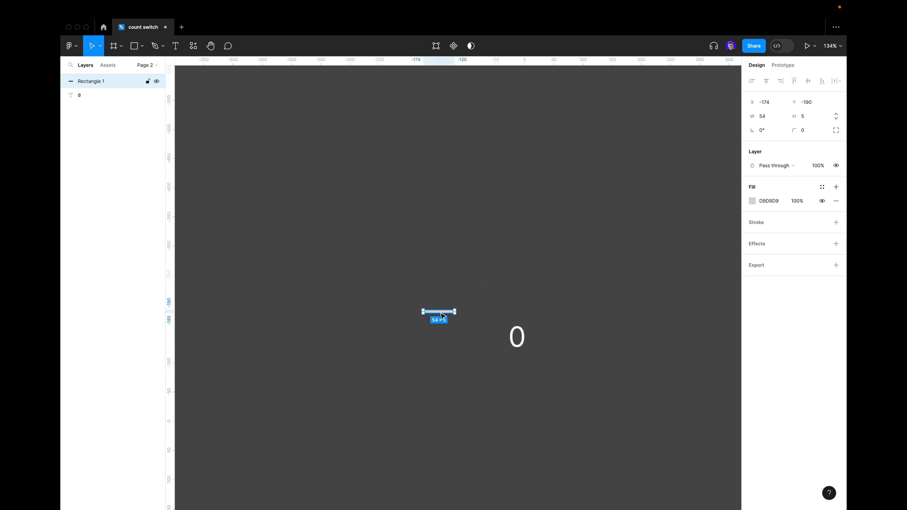
{"action": "left_click_drag", "start_coordinate": [438, 312], "coordinate": [438, 325]}
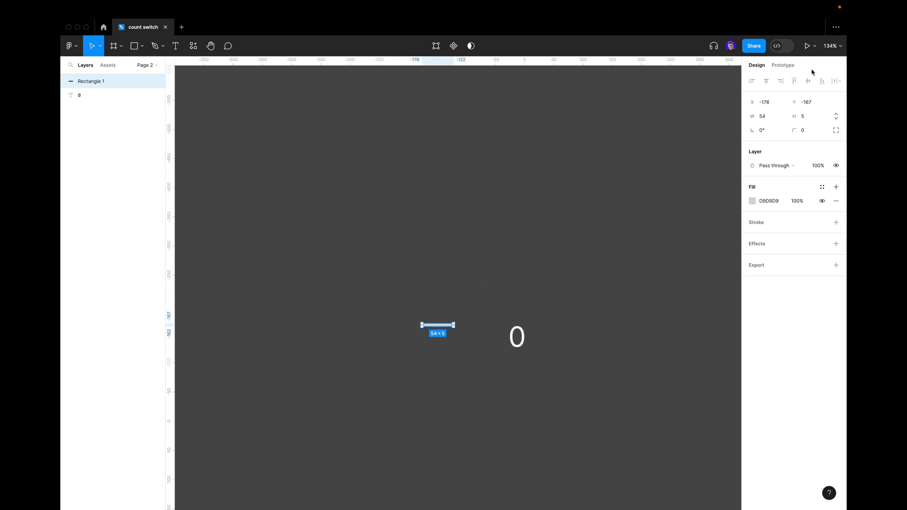
{"action": "type", "text": "4"}
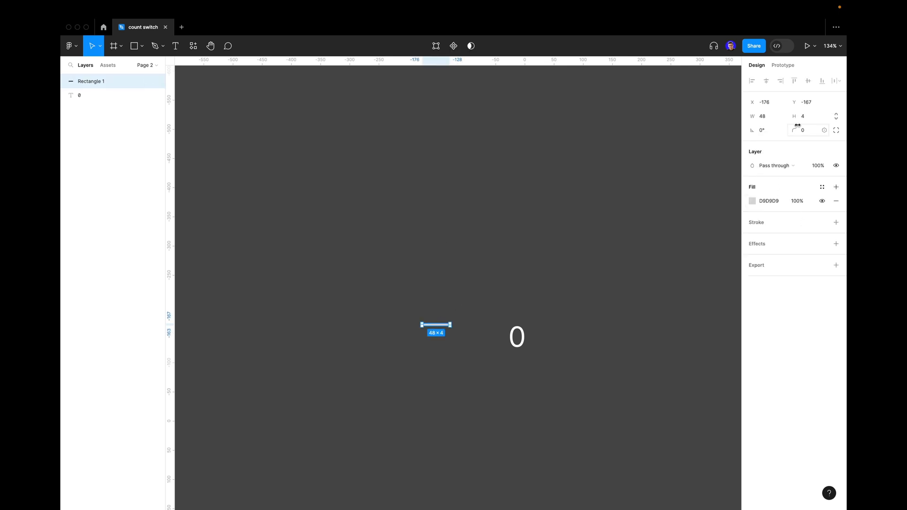
{"action": "left_click", "coordinate": [807, 130]}
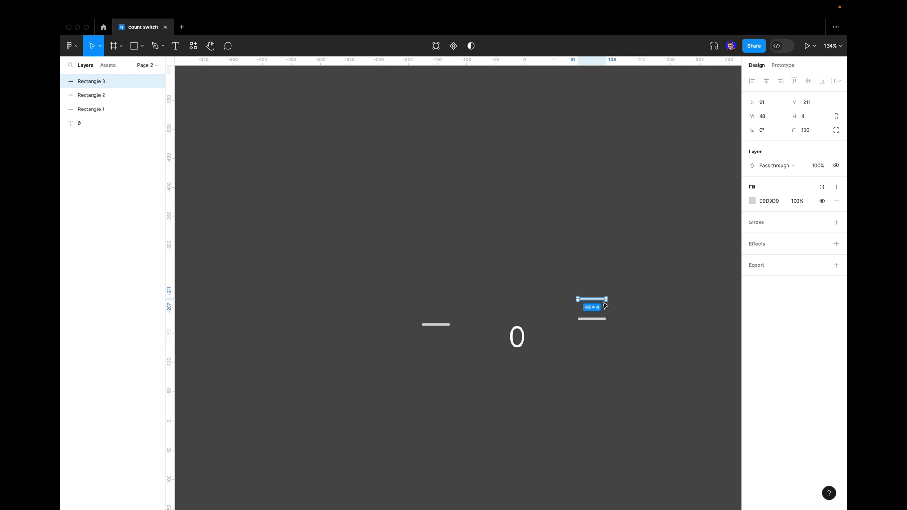
{"action": "left_click_drag", "start_coordinate": [605, 300], "coordinate": [611, 298]}
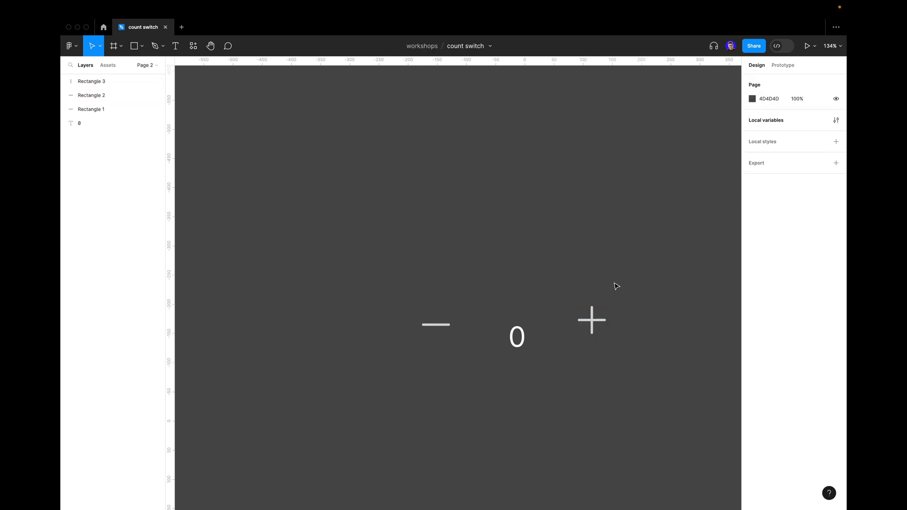
Step: Union both plus bars into one shape and nudge it slightly up and right
{"action": "left_click", "coordinate": [592, 320]}
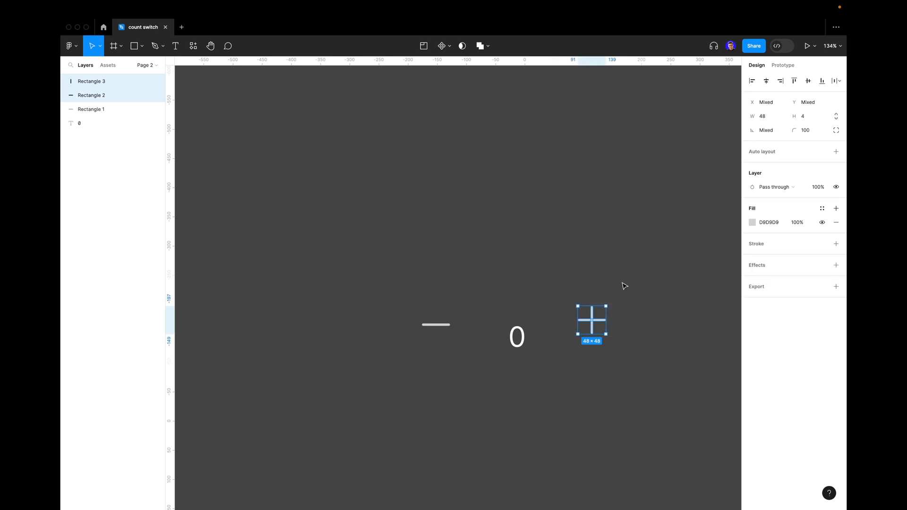
{"action": "mouse_move", "coordinate": [545, 103]}
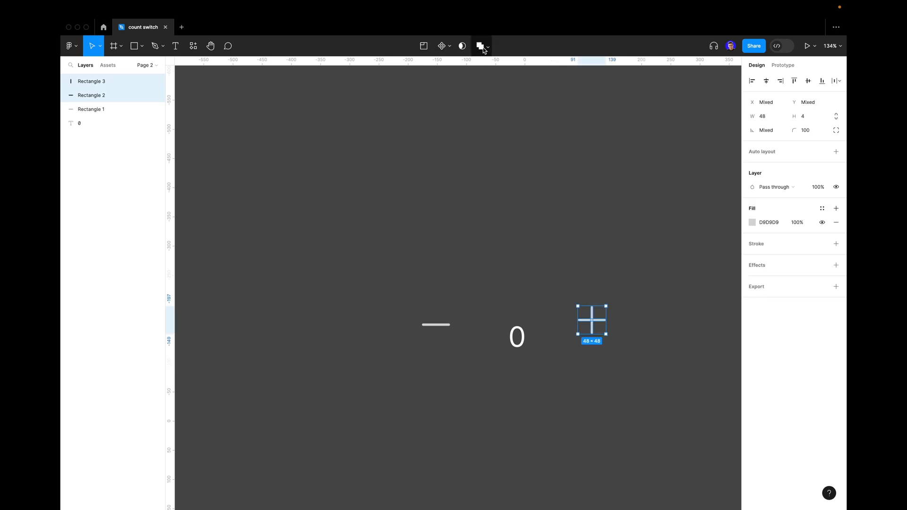
{"action": "mouse_move", "coordinate": [482, 46]}
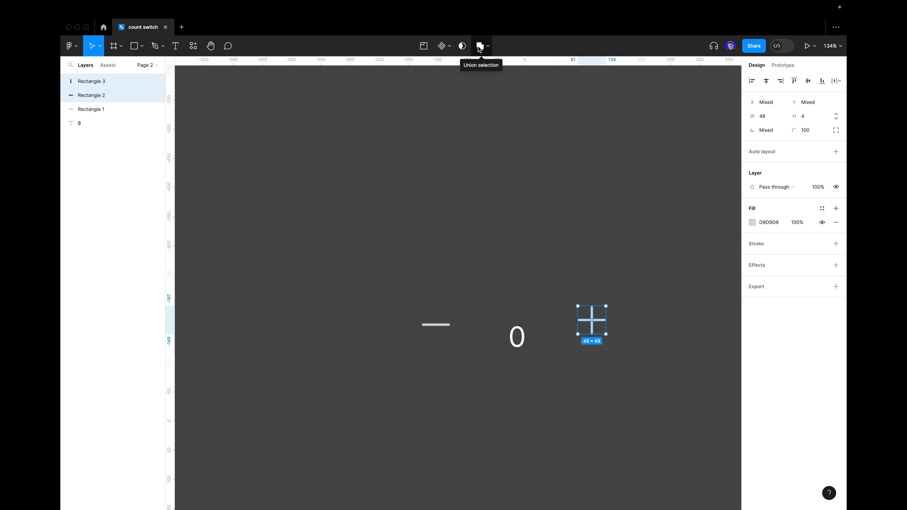
{"action": "left_click", "coordinate": [478, 46]}
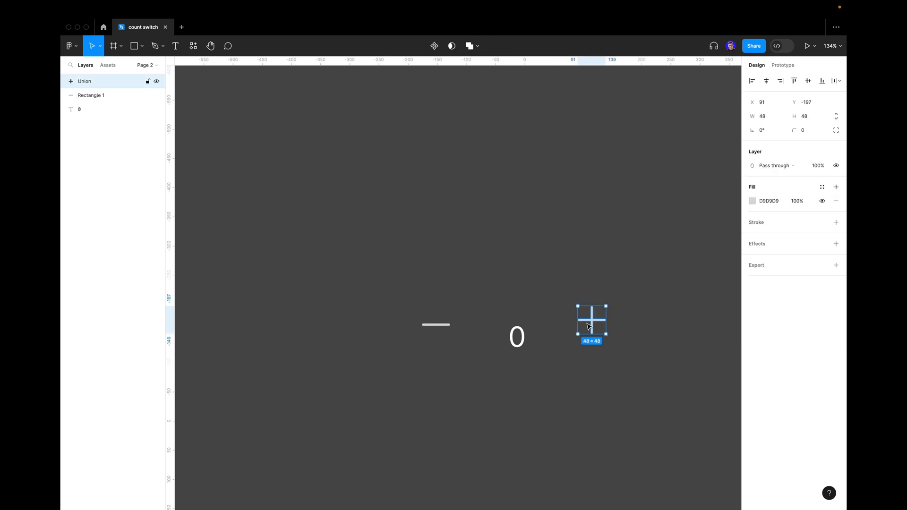
{"action": "left_click_drag", "start_coordinate": [591, 322], "coordinate": [603, 322]}
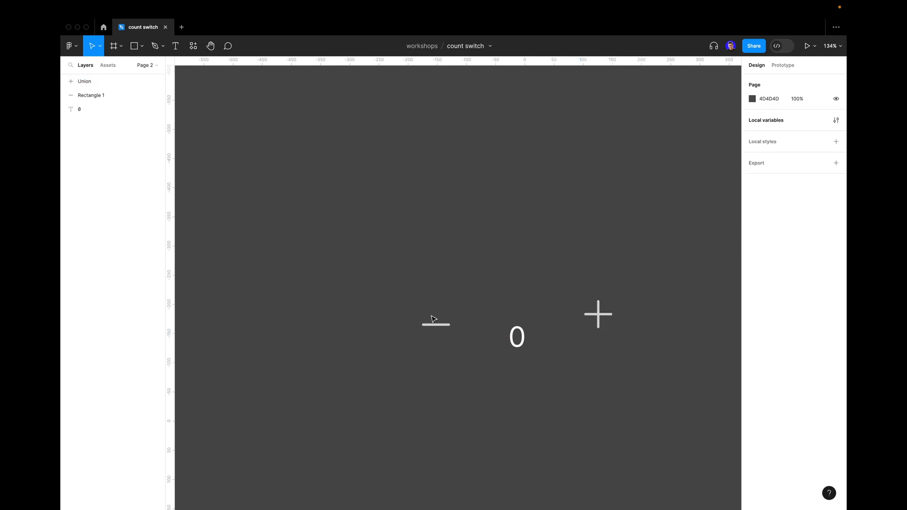
{"action": "mouse_move", "coordinate": [398, 307]}
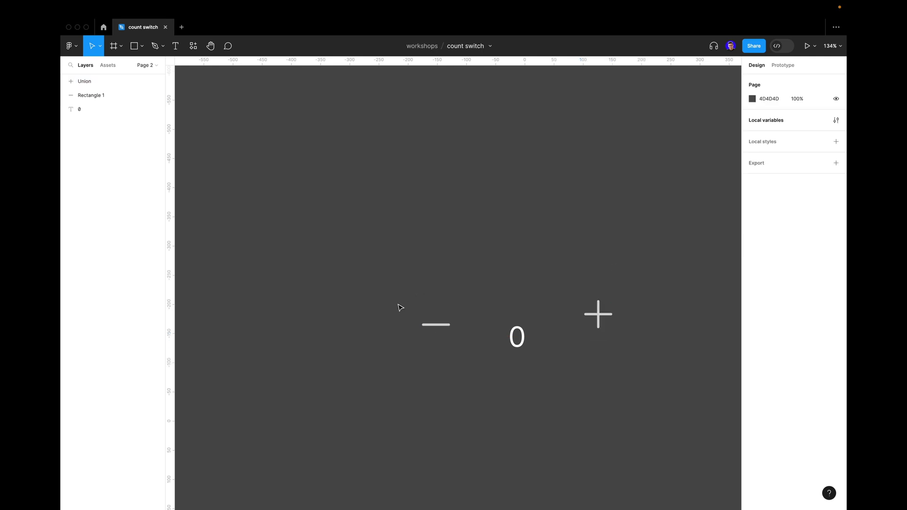
{"action": "mouse_move", "coordinate": [262, 197]}
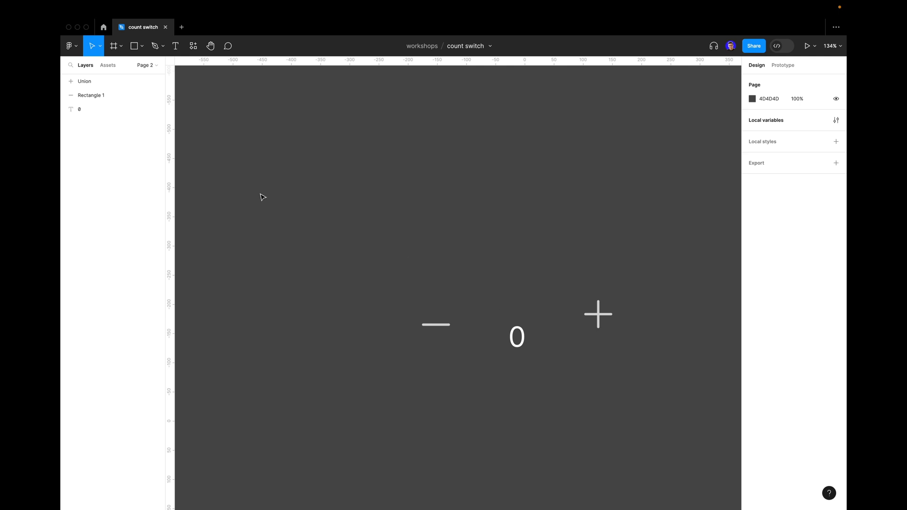
{"action": "mouse_move", "coordinate": [340, 253]}
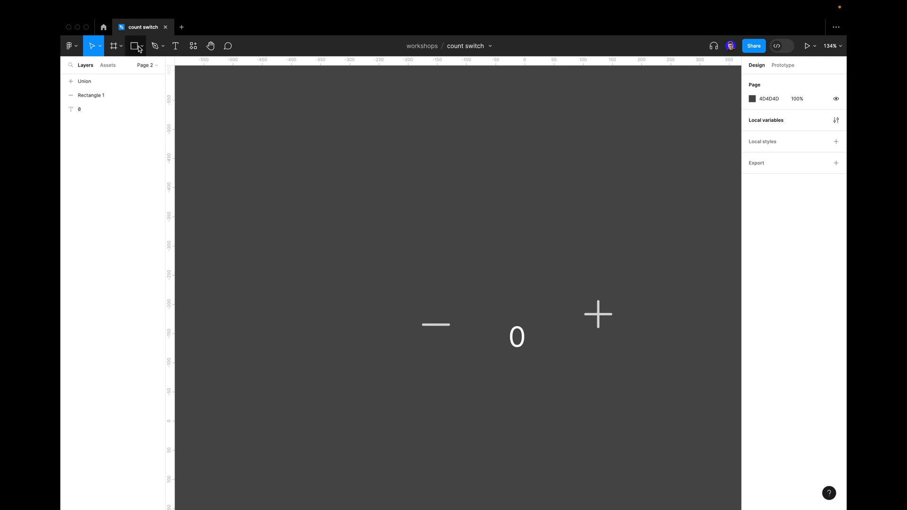
Step: Wrap the minus bar in a centered frame with corner radius 100
{"action": "left_click", "coordinate": [113, 46]}
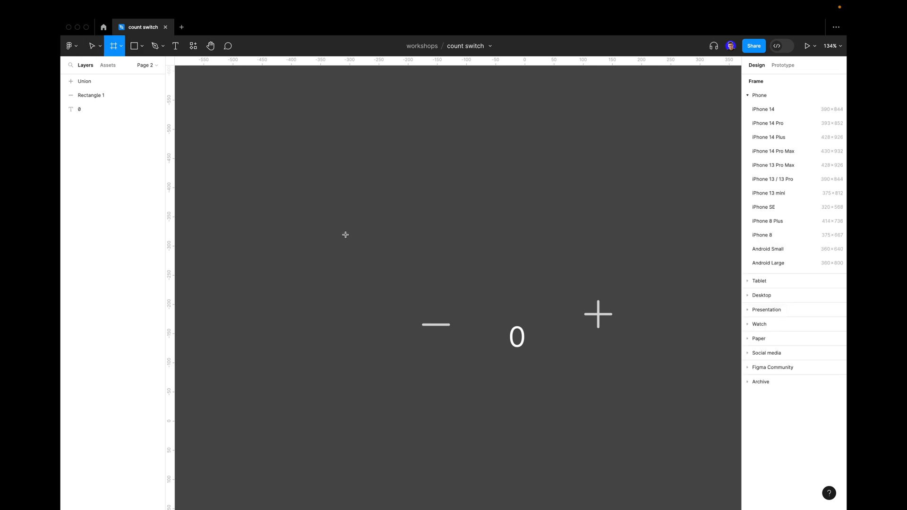
{"action": "mouse_move", "coordinate": [399, 227]}
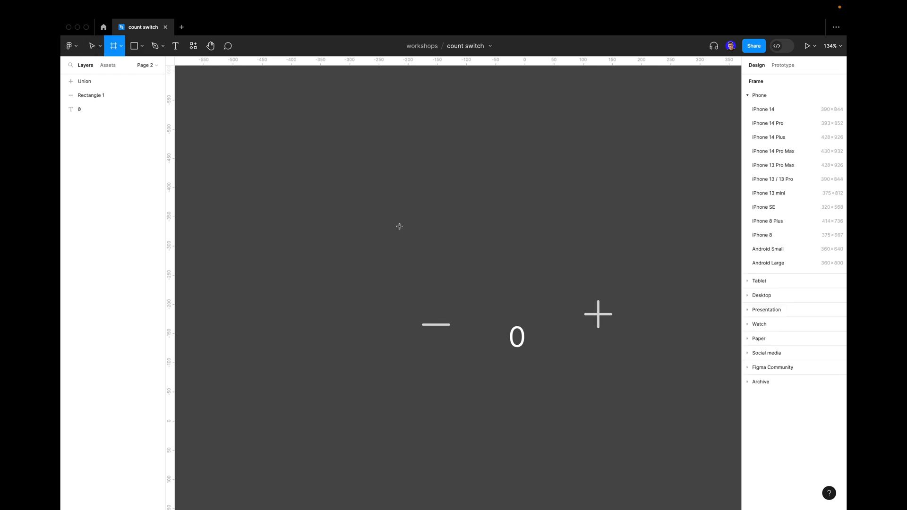
{"action": "left_click_drag", "start_coordinate": [399, 225], "coordinate": [450, 276]}
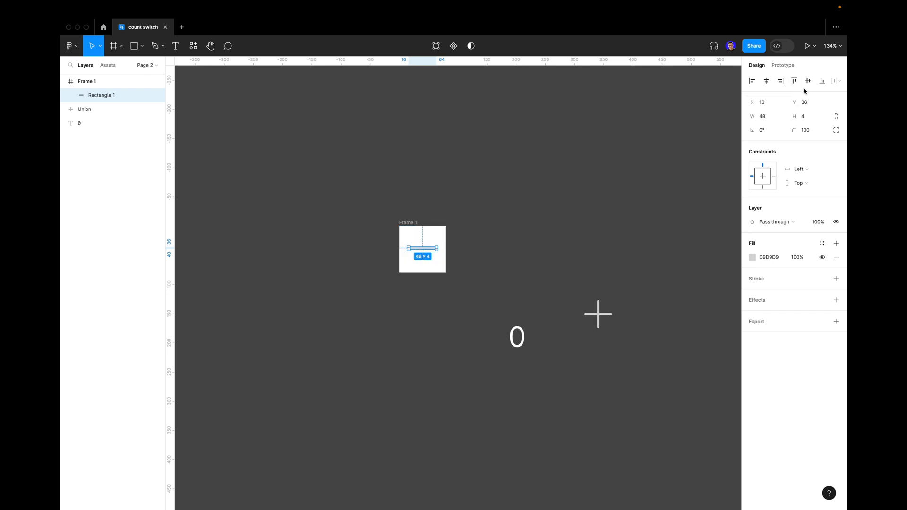
{"action": "left_click", "coordinate": [809, 81]}
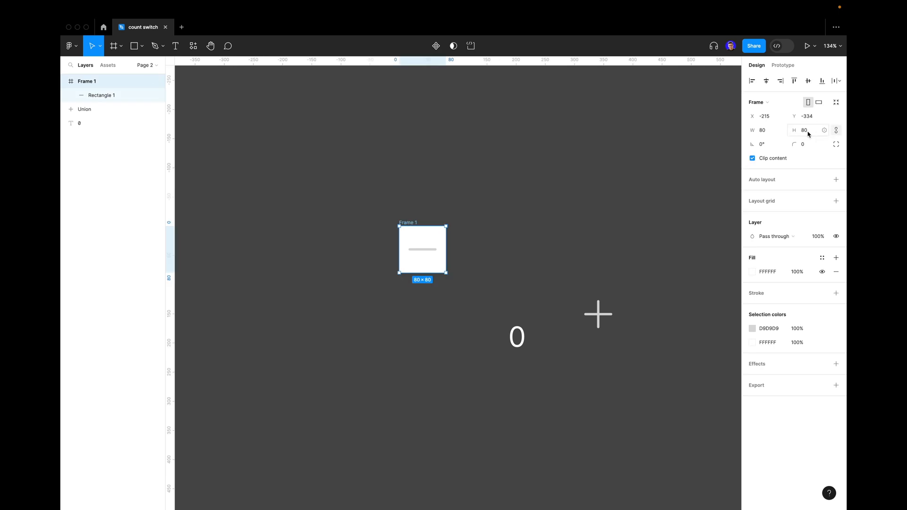
{"action": "type", "text": "100"}
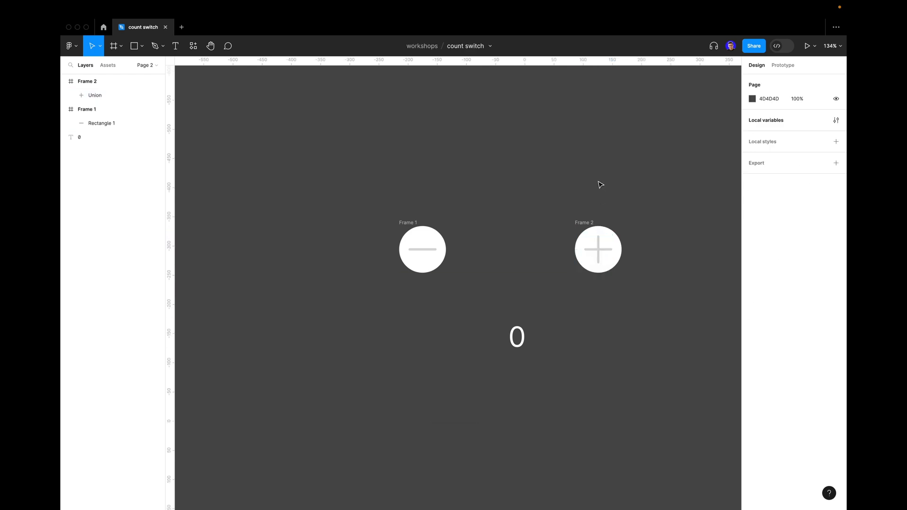
{"action": "mouse_move", "coordinate": [451, 212]}
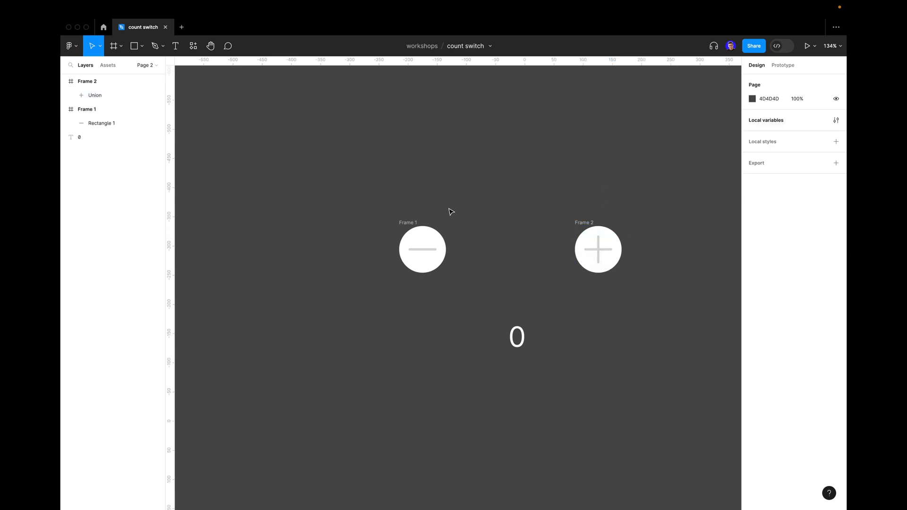
Step: Fill both button frames with bright blue 114EED
{"action": "left_click", "coordinate": [422, 249]}
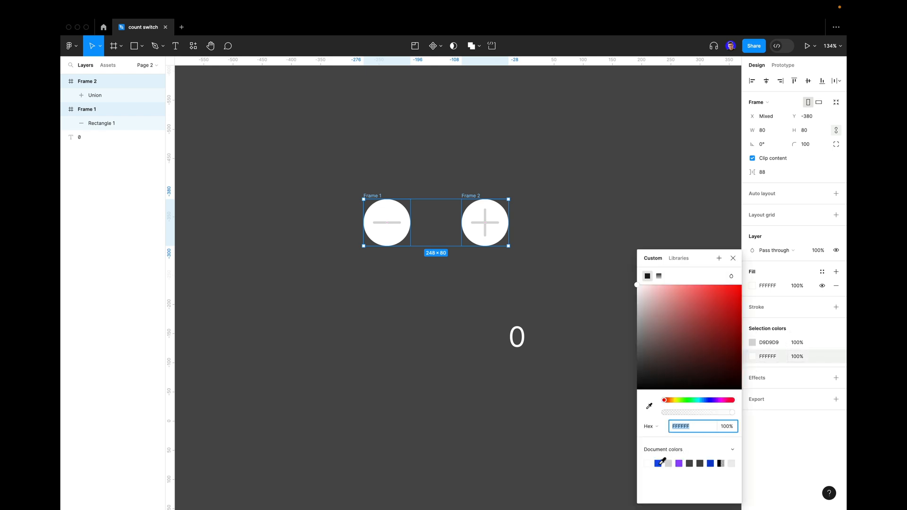
{"action": "left_click", "coordinate": [734, 292]}
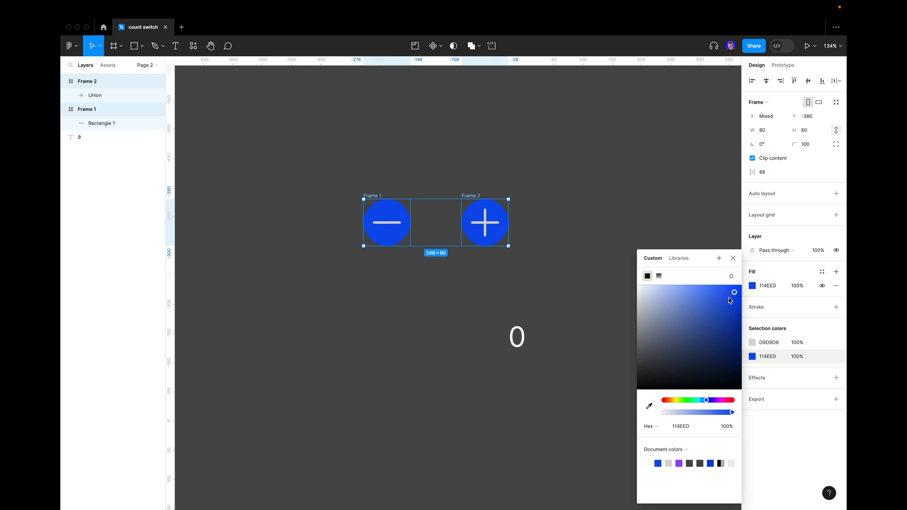
{"action": "left_click", "coordinate": [753, 343]}
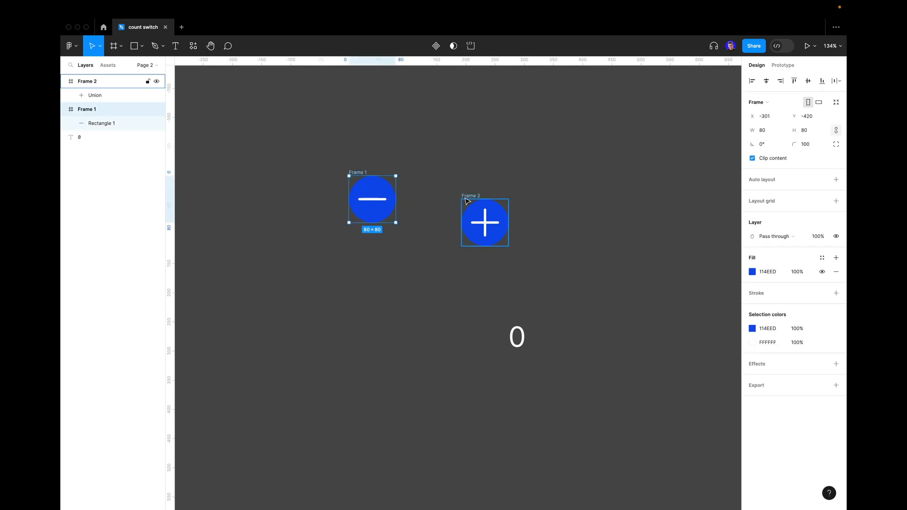
Step: Stack plus under minus, then duplicate the pair rightward with darker blue 073CC5 fill
{"action": "left_click_drag", "start_coordinate": [485, 222], "coordinate": [372, 279]}
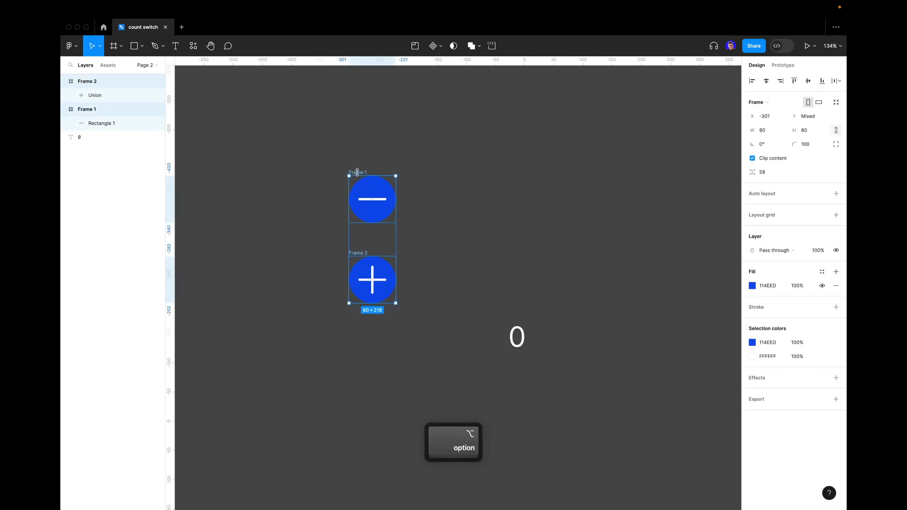
{"action": "left_click_drag", "start_coordinate": [372, 241], "coordinate": [447, 240]}
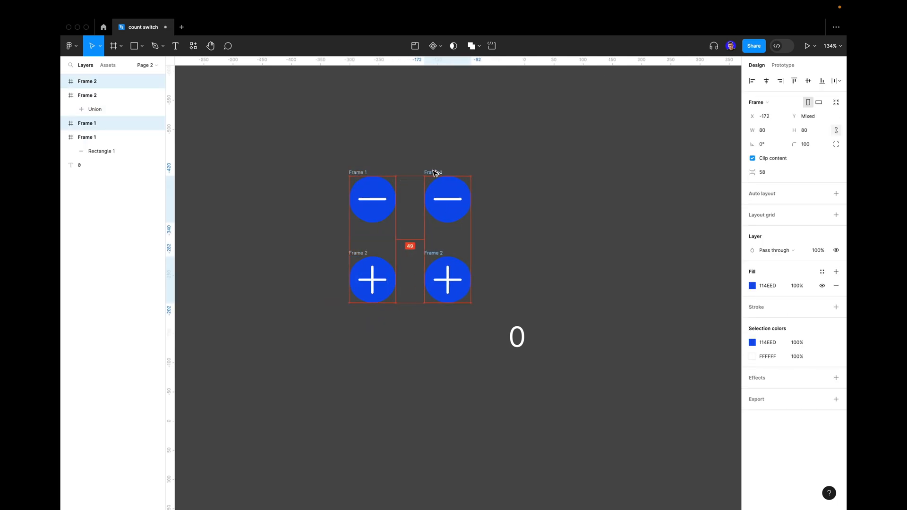
{"action": "left_click", "coordinate": [511, 140]}
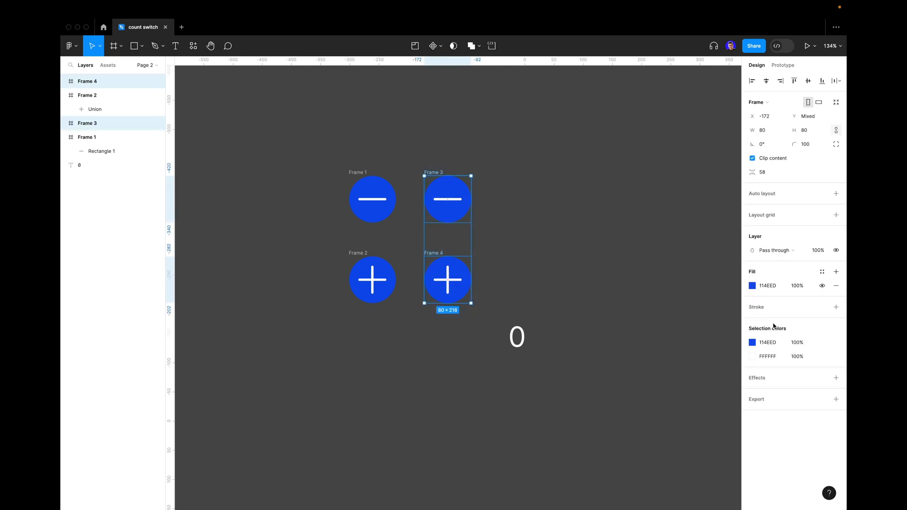
{"action": "left_click", "coordinate": [752, 285]}
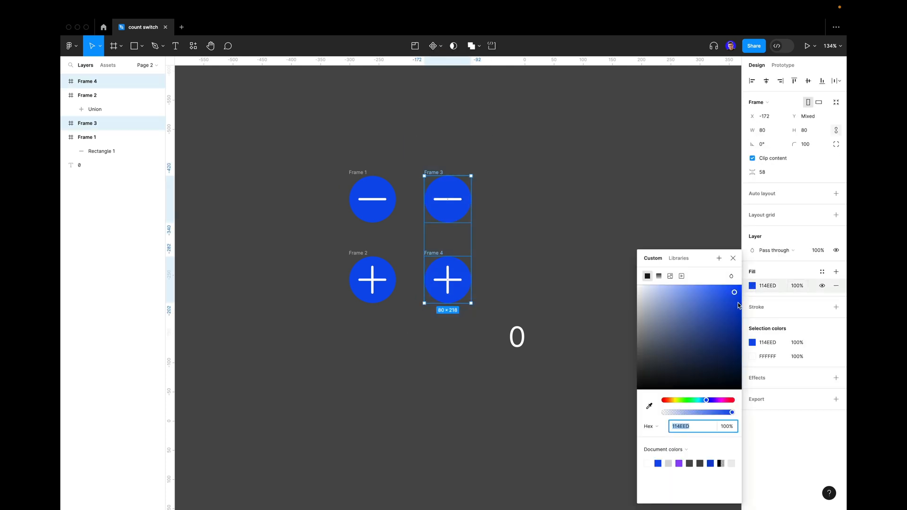
{"action": "left_click_drag", "start_coordinate": [735, 292], "coordinate": [739, 311]}
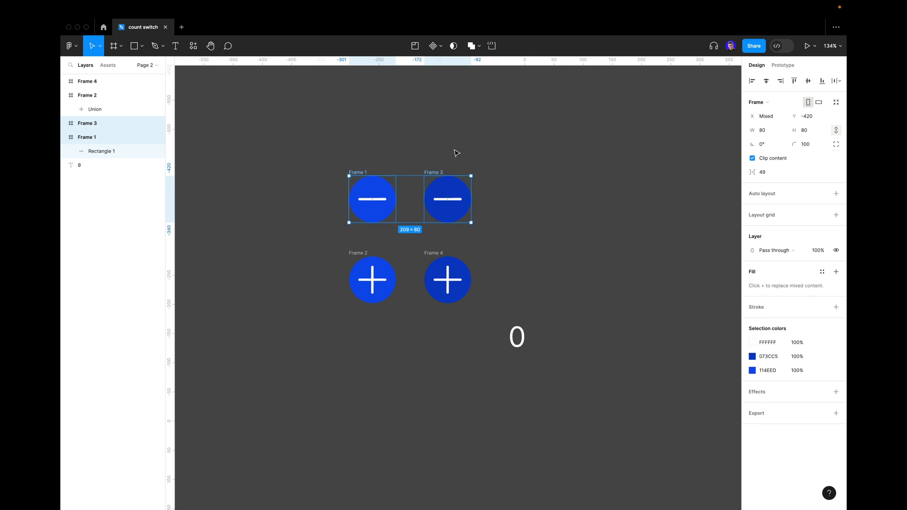
{"action": "mouse_move", "coordinate": [395, 137]}
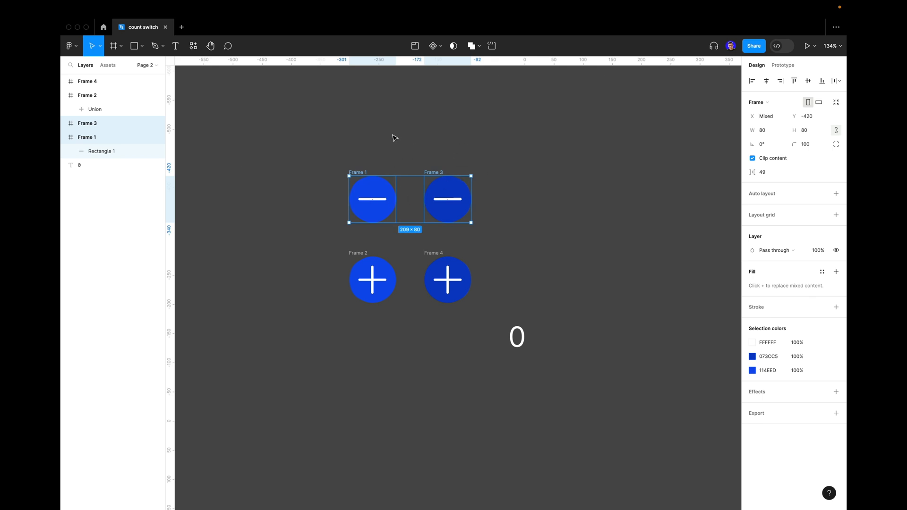
Step: Batch-rename both minus frames to minus/01 and minus/02
{"action": "key", "text": "Cmd+R"}
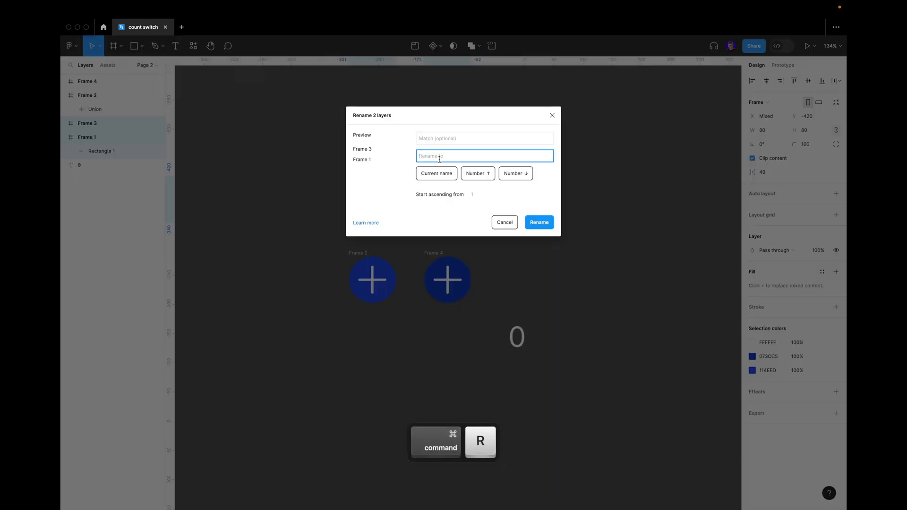
{"action": "type", "text": "m"}
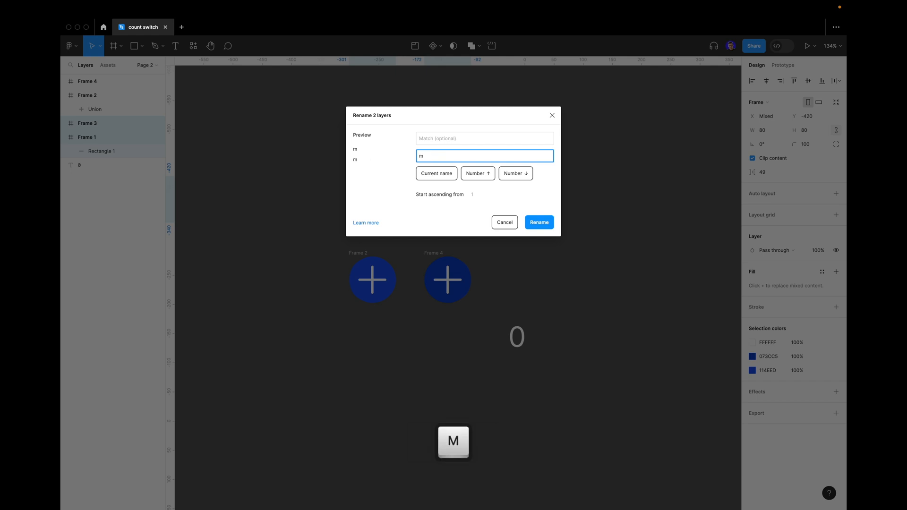
{"action": "type", "text": "inus"}
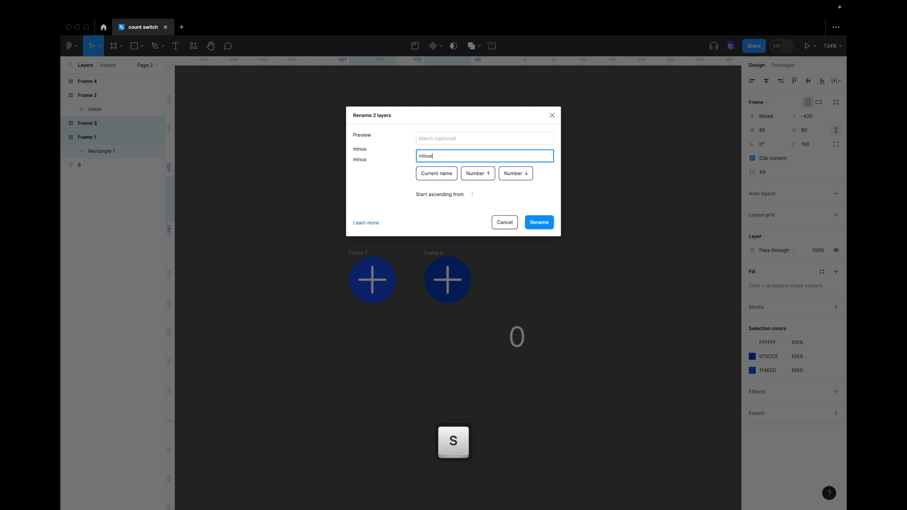
{"action": "type", "text": "/"}
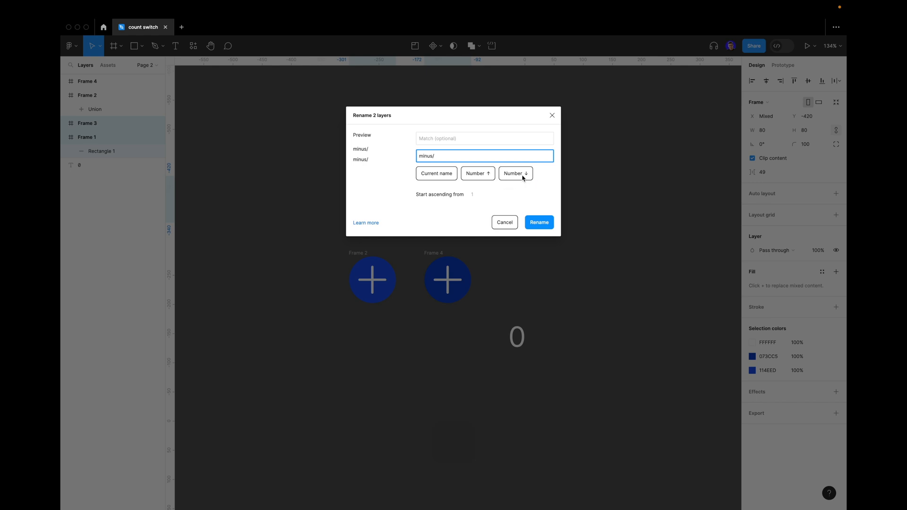
{"action": "left_click", "coordinate": [540, 222]}
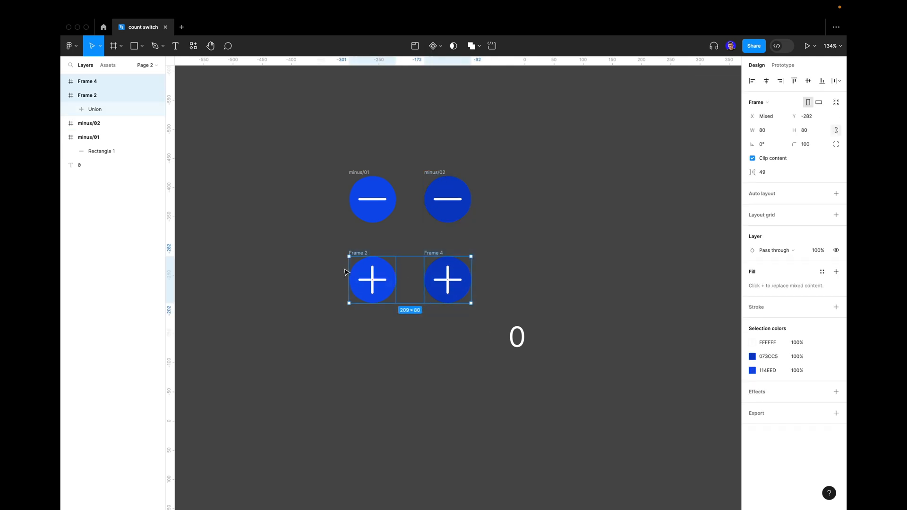
Step: Batch-rename both plus frames to plus/01 and plus/02
{"action": "key", "text": "Cmd+R"}
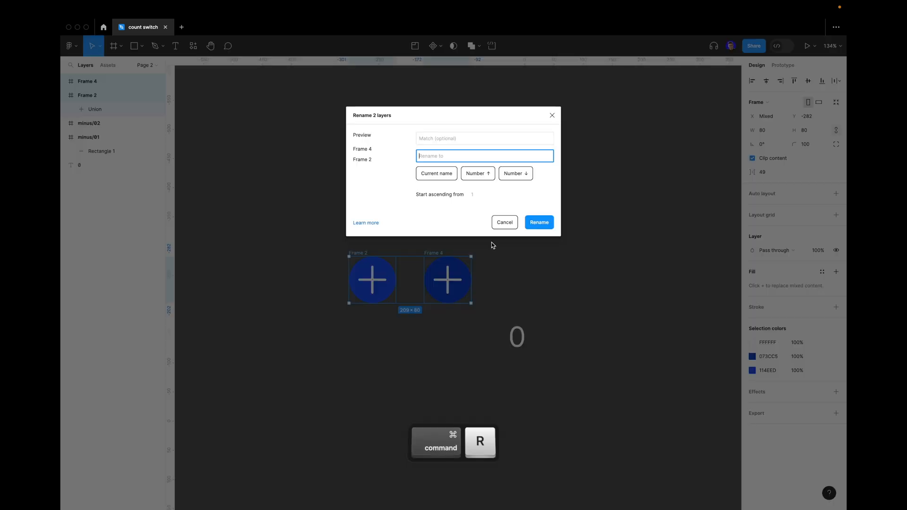
{"action": "type", "text": "p"}
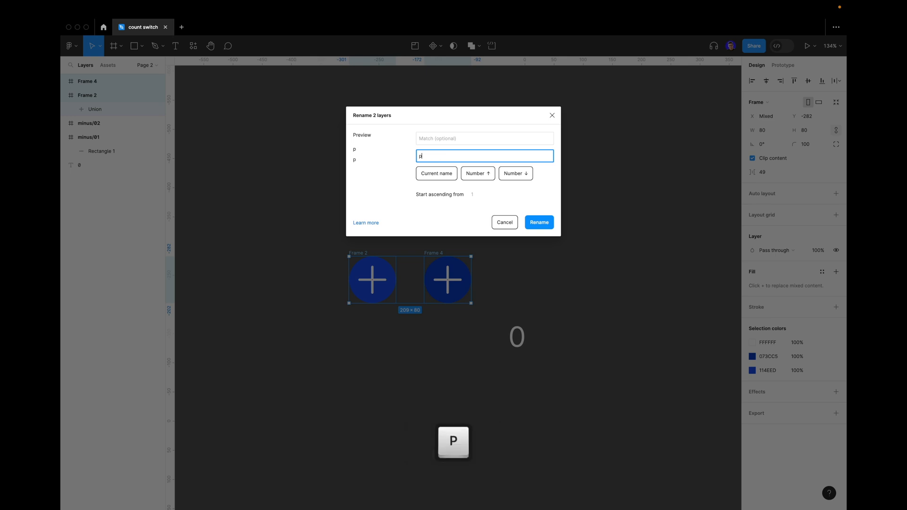
{"action": "type", "text": "lus"}
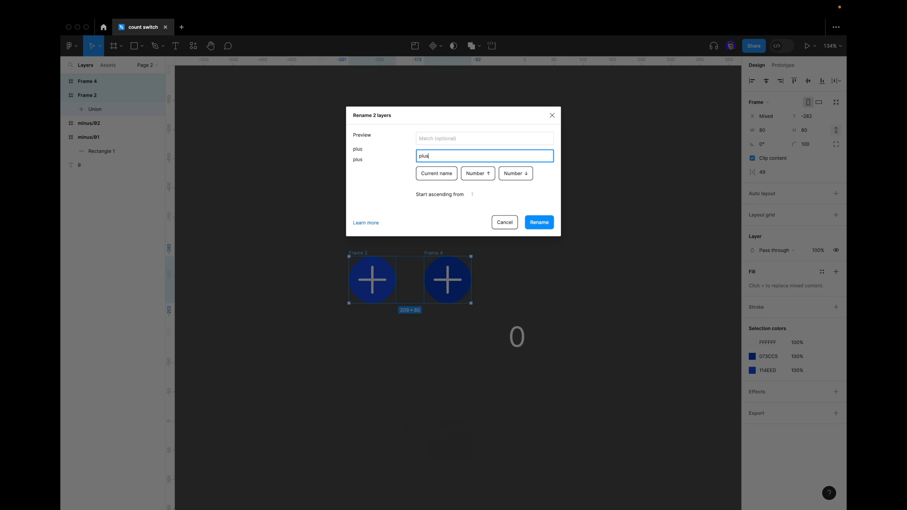
{"action": "type", "text": "/"}
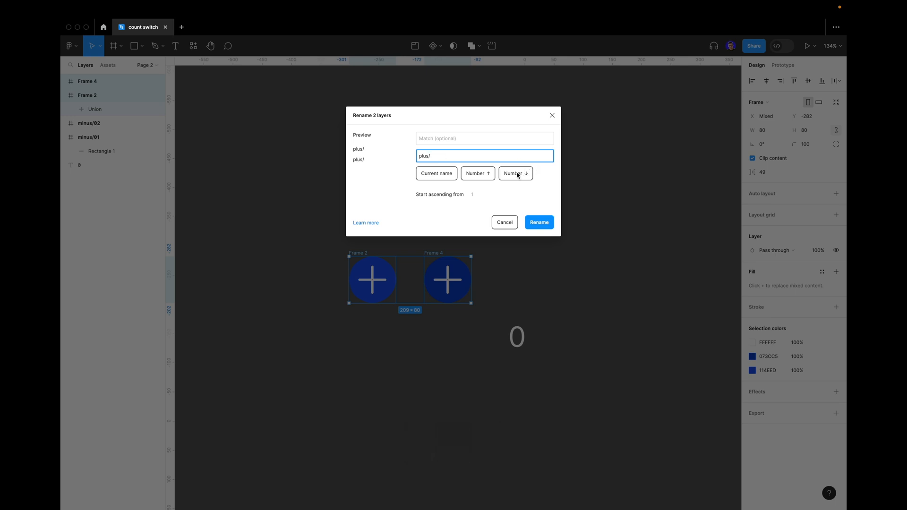
{"action": "left_click", "coordinate": [540, 222]}
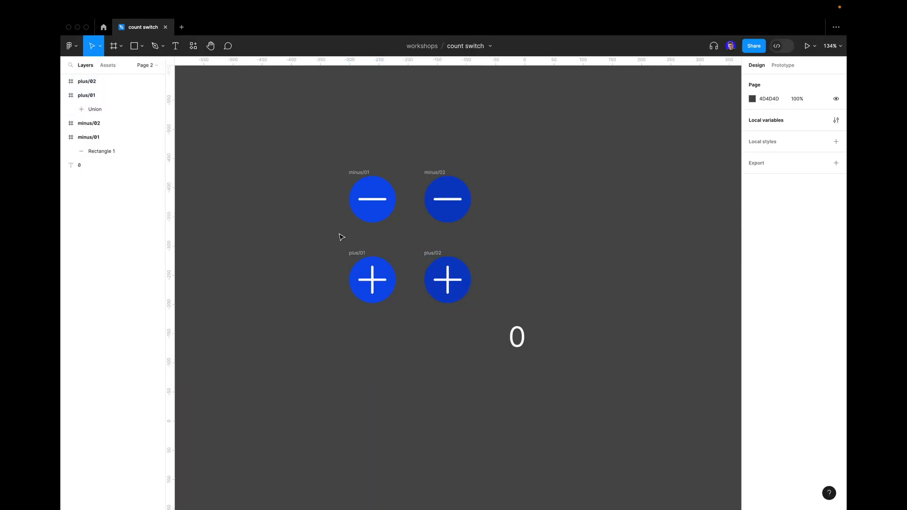
{"action": "mouse_move", "coordinate": [448, 262]}
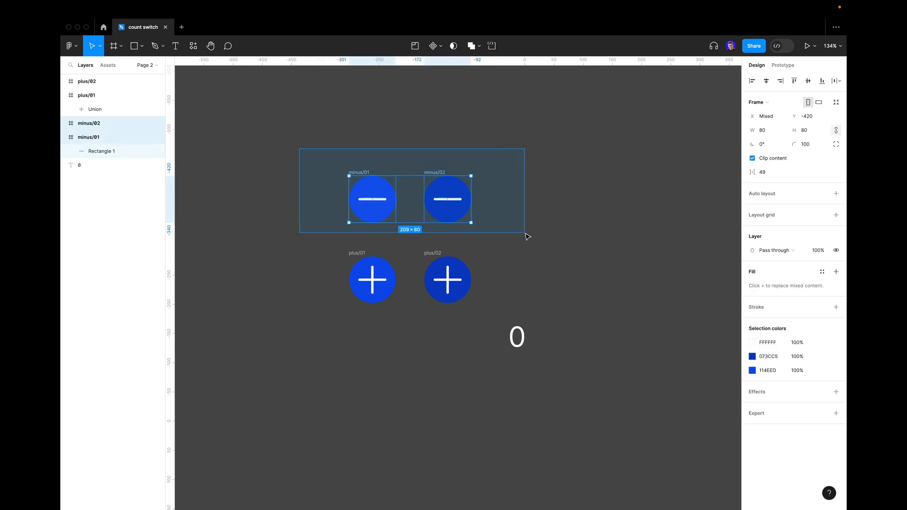
Step: Make each button pair a component set and place plus beside minus
{"action": "left_click", "coordinate": [440, 45]}
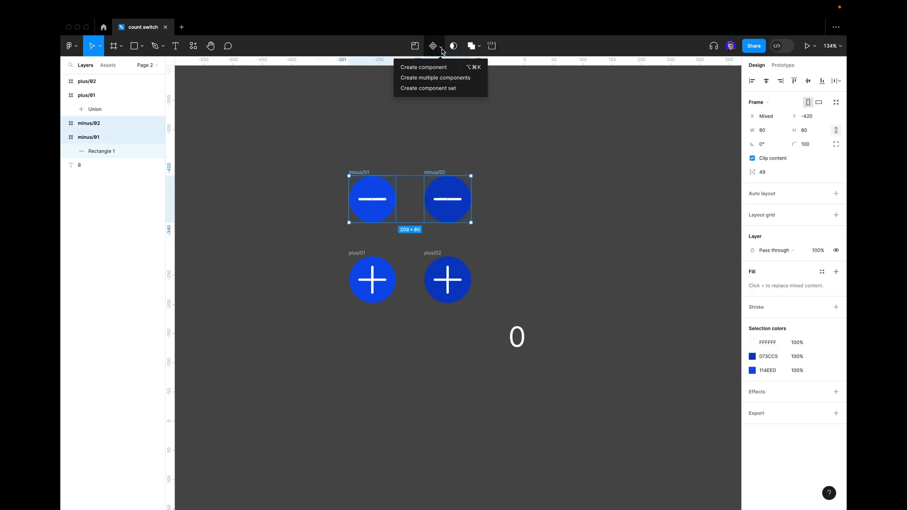
{"action": "left_click", "coordinate": [429, 88]}
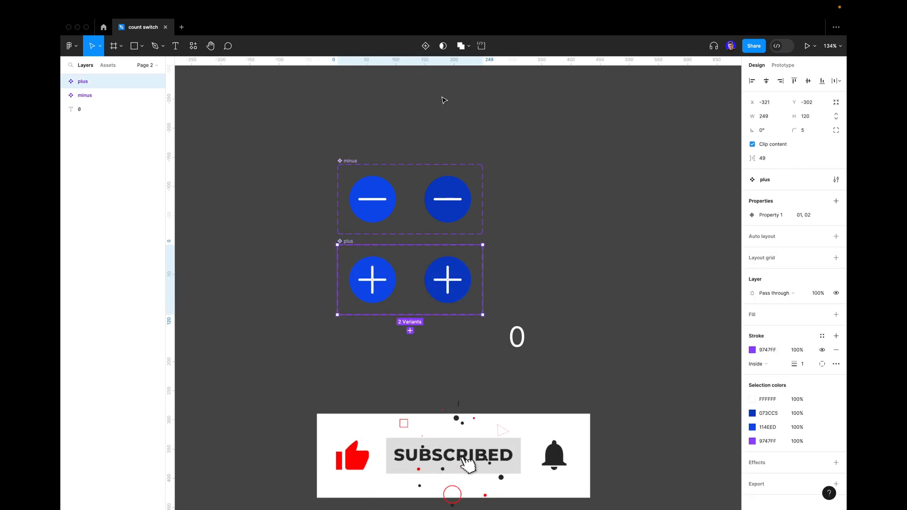
{"action": "left_click", "coordinate": [85, 95]}
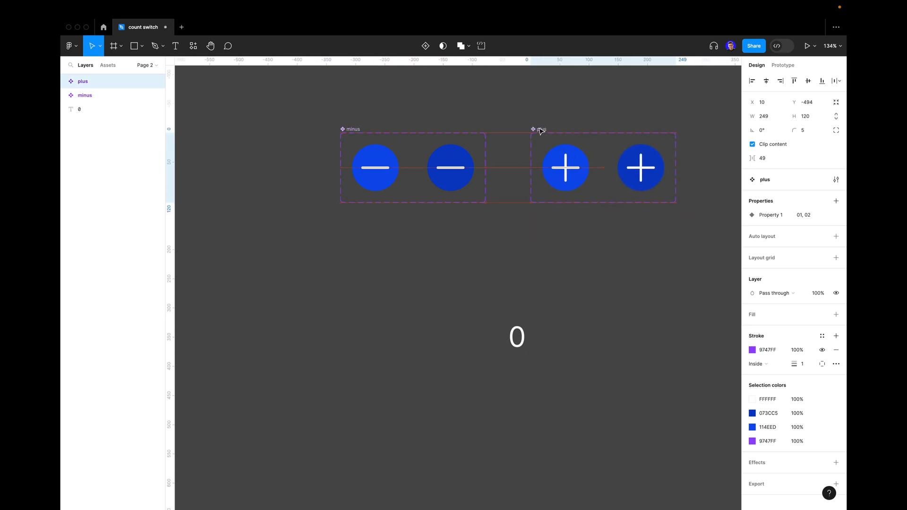
Step: Link minus variant 01 to variant 02 with an On click interaction
{"action": "left_click", "coordinate": [375, 168]}
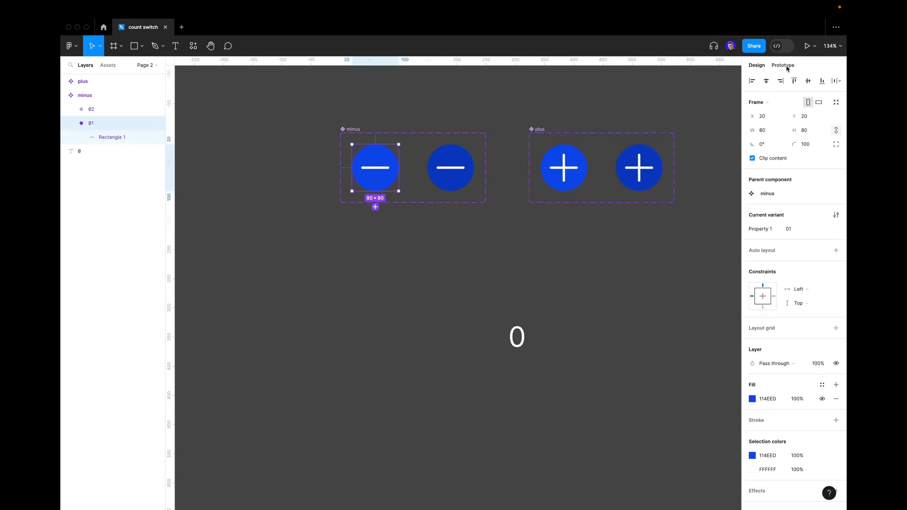
{"action": "left_click", "coordinate": [784, 66]}
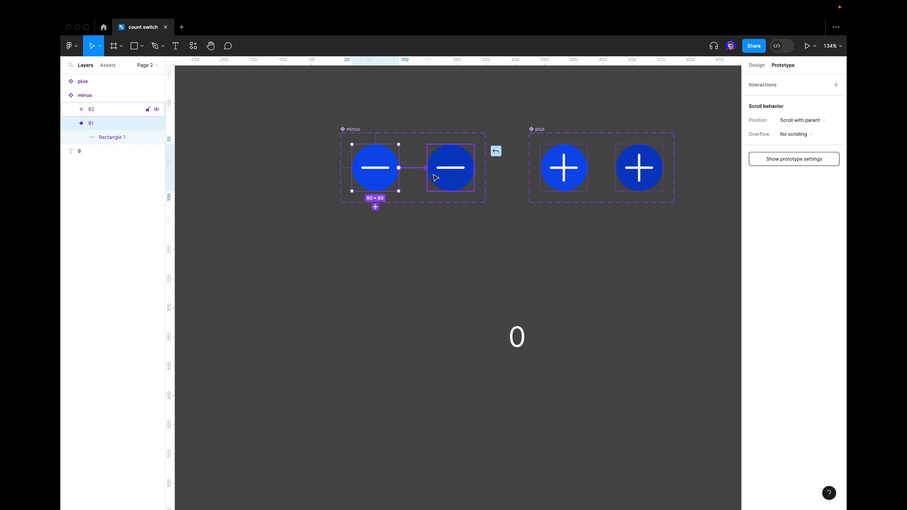
{"action": "left_click", "coordinate": [496, 151]}
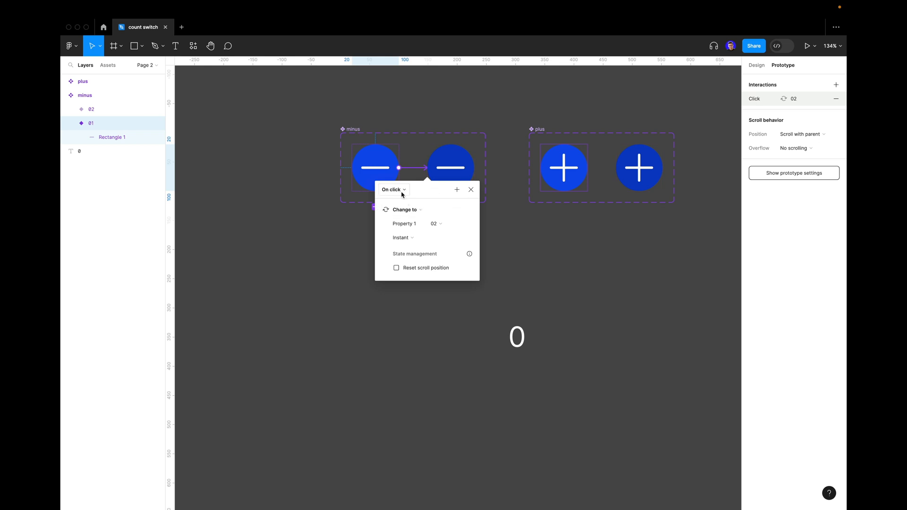
{"action": "left_click", "coordinate": [394, 190]}
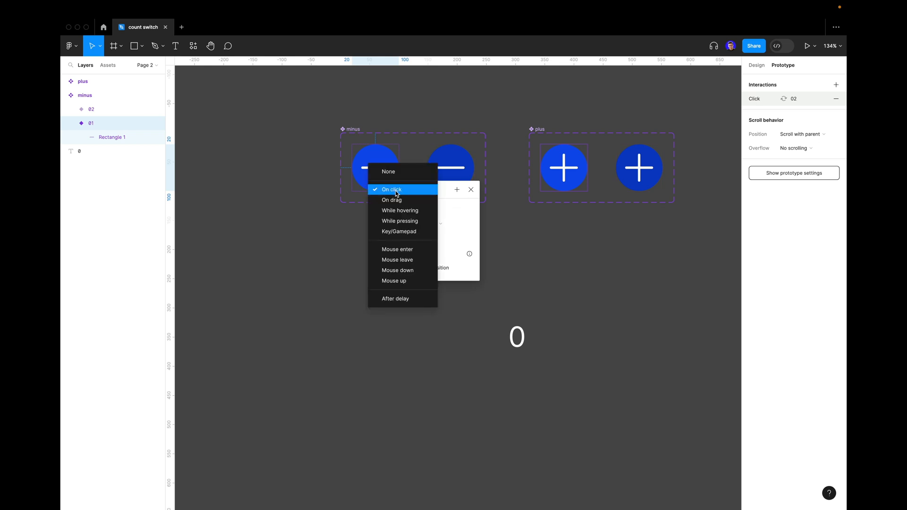
{"action": "left_click", "coordinate": [392, 190]}
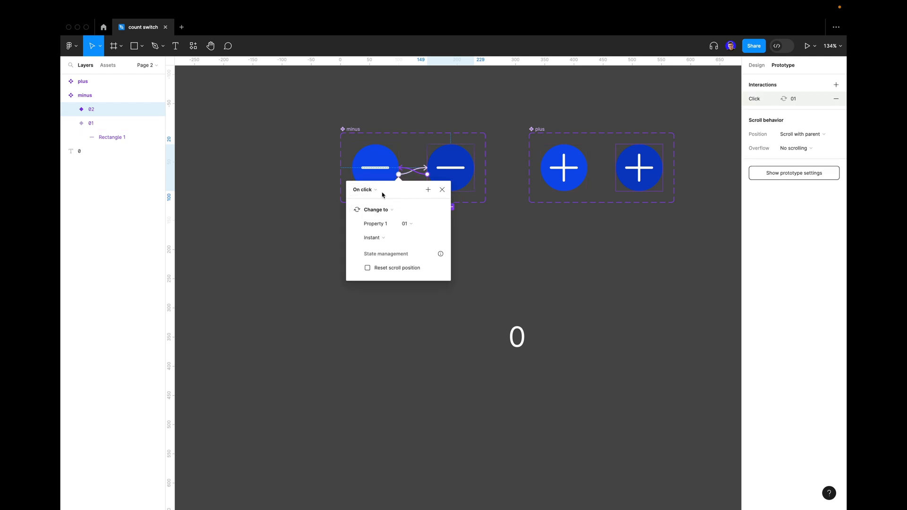
Step: Set an interaction delay of 1 and connect variant 02 back to variant 01
{"action": "left_click", "coordinate": [365, 189]}
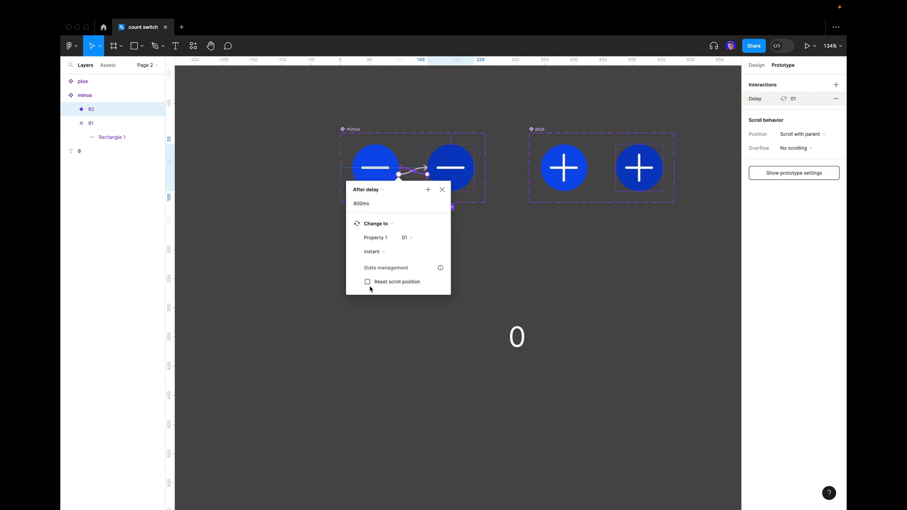
{"action": "left_click", "coordinate": [361, 203]}
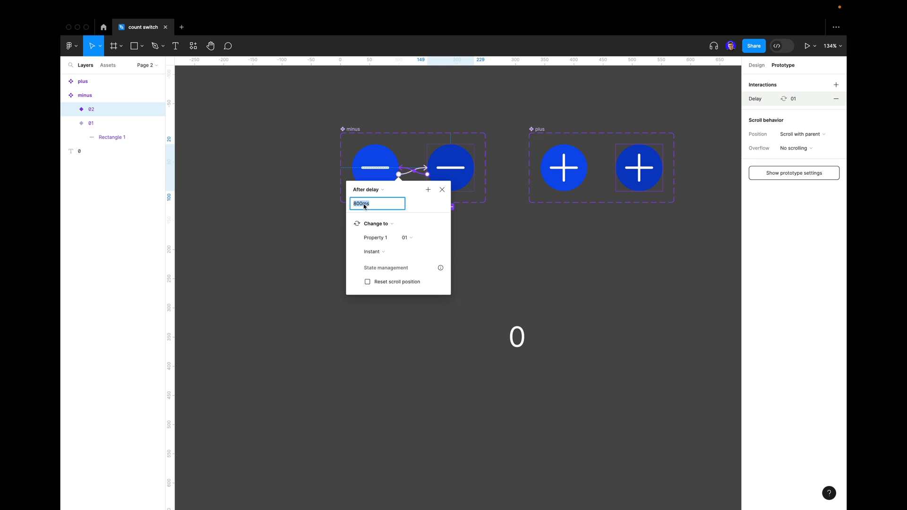
{"action": "type", "text": "1"}
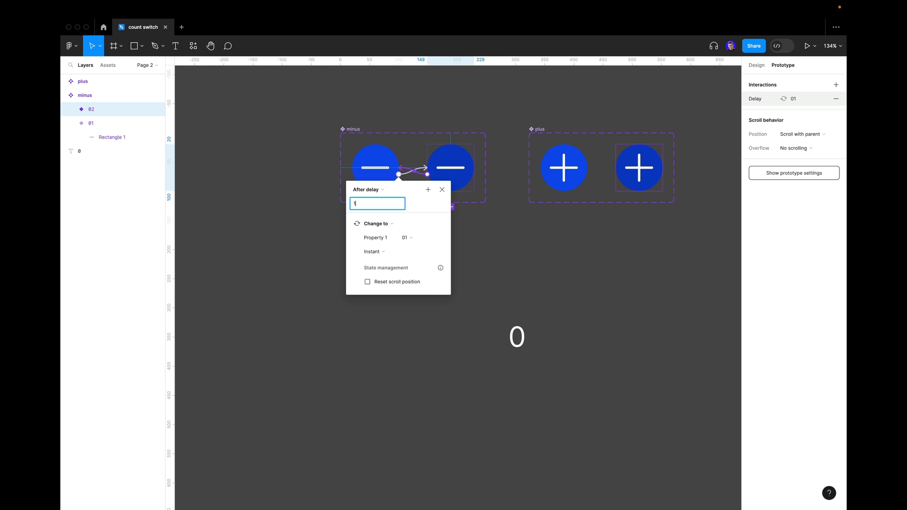
{"action": "mouse_move", "coordinate": [403, 209]}
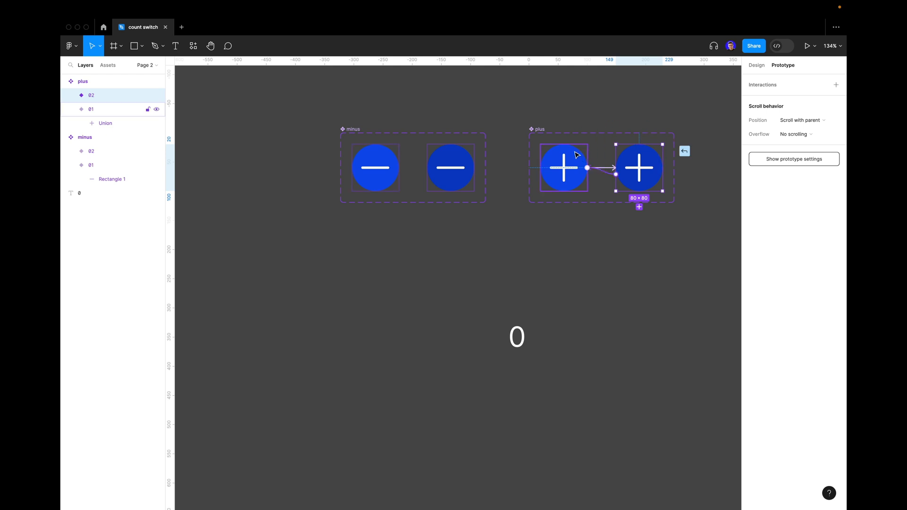
{"action": "left_click", "coordinate": [587, 168]}
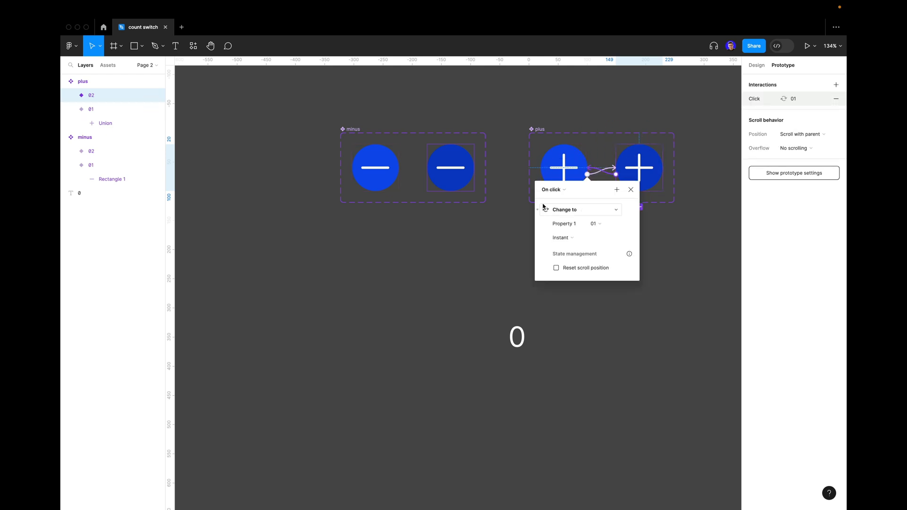
{"action": "left_click", "coordinate": [553, 190]}
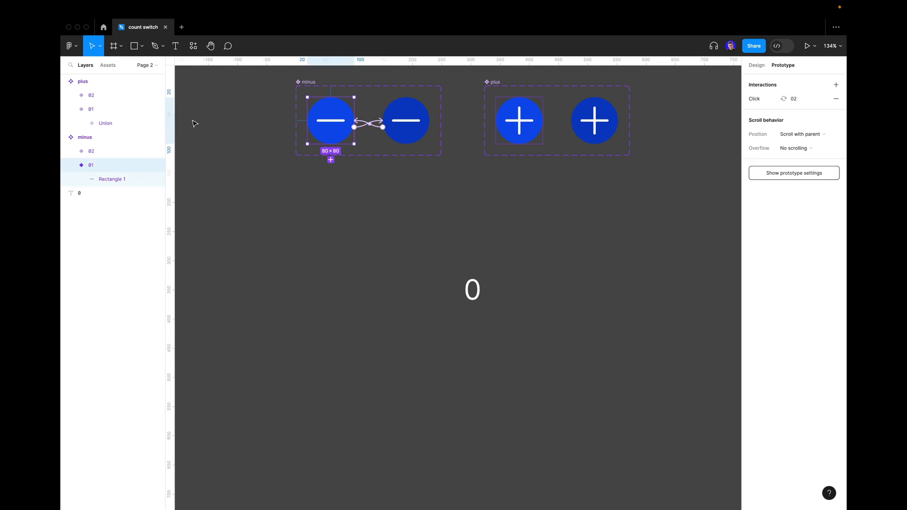
Step: Place a minus instance beside the 0, centre the row's items vertically, and set spacing 40
{"action": "left_click", "coordinate": [108, 65]}
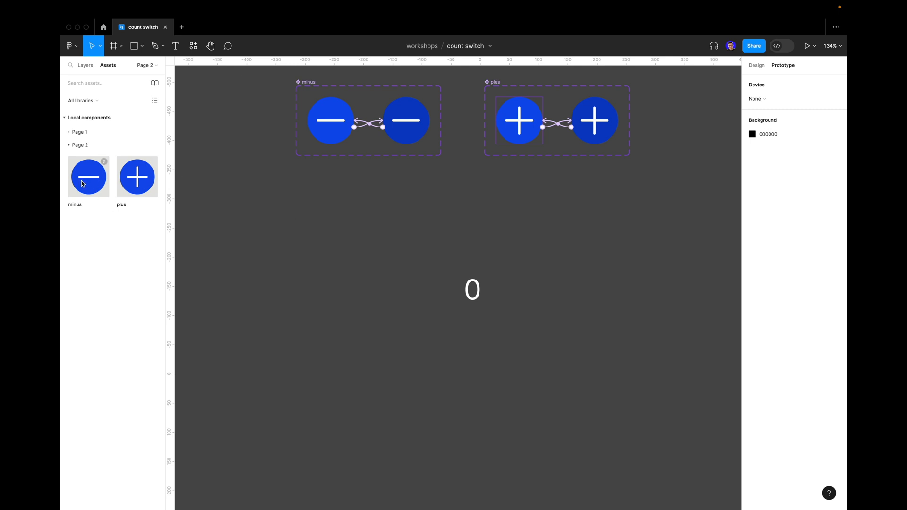
{"action": "left_click_drag", "start_coordinate": [88, 176], "coordinate": [391, 306]}
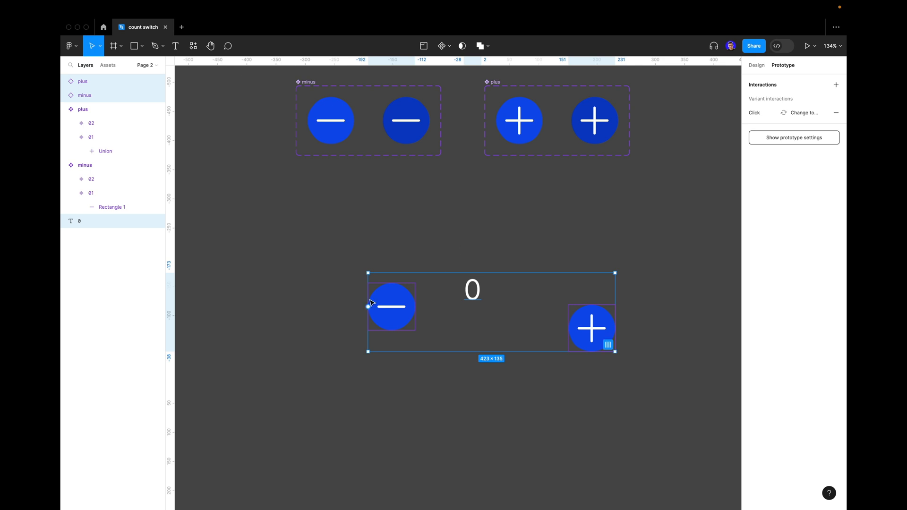
{"action": "mouse_move", "coordinate": [434, 220]}
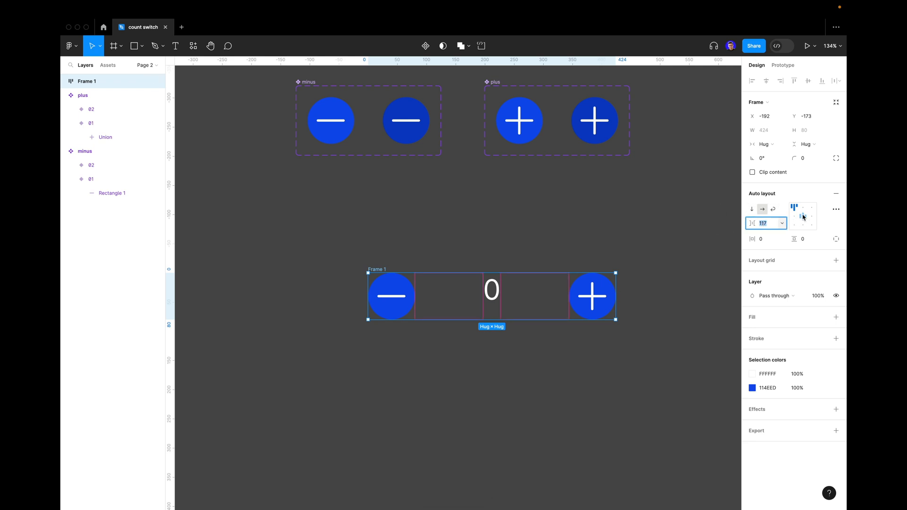
{"action": "left_click", "coordinate": [803, 216]}
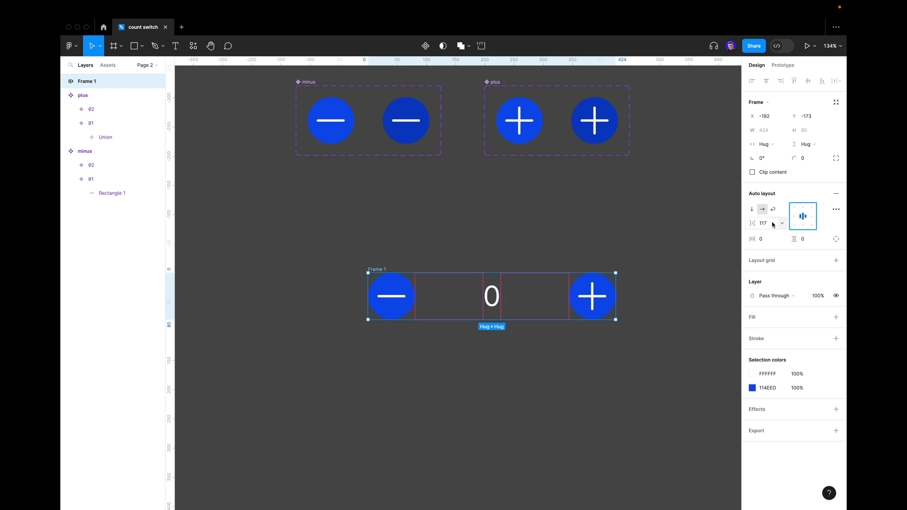
{"action": "left_click", "coordinate": [763, 224]}
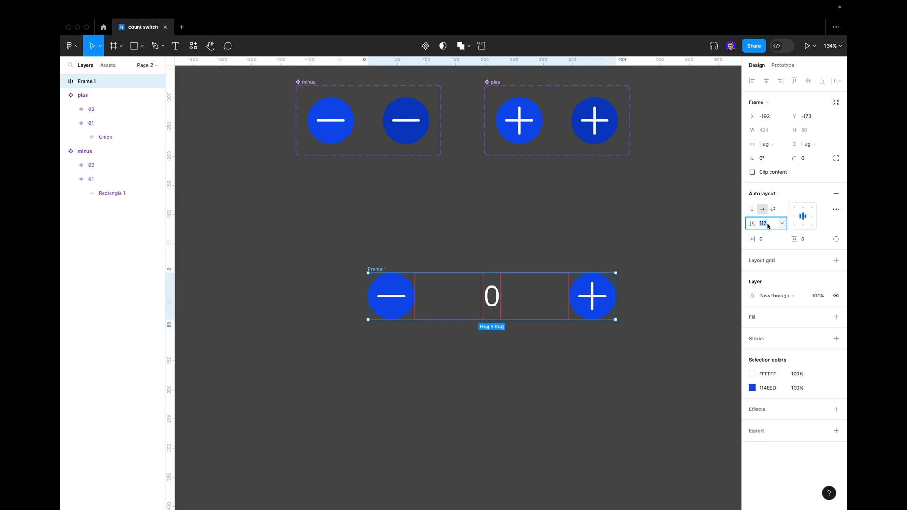
{"action": "type", "text": "40"}
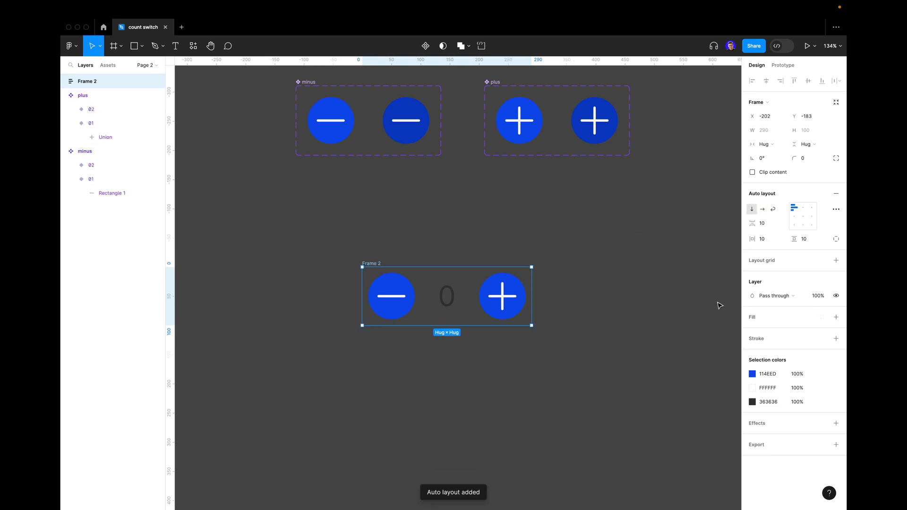
{"action": "mouse_move", "coordinate": [820, 320]}
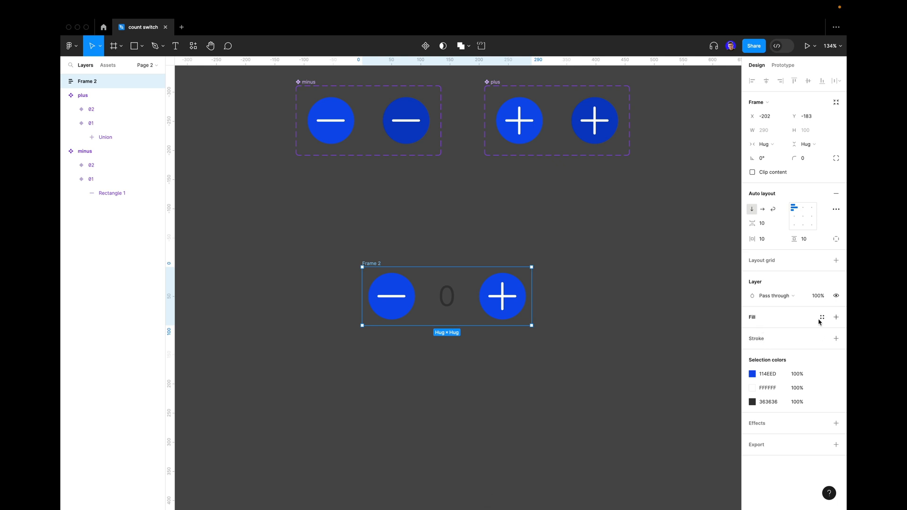
Step: Give the counter container a white fill, 48 padding and a 1000 corner radius
{"action": "left_click", "coordinate": [836, 317]}
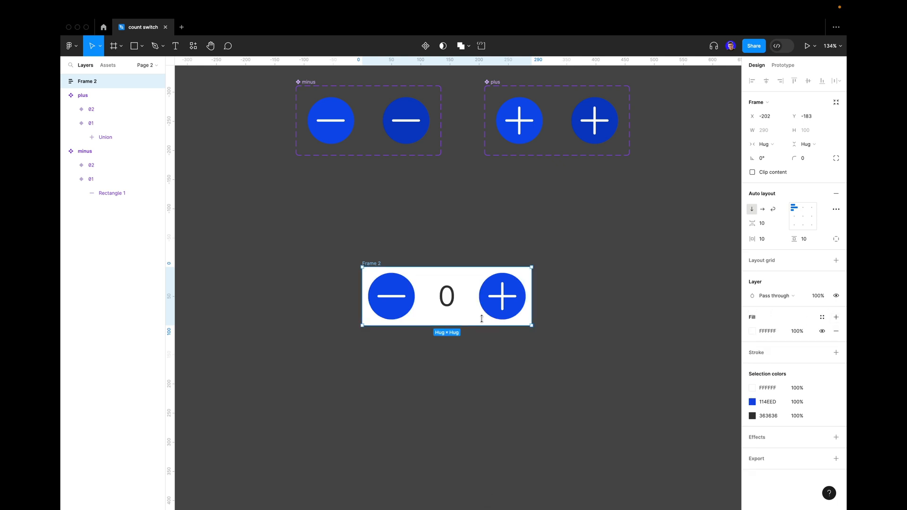
{"action": "mouse_move", "coordinate": [802, 223]}
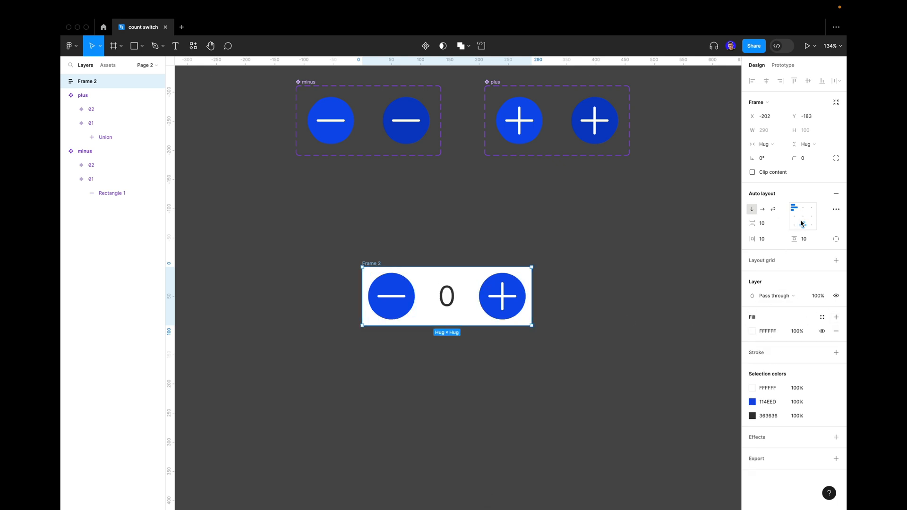
{"action": "left_click", "coordinate": [761, 239]}
{"action": "type", "text": "24"}
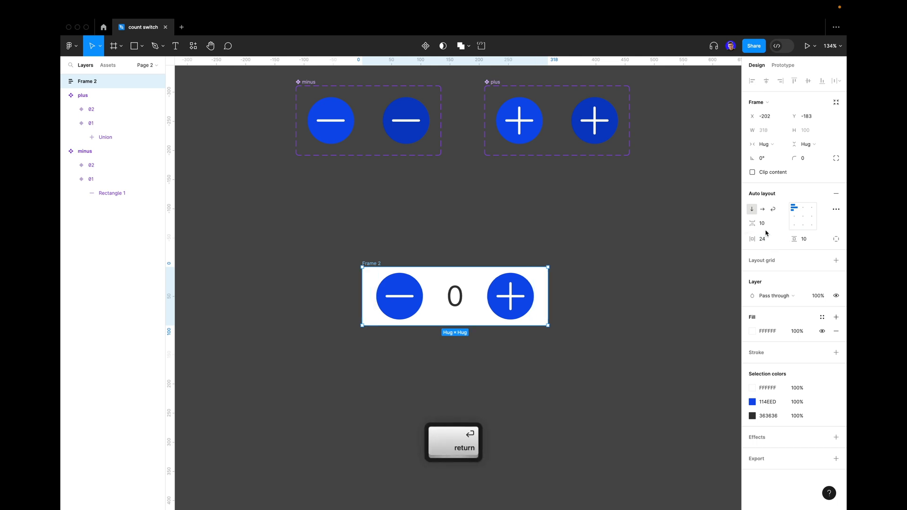
{"action": "type", "text": "8"}
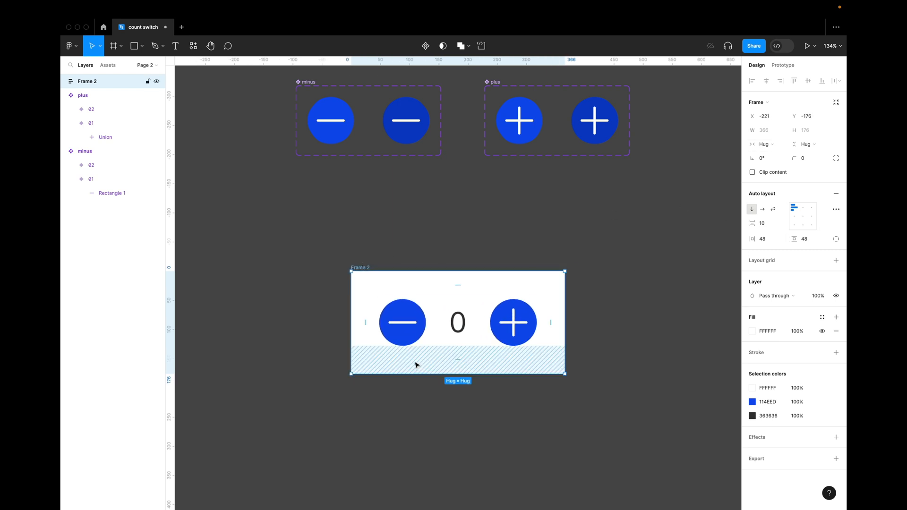
{"action": "left_click", "coordinate": [808, 157]}
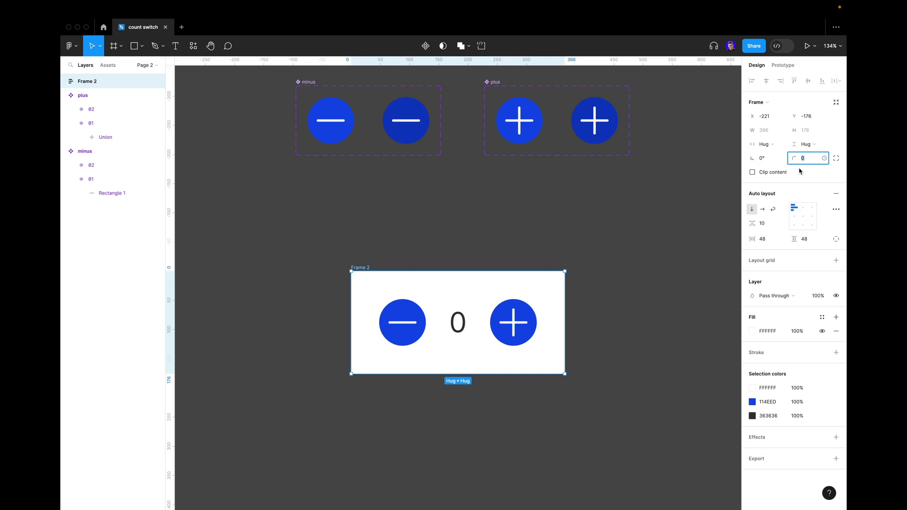
{"action": "type", "text": "1000"}
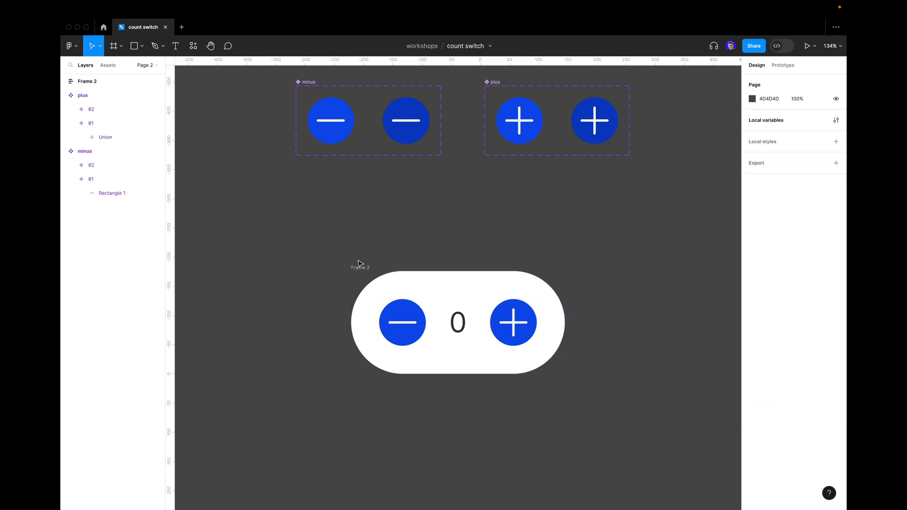
{"action": "left_click", "coordinate": [359, 268]}
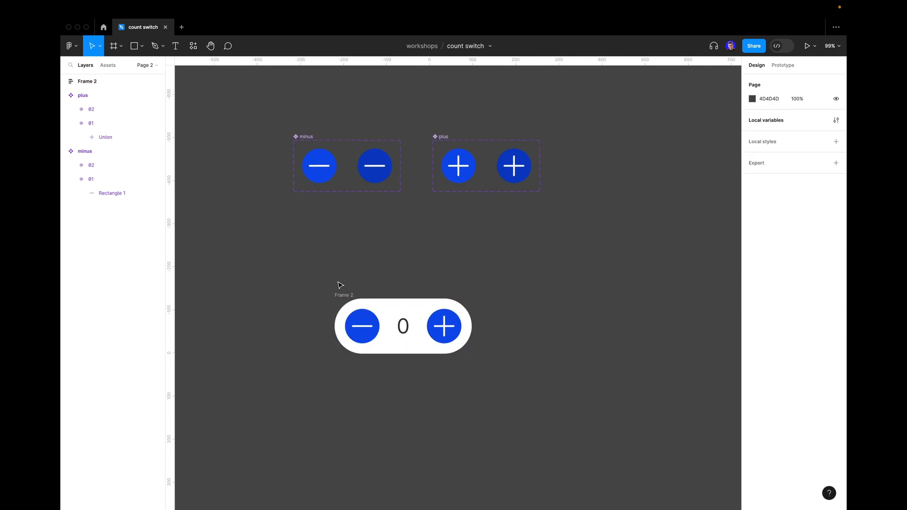
{"action": "left_click", "coordinate": [403, 327]}
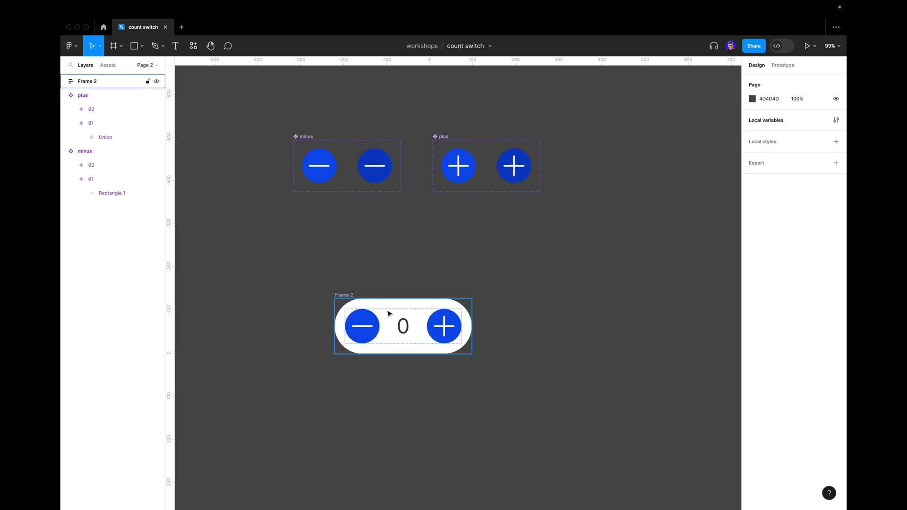
{"action": "left_click", "coordinate": [465, 225]}
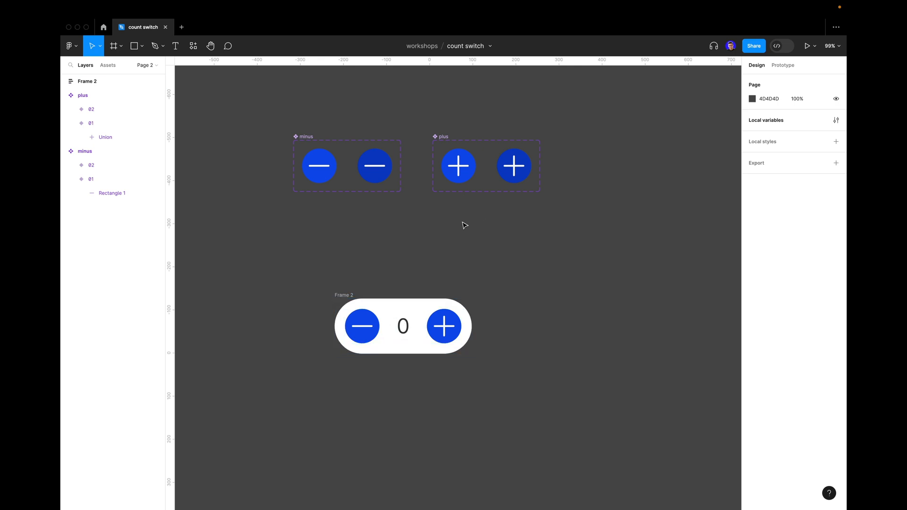
{"action": "mouse_move", "coordinate": [512, 210]}
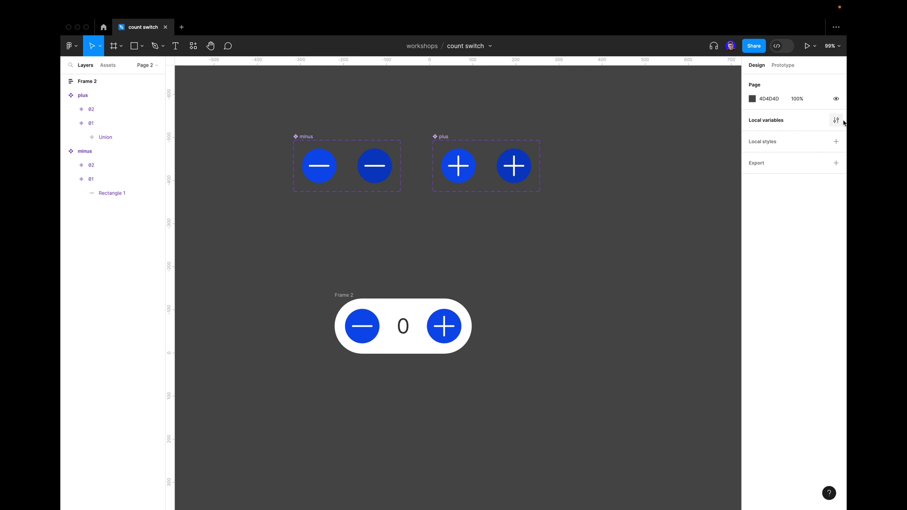
{"action": "mouse_move", "coordinate": [835, 120]}
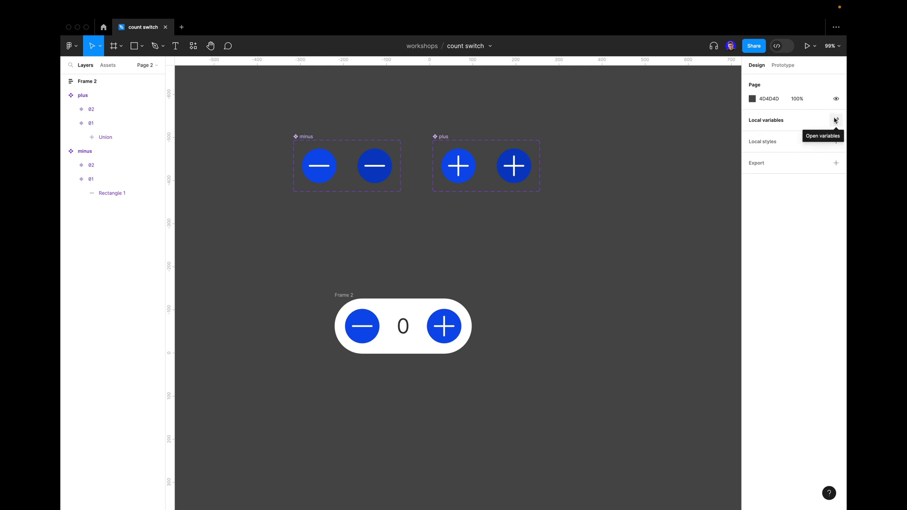
Step: Delete the old amount variable from Local variables
{"action": "left_click", "coordinate": [836, 121]}
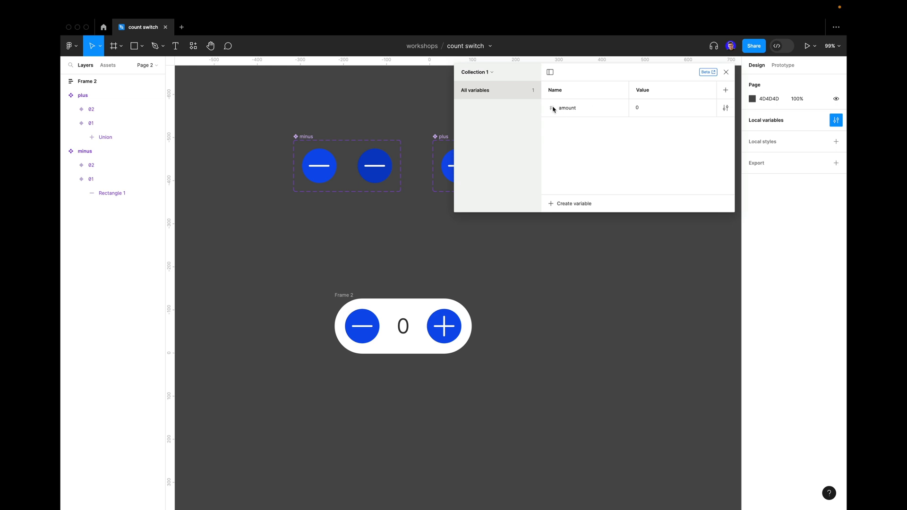
{"action": "right_click", "coordinate": [567, 108]}
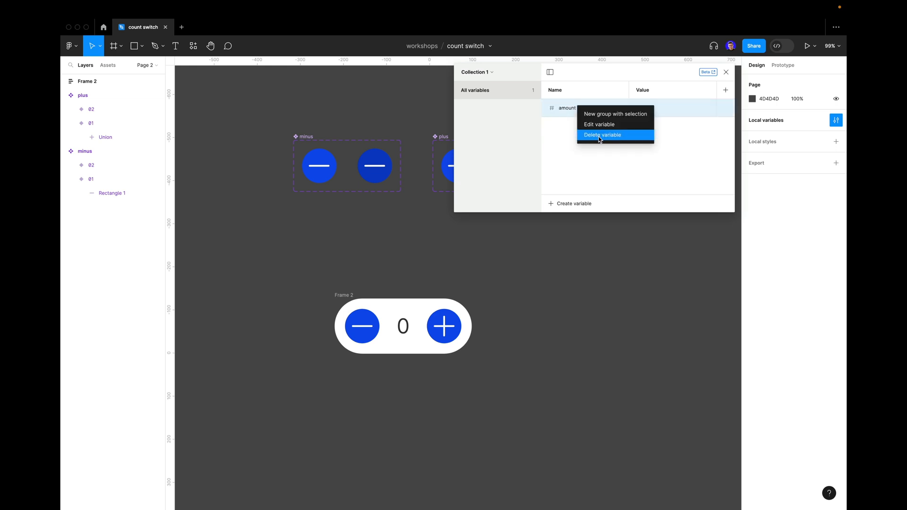
{"action": "left_click", "coordinate": [603, 135]}
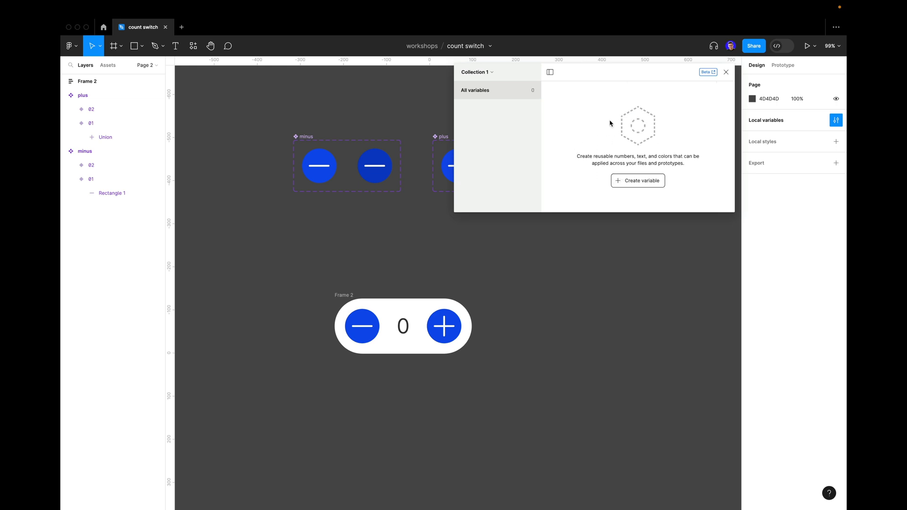
{"action": "mouse_move", "coordinate": [609, 189]}
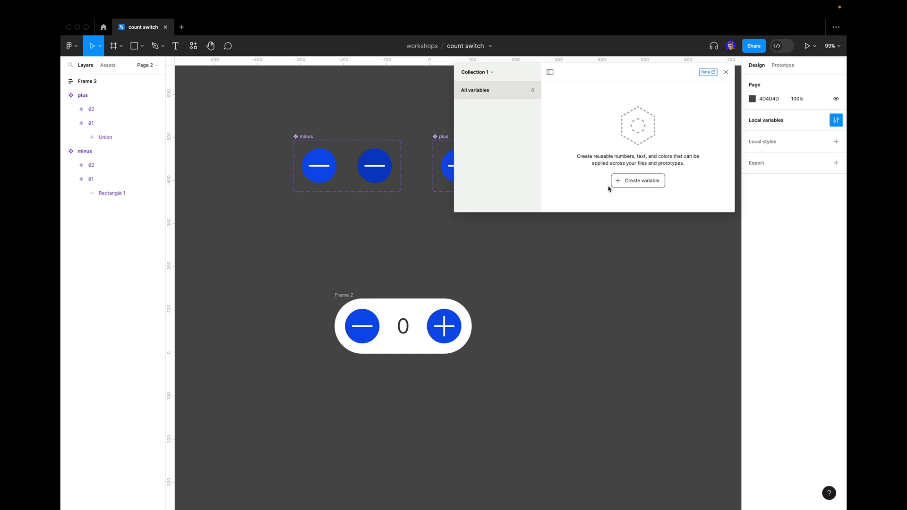
Step: Create a new number variable named Amount with value 0
{"action": "left_click", "coordinate": [638, 180]}
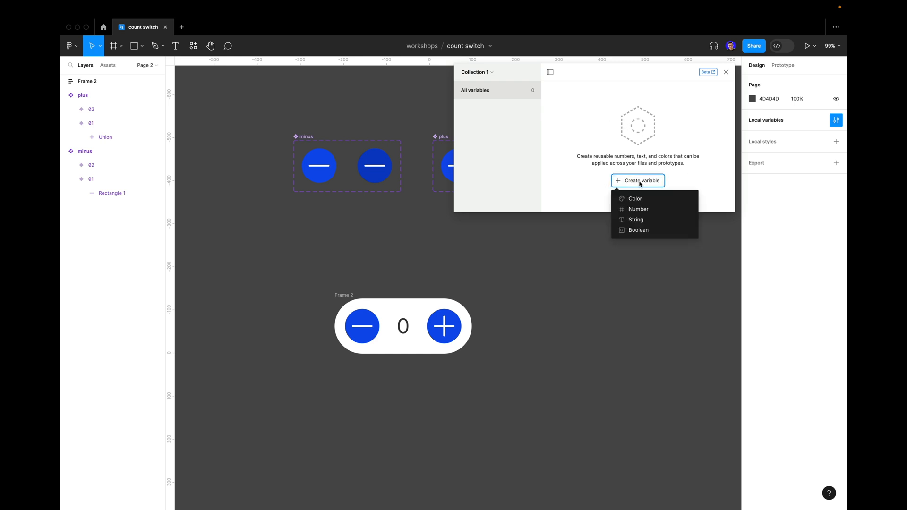
{"action": "mouse_move", "coordinate": [638, 209]}
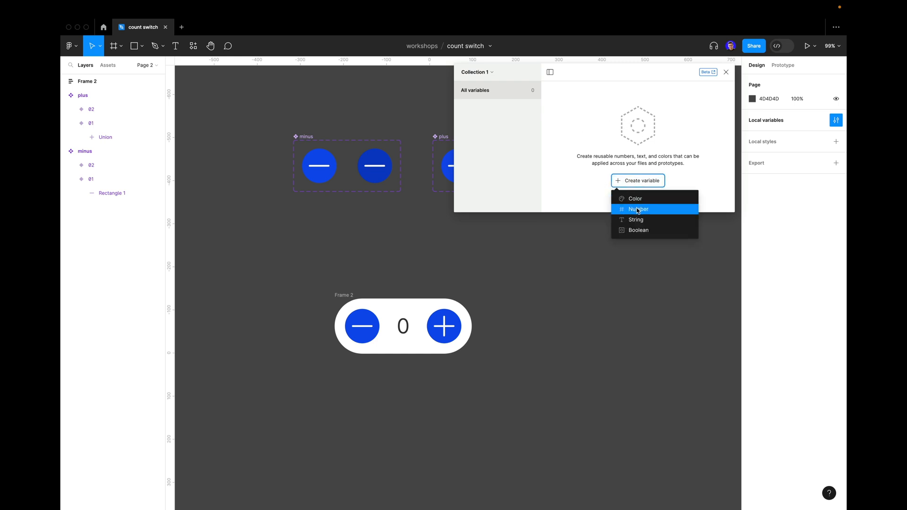
{"action": "left_click", "coordinate": [639, 209]}
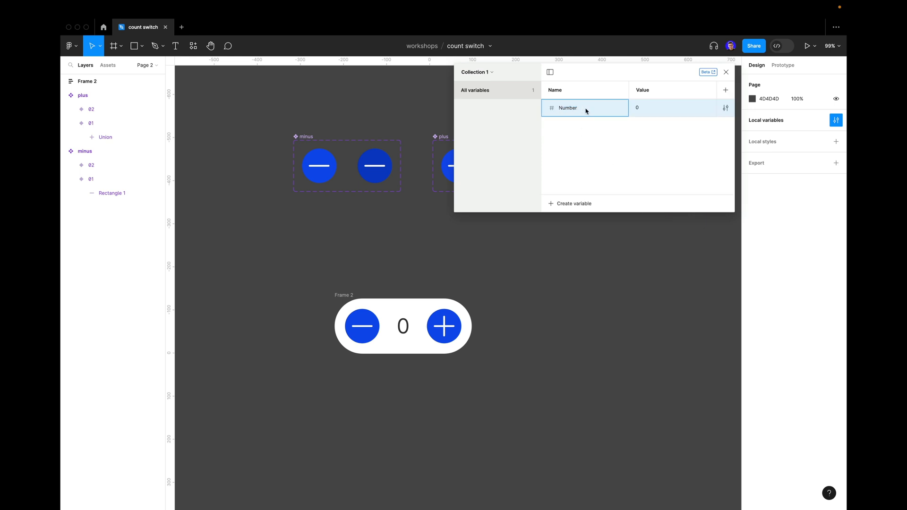
{"action": "type", "text": "Am"}
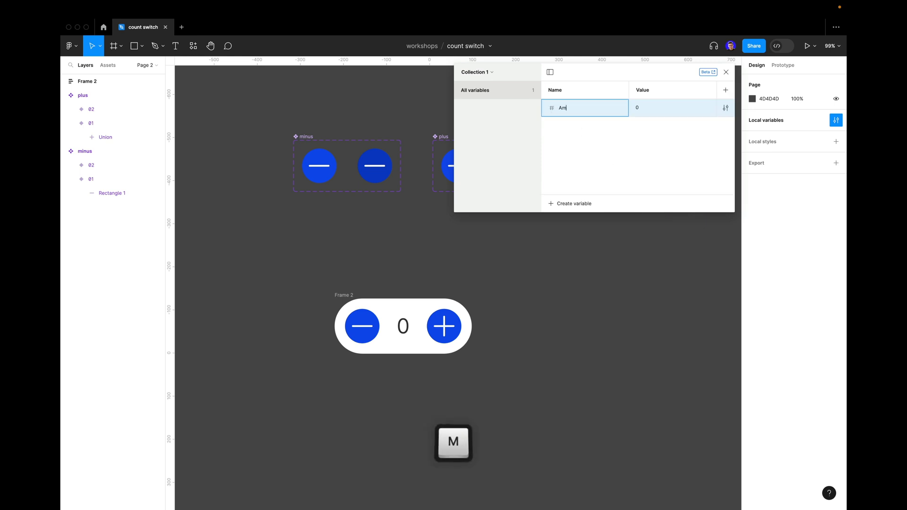
{"action": "type", "text": "ount"}
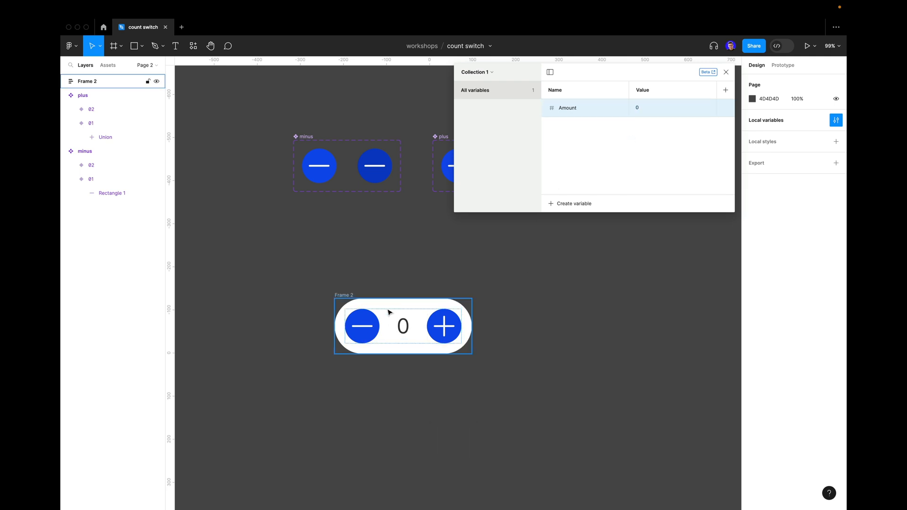
{"action": "left_click", "coordinate": [403, 326]}
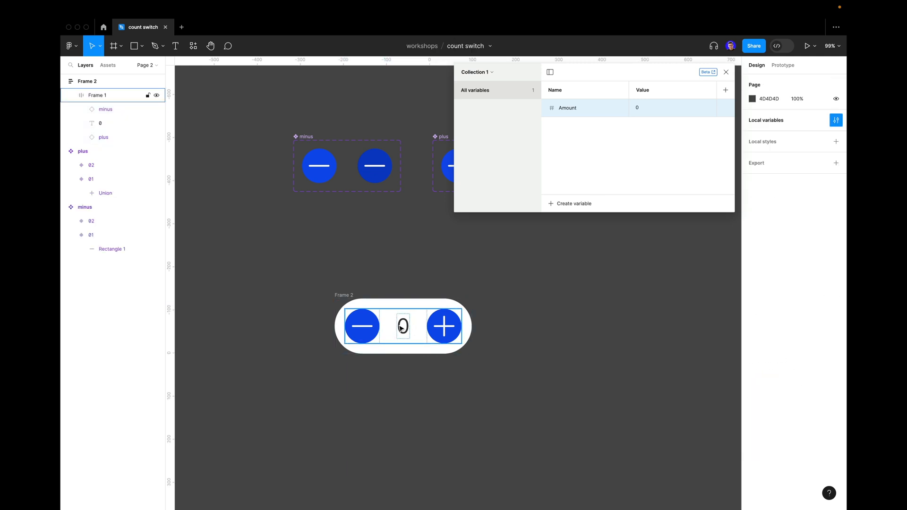
Step: Bind the counter's number text to Amount, testing it at 12 before resetting to 0
{"action": "left_click", "coordinate": [402, 326]}
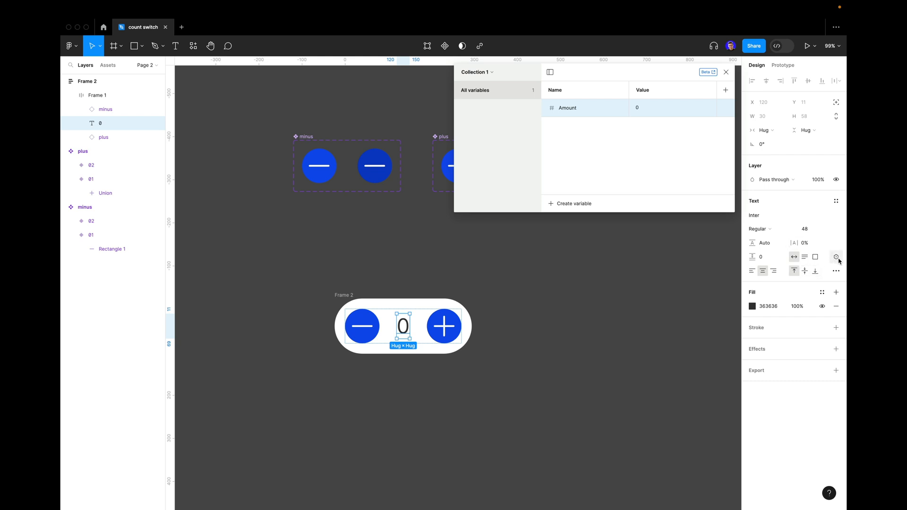
{"action": "left_click", "coordinate": [836, 257]}
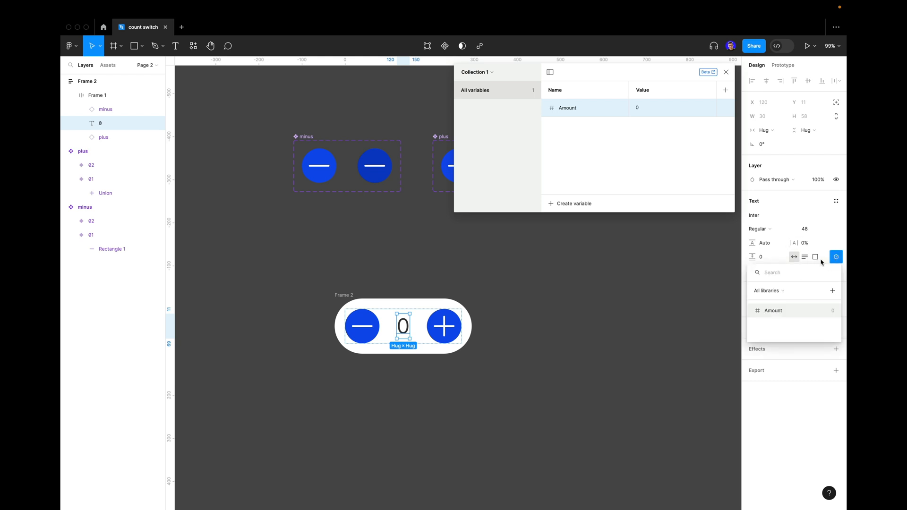
{"action": "mouse_move", "coordinate": [773, 314]}
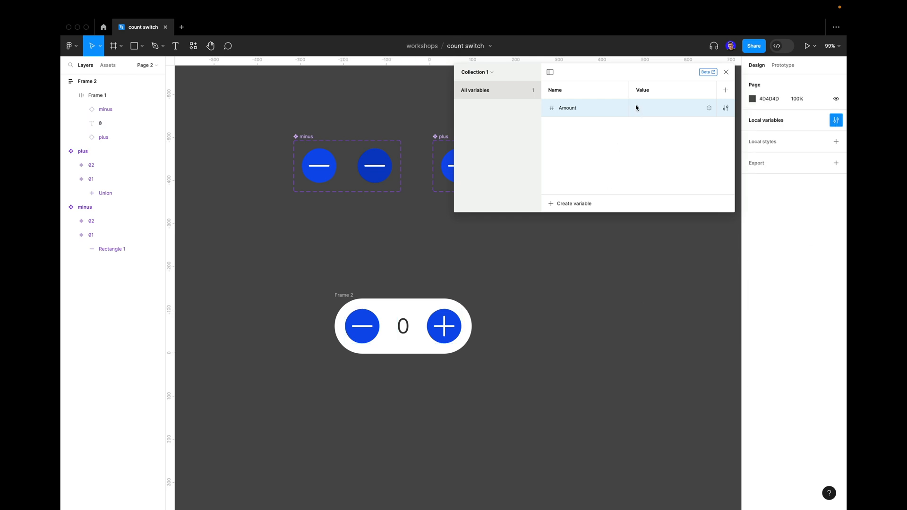
{"action": "left_click", "coordinate": [666, 108]}
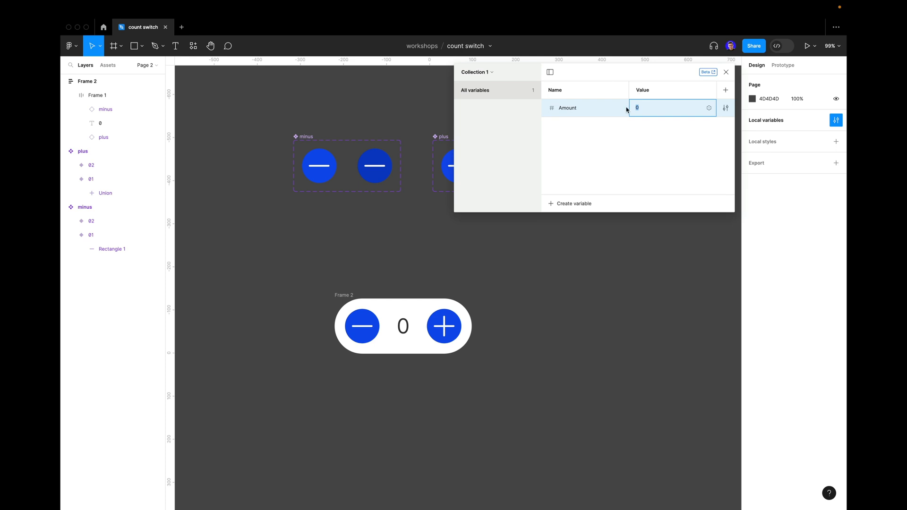
{"action": "type", "text": "12"}
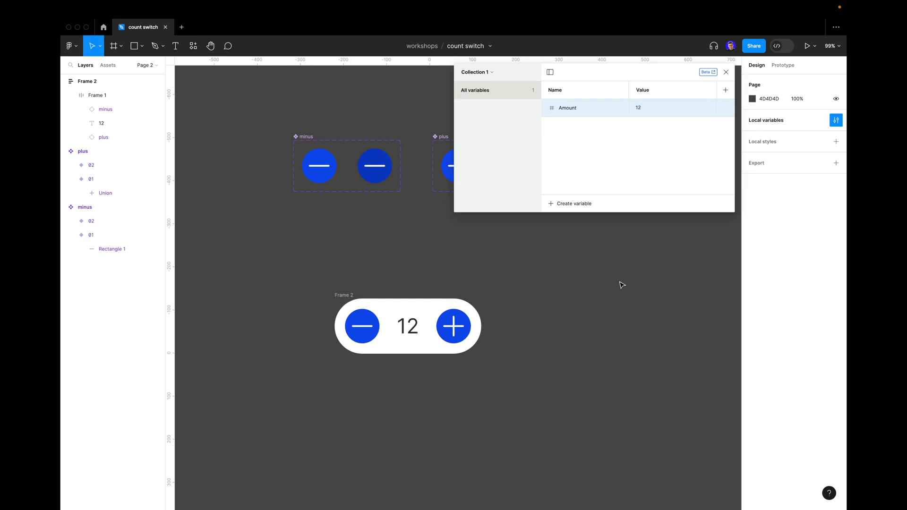
{"action": "left_click", "coordinate": [408, 327]}
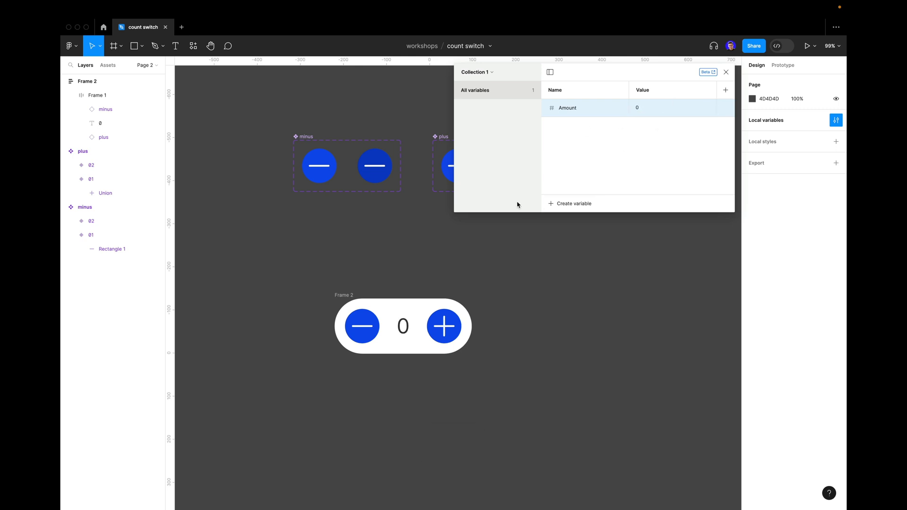
Step: Close the variables panel and add a light blue iPhone 14 Pro Max frame holding the counter
{"action": "left_click", "coordinate": [726, 72]}
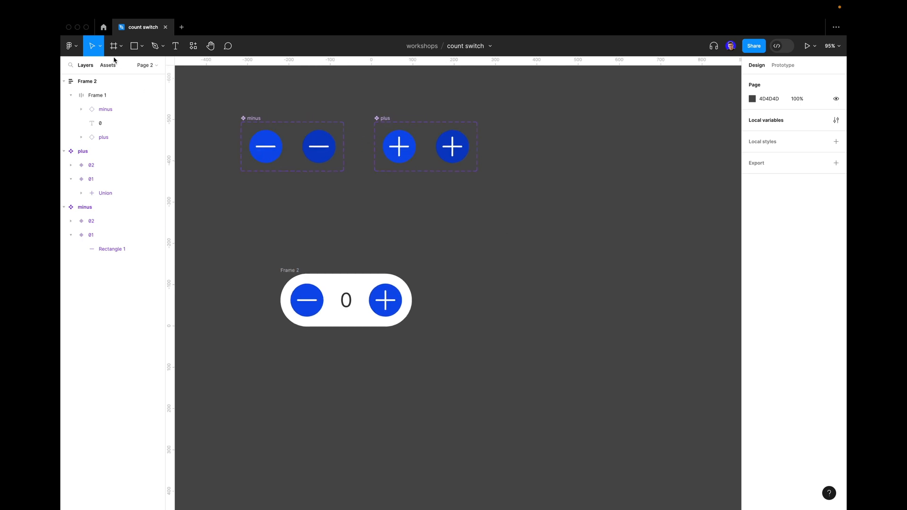
{"action": "left_click", "coordinate": [114, 45]}
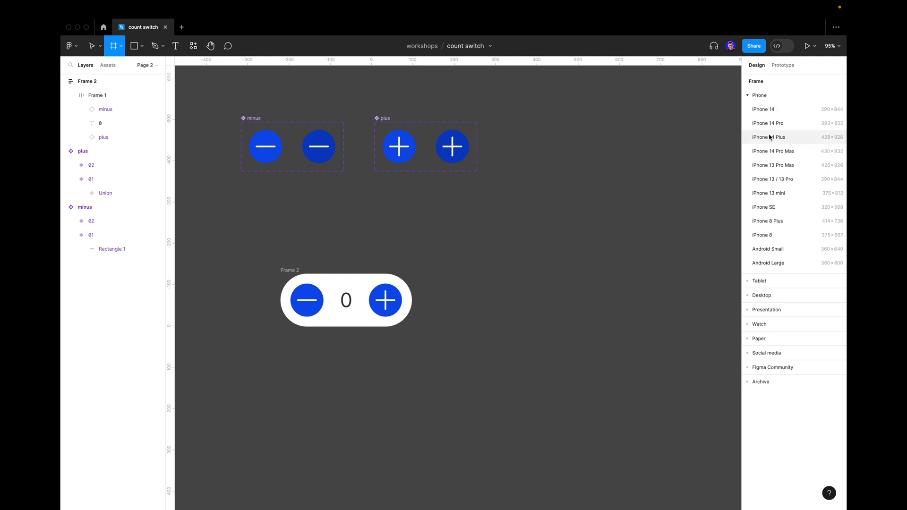
{"action": "left_click", "coordinate": [773, 151]}
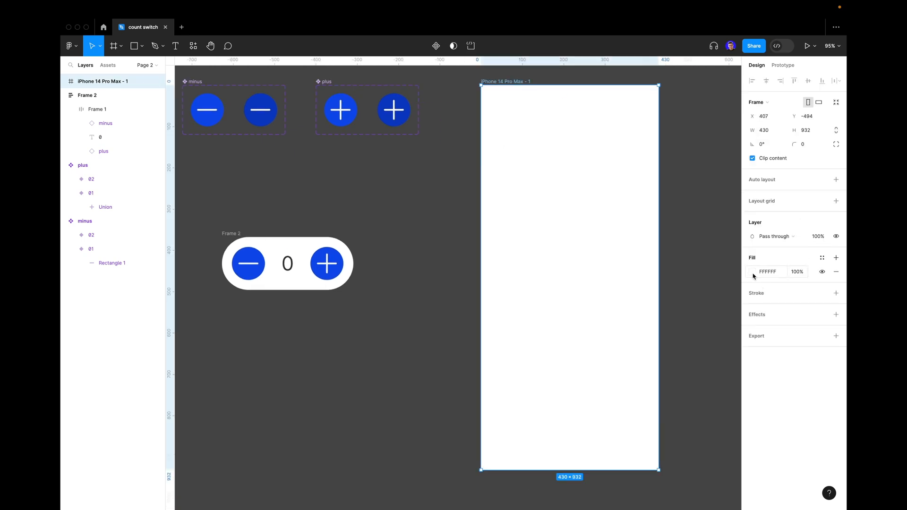
{"action": "left_click", "coordinate": [752, 272]}
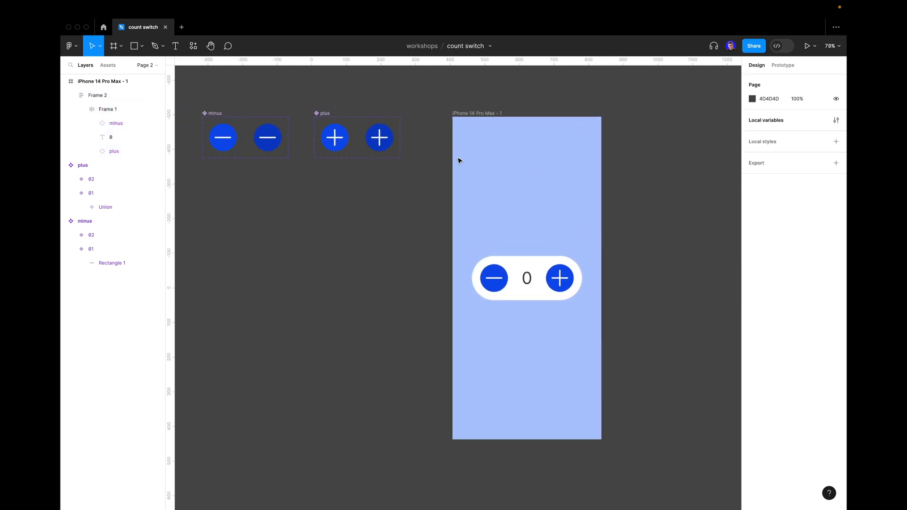
{"action": "mouse_move", "coordinate": [496, 234]}
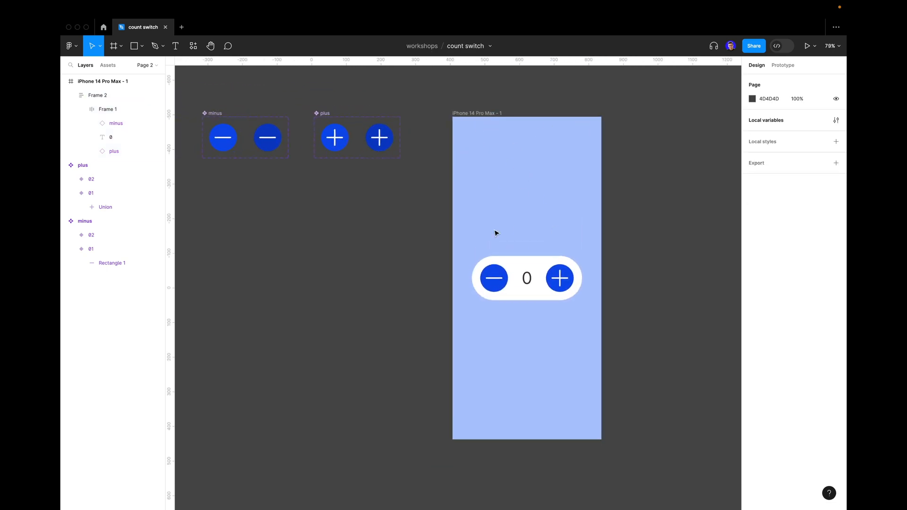
Step: Remove the plus button's empty Click interaction, keeping its Change to variant 02
{"action": "left_click", "coordinate": [558, 279]}
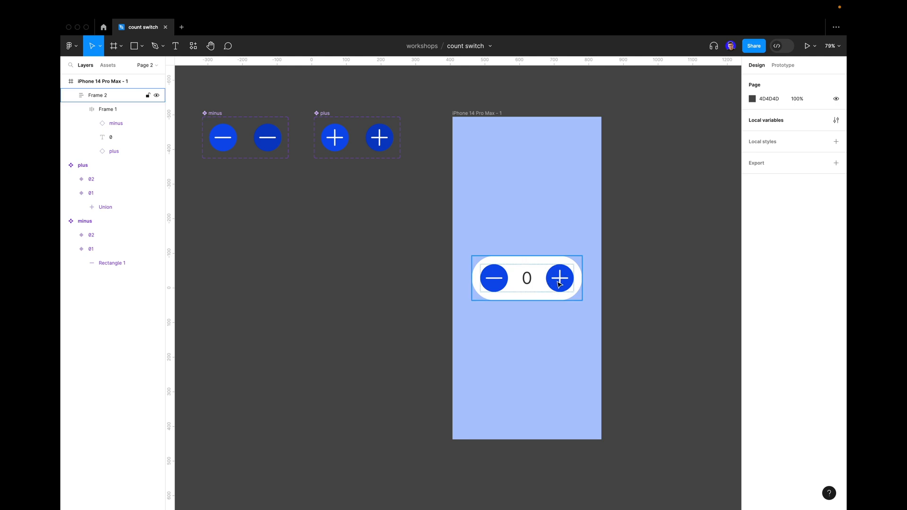
{"action": "left_click", "coordinate": [560, 278]}
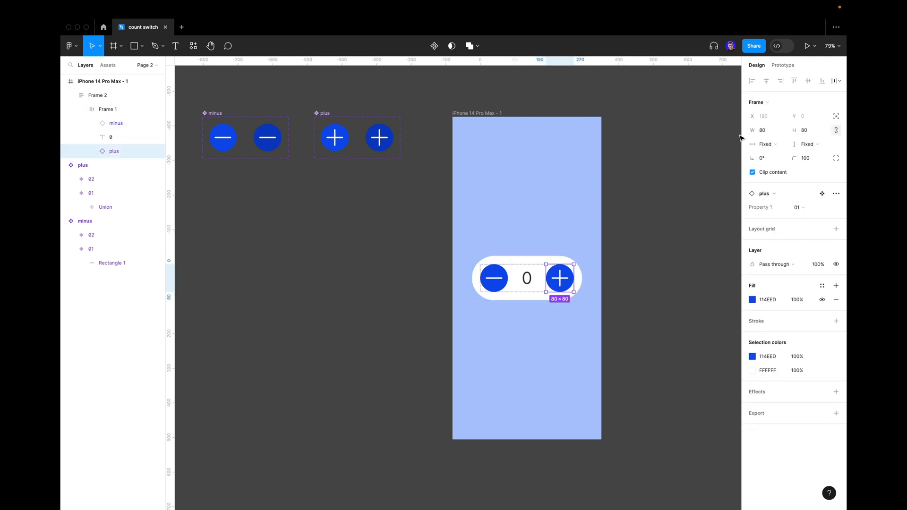
{"action": "left_click", "coordinate": [783, 65]}
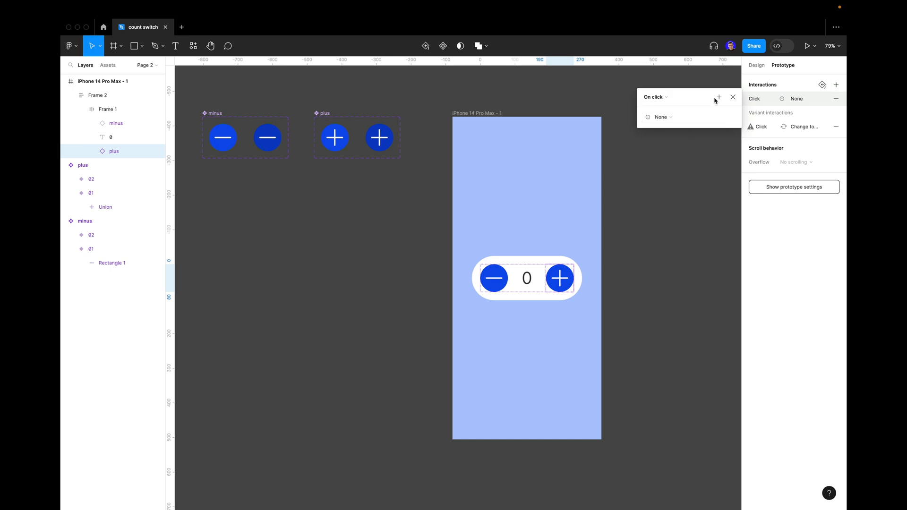
{"action": "left_click", "coordinate": [733, 97]}
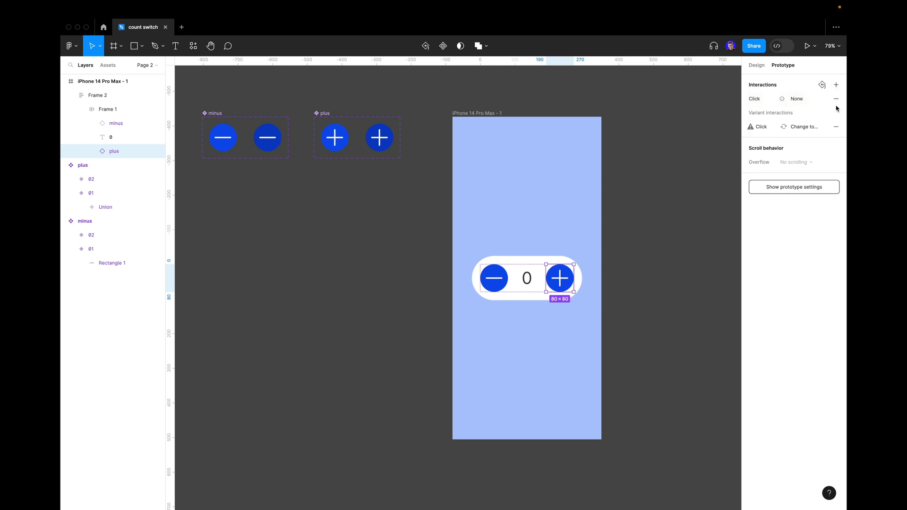
{"action": "left_click", "coordinate": [804, 126]}
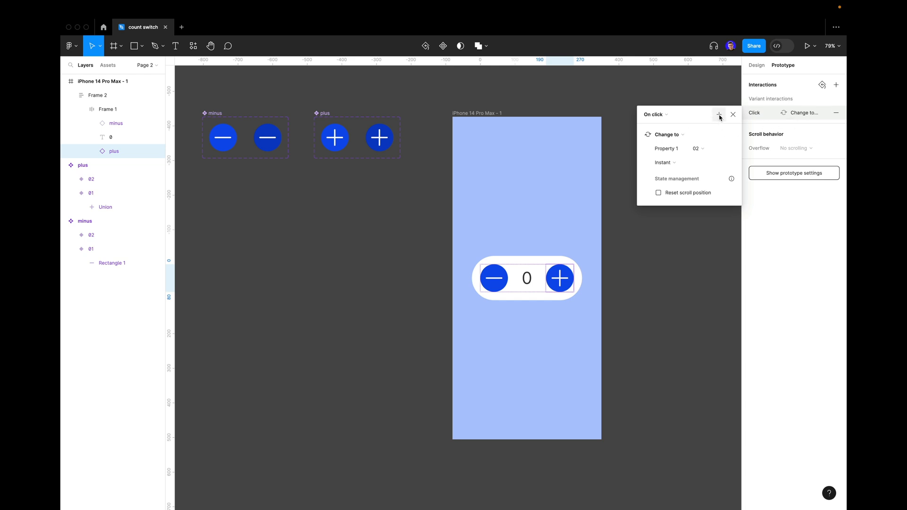
{"action": "mouse_move", "coordinate": [719, 115]}
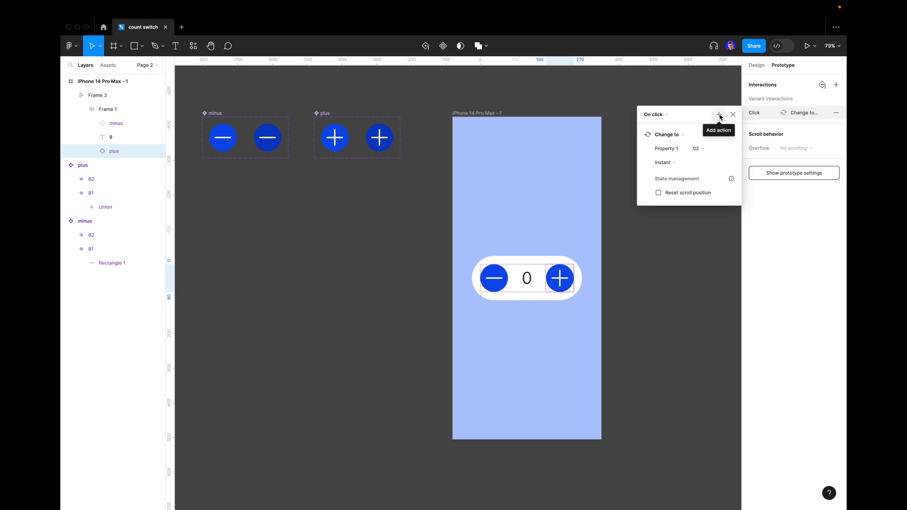
Step: Add a Set variable action to the plus click setting Amount to Amount + 1
{"action": "left_click", "coordinate": [719, 114]}
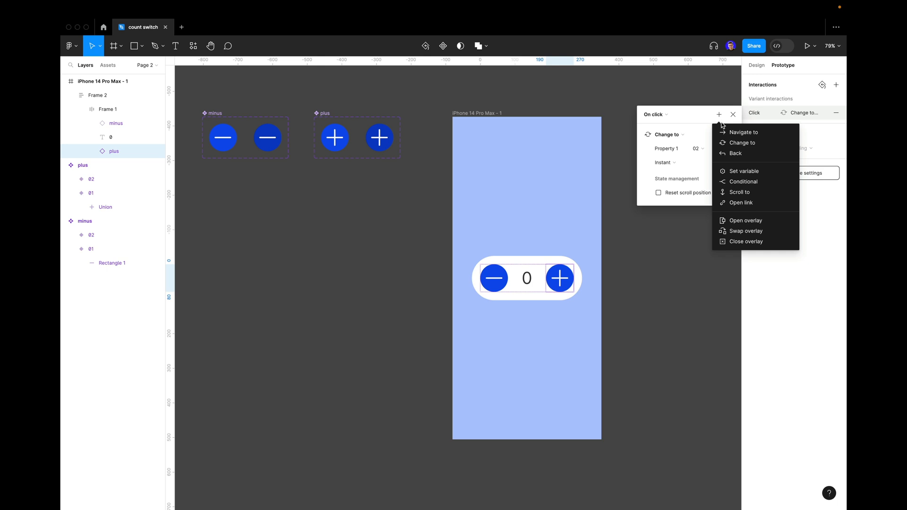
{"action": "mouse_move", "coordinate": [744, 171]}
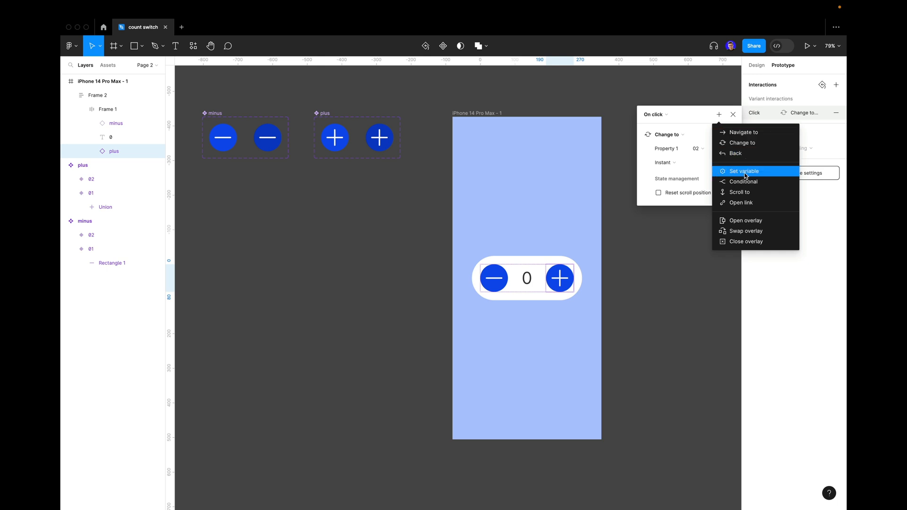
{"action": "left_click", "coordinate": [744, 171]}
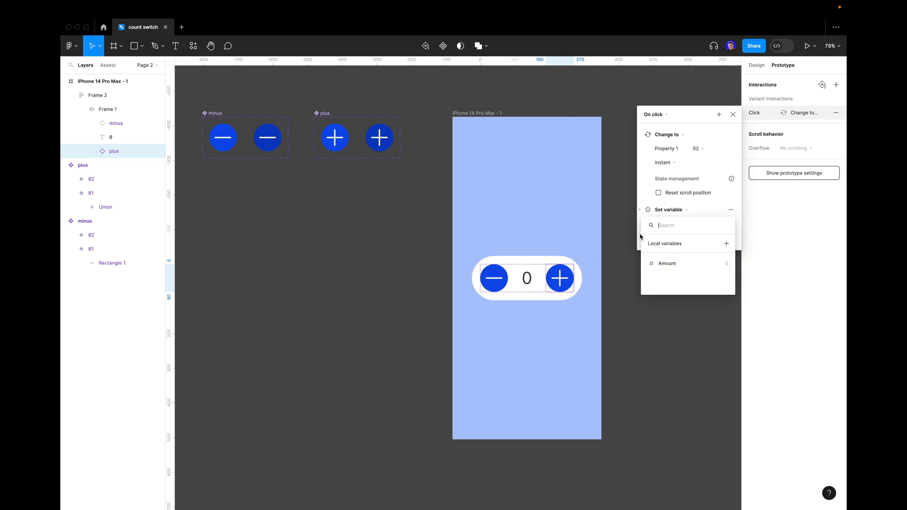
{"action": "mouse_move", "coordinate": [650, 260]}
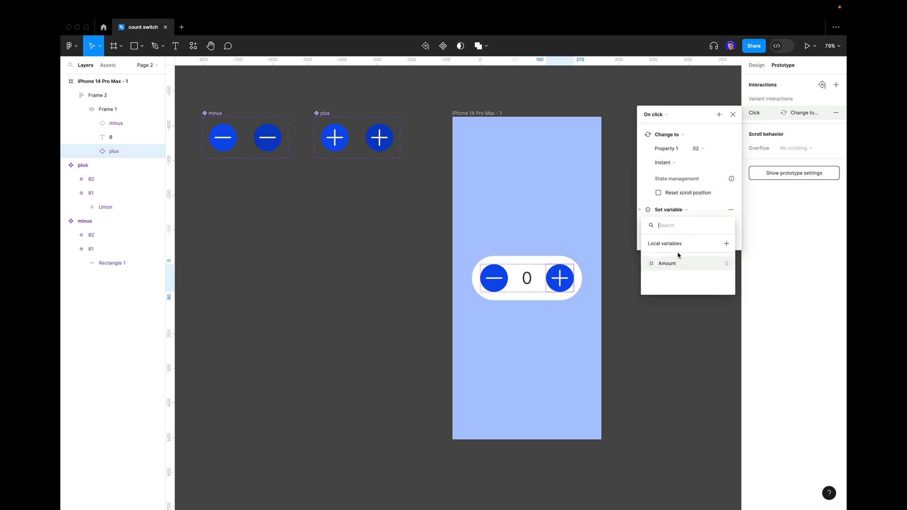
{"action": "mouse_move", "coordinate": [669, 263]}
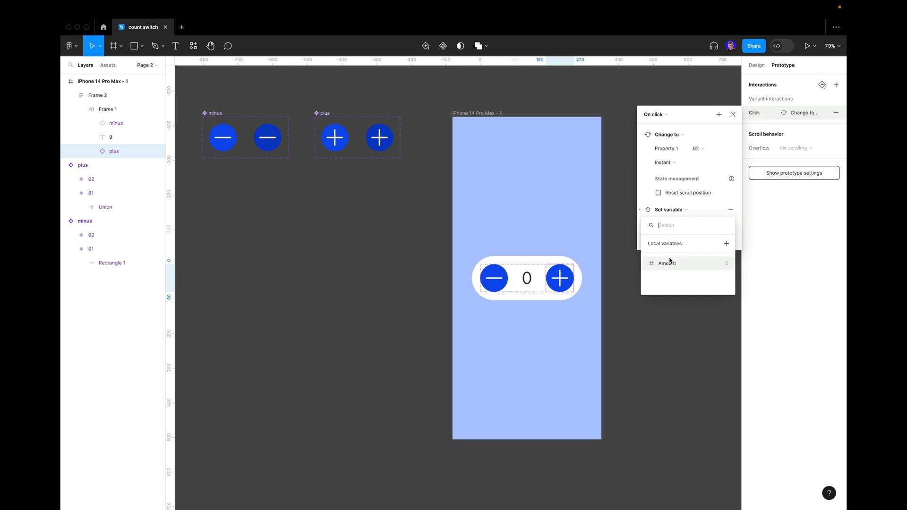
{"action": "mouse_move", "coordinate": [668, 276]}
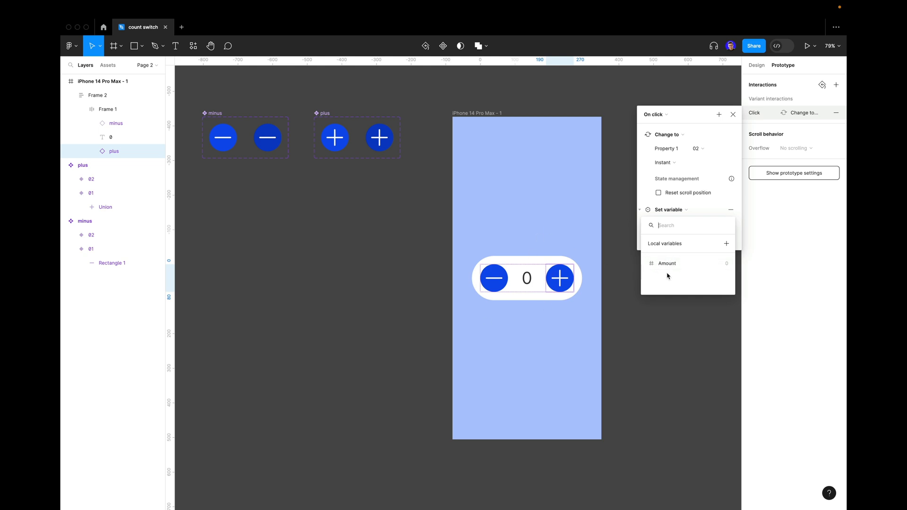
{"action": "left_click", "coordinate": [667, 264]}
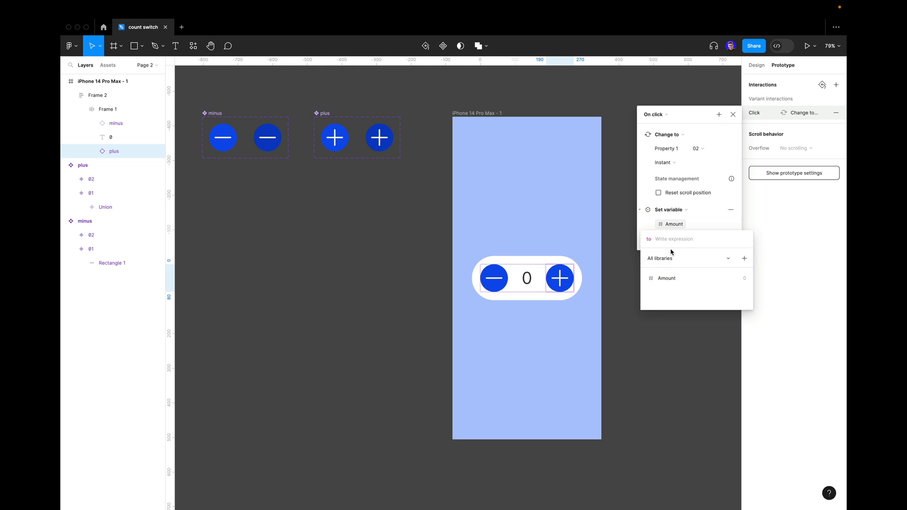
{"action": "mouse_move", "coordinate": [669, 269]}
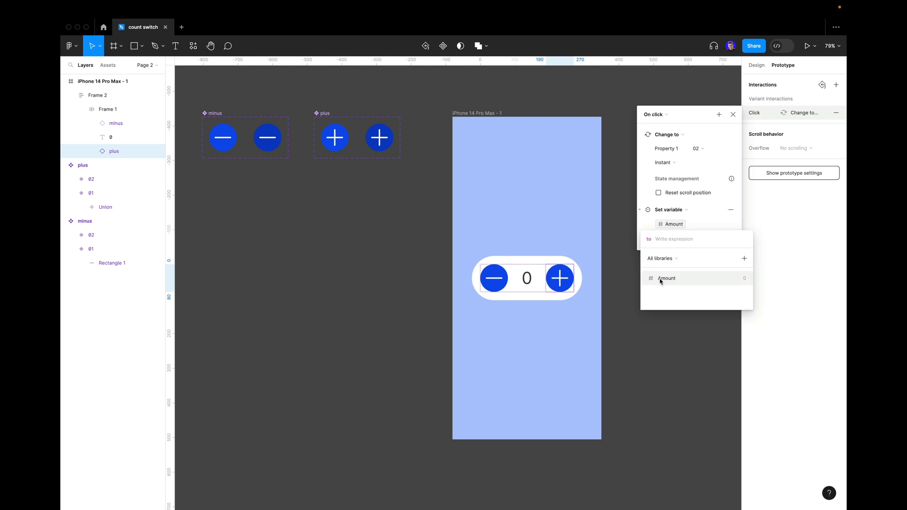
{"action": "mouse_move", "coordinate": [657, 281]}
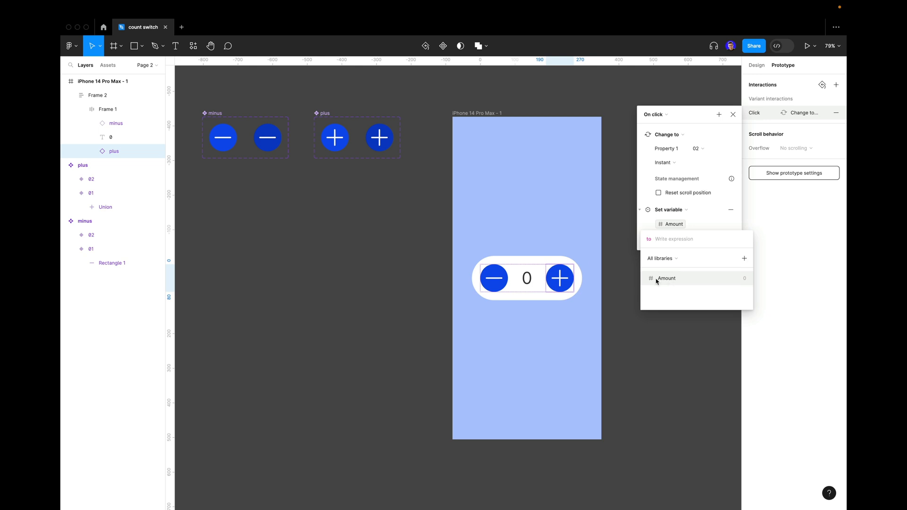
{"action": "mouse_move", "coordinate": [665, 281]}
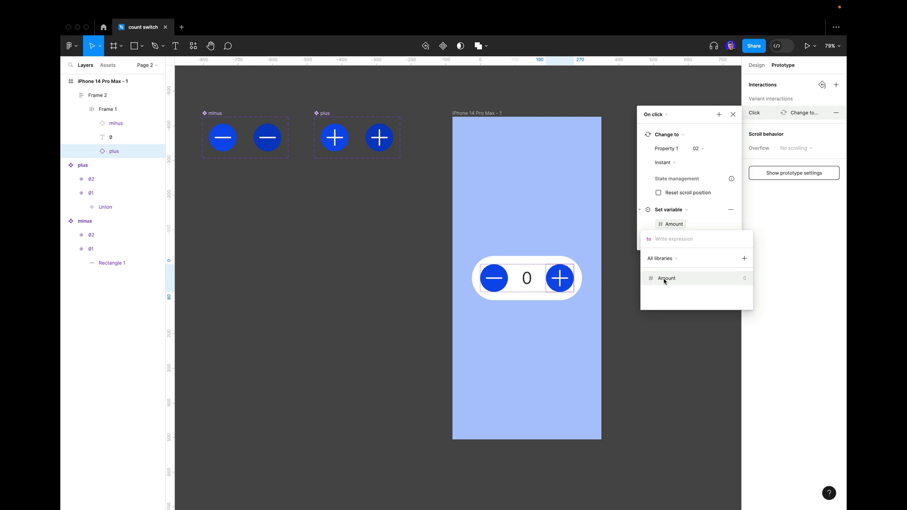
{"action": "mouse_move", "coordinate": [640, 268]}
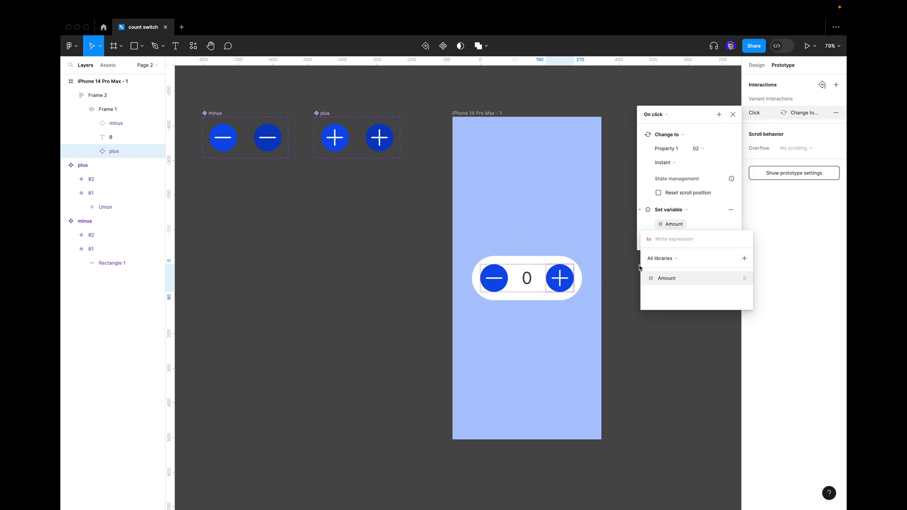
{"action": "left_click", "coordinate": [667, 278]}
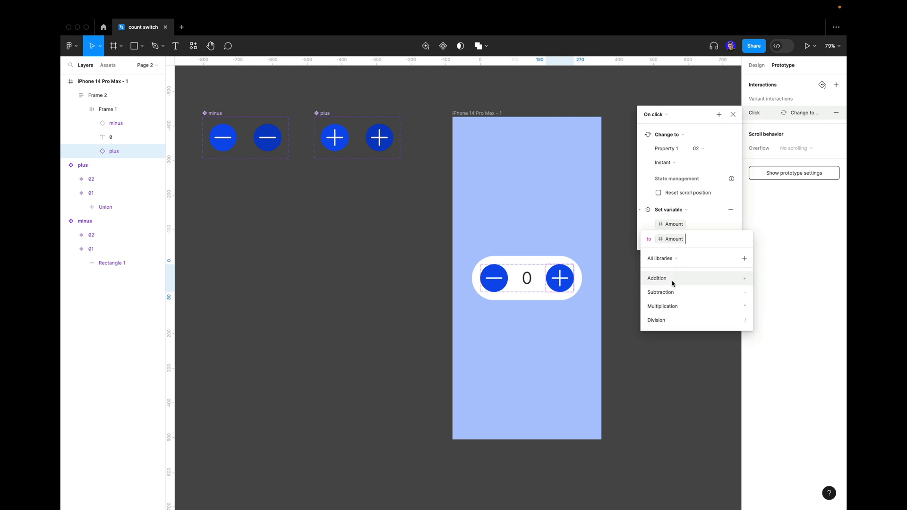
{"action": "mouse_move", "coordinate": [651, 280]}
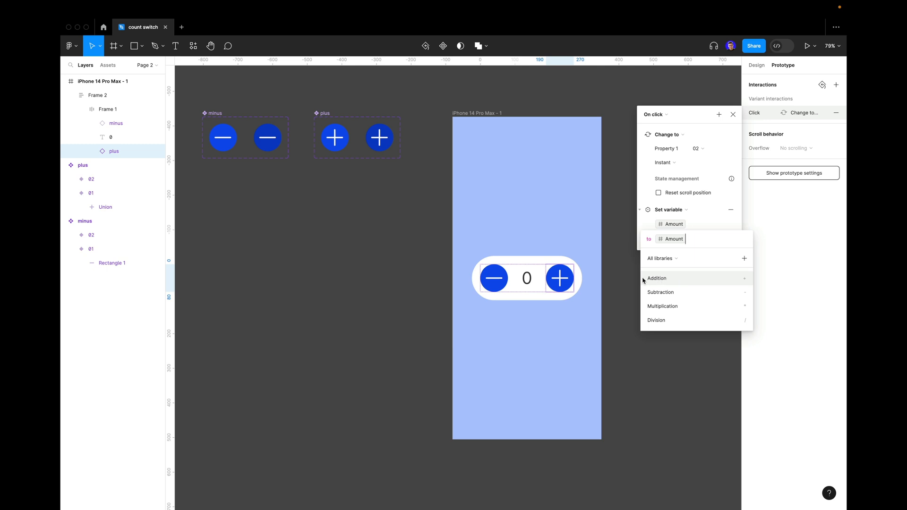
{"action": "mouse_move", "coordinate": [553, 267]}
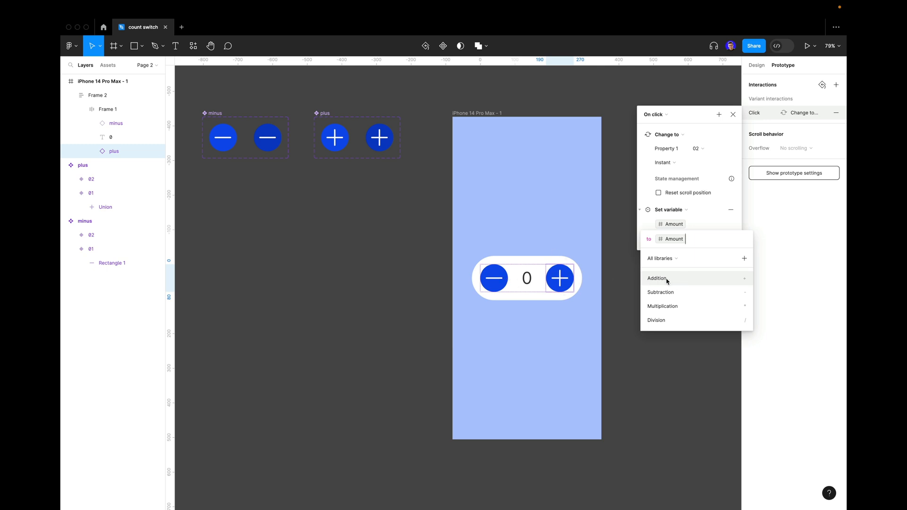
{"action": "left_click", "coordinate": [658, 278]}
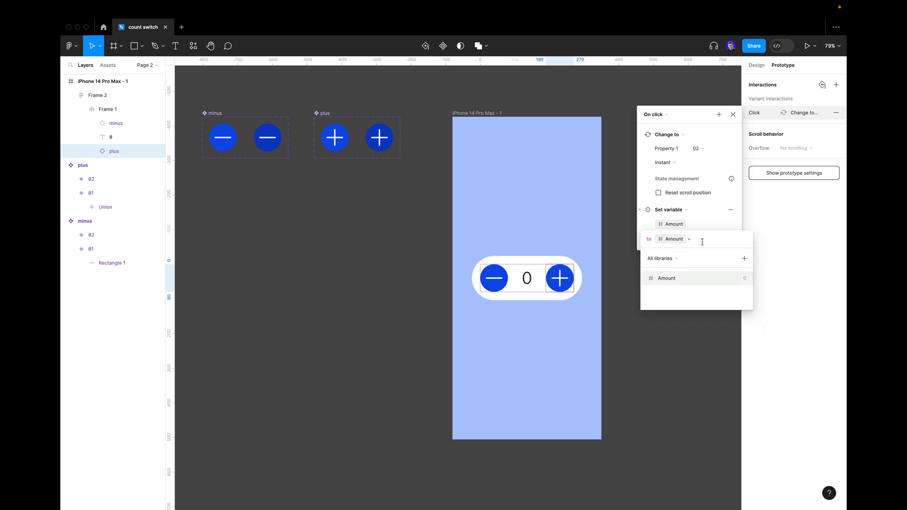
{"action": "type", "text": "1"}
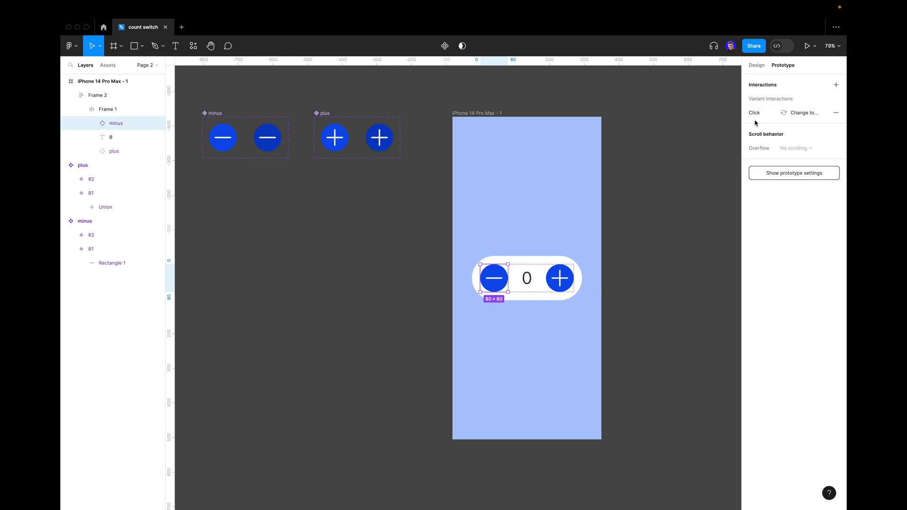
Step: Add a Set variable action to the minus click setting Amount to Amount - 1
{"action": "left_click", "coordinate": [807, 113]}
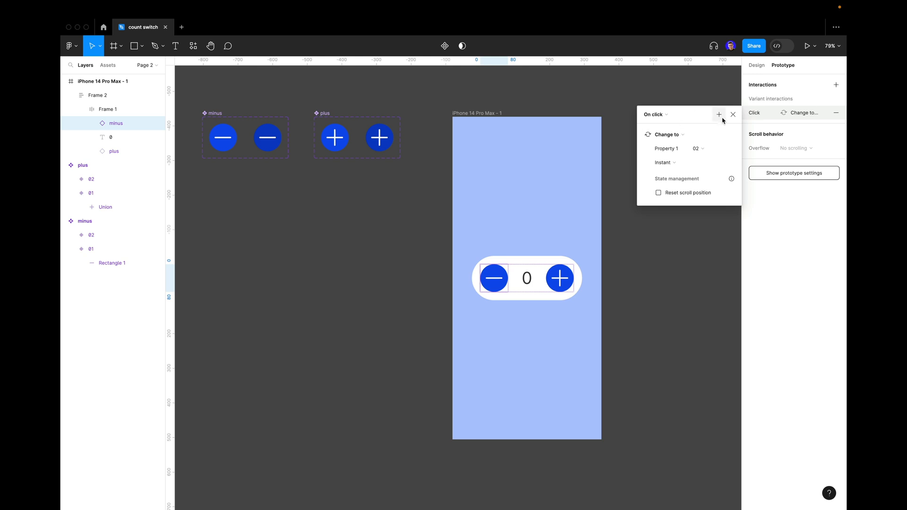
{"action": "left_click", "coordinate": [665, 134]}
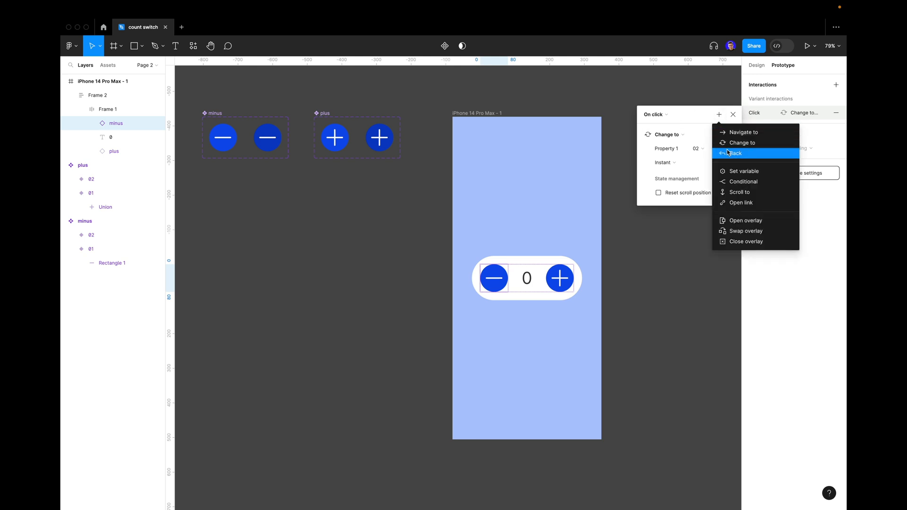
{"action": "mouse_move", "coordinate": [743, 171]}
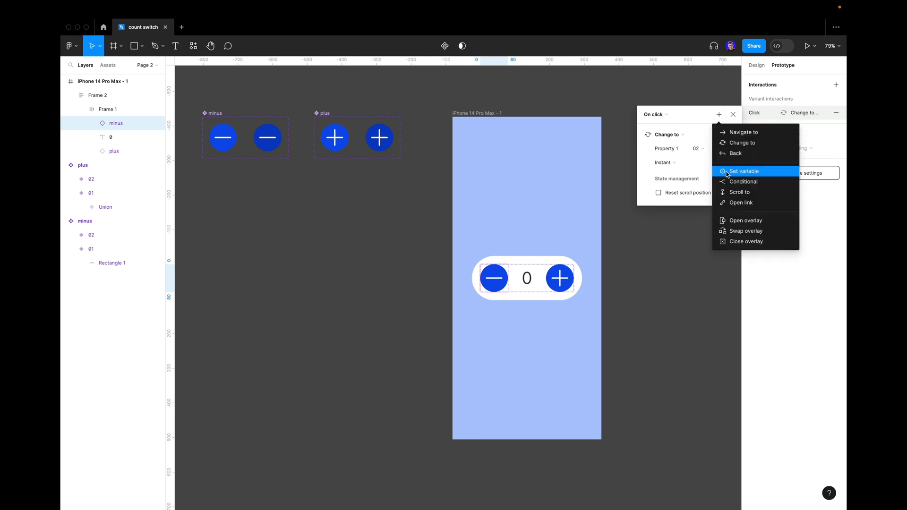
{"action": "left_click", "coordinate": [744, 171]}
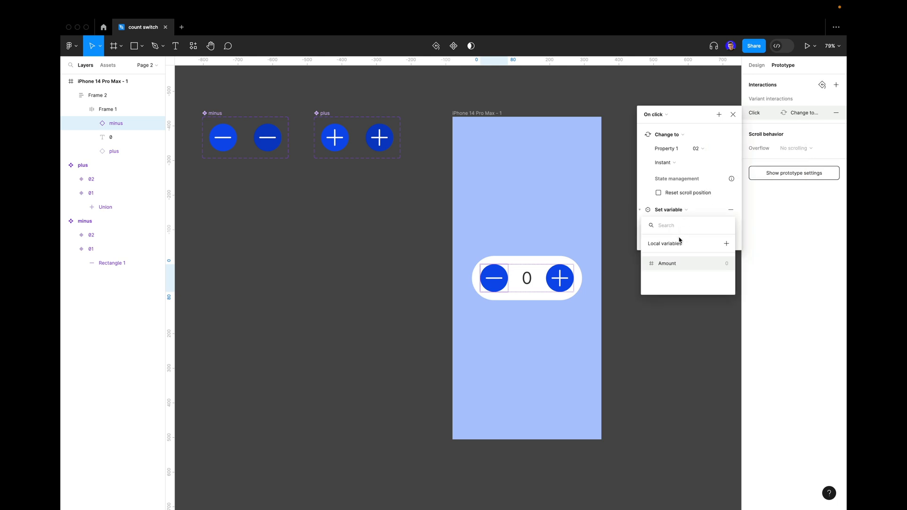
{"action": "left_click", "coordinate": [667, 263]}
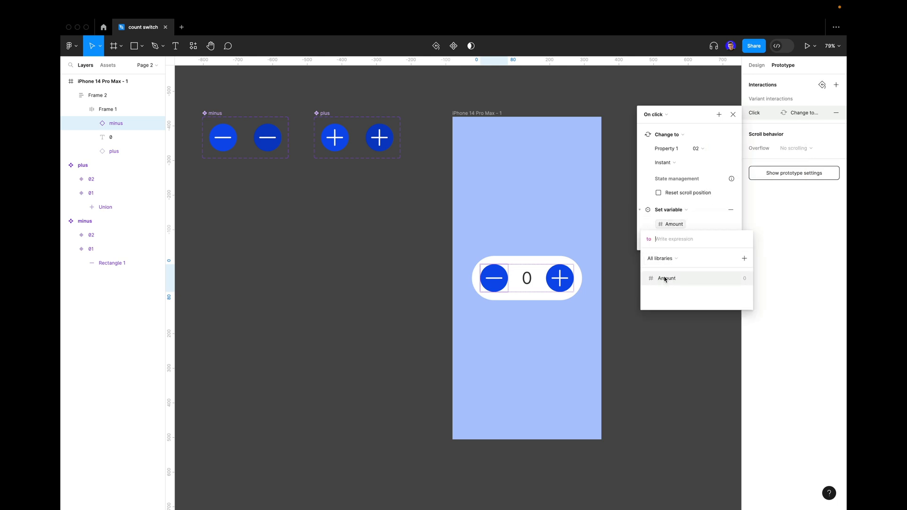
{"action": "left_click", "coordinate": [667, 279]}
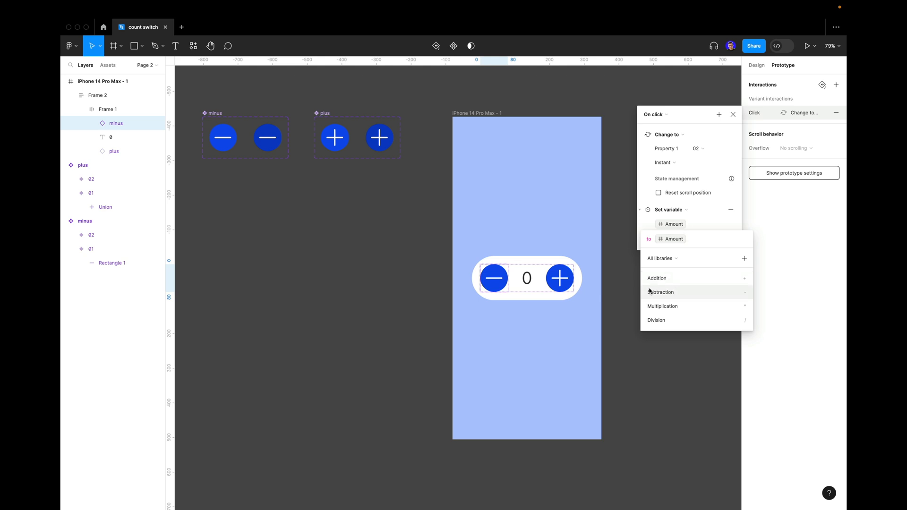
{"action": "mouse_move", "coordinate": [676, 296]}
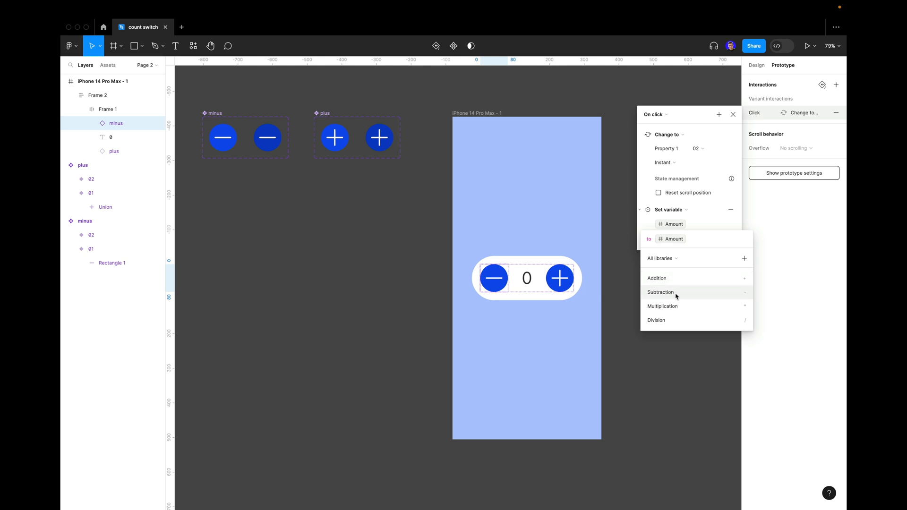
{"action": "left_click", "coordinate": [661, 292]}
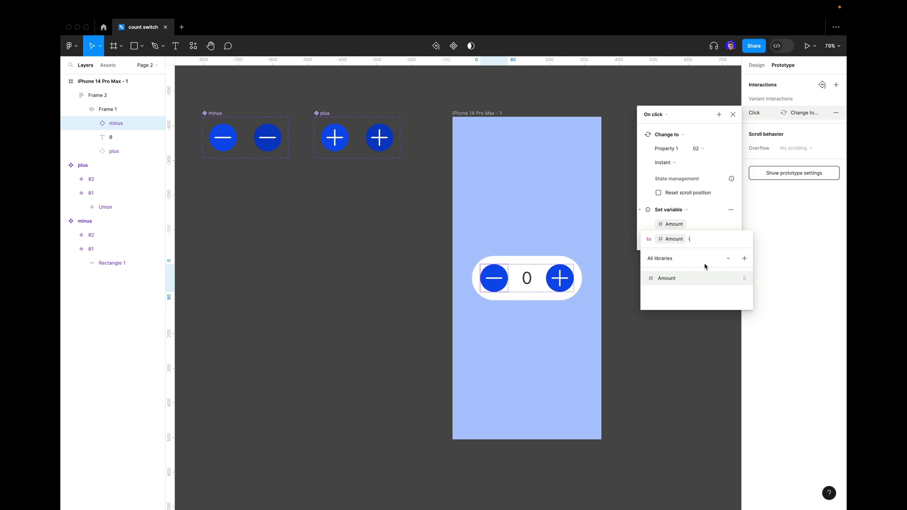
{"action": "type", "text": "1"}
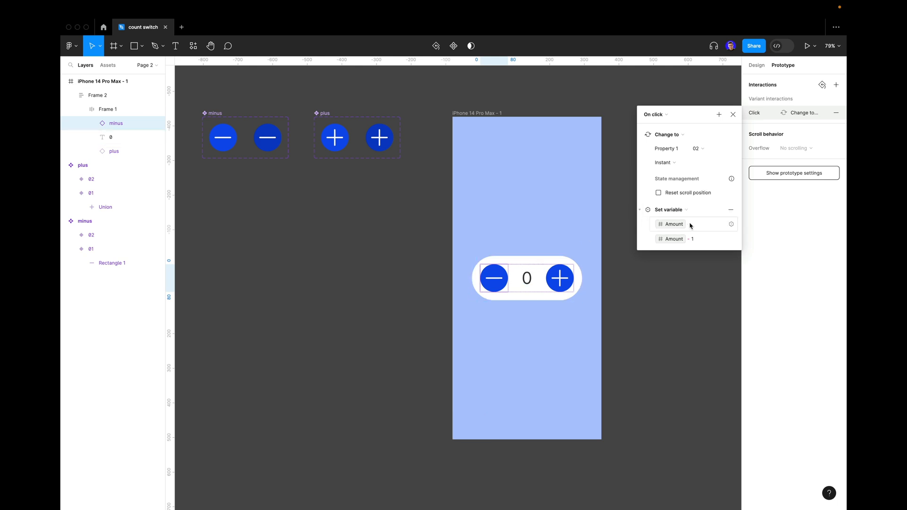
{"action": "left_click", "coordinate": [719, 115]}
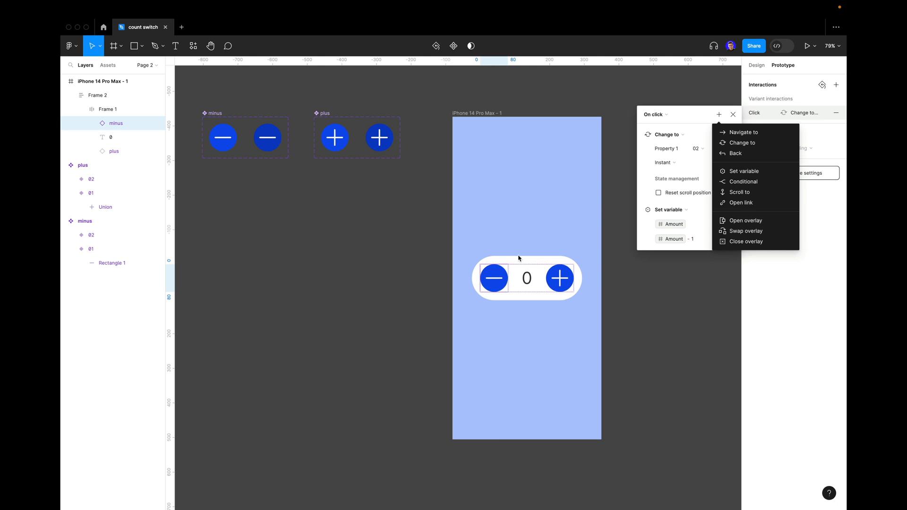
{"action": "mouse_move", "coordinate": [756, 181]}
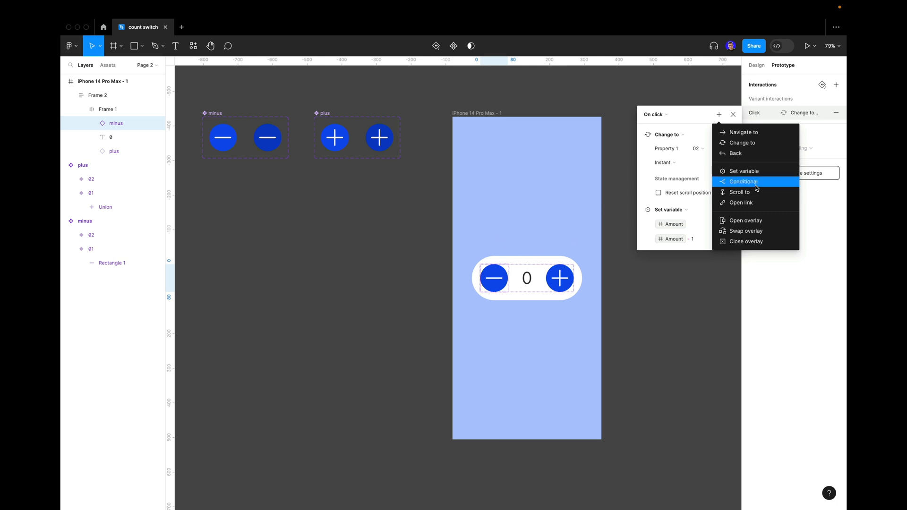
Step: Add a Conditional to the minus click testing whether Amount is not equal to 0
{"action": "left_click", "coordinate": [743, 181]}
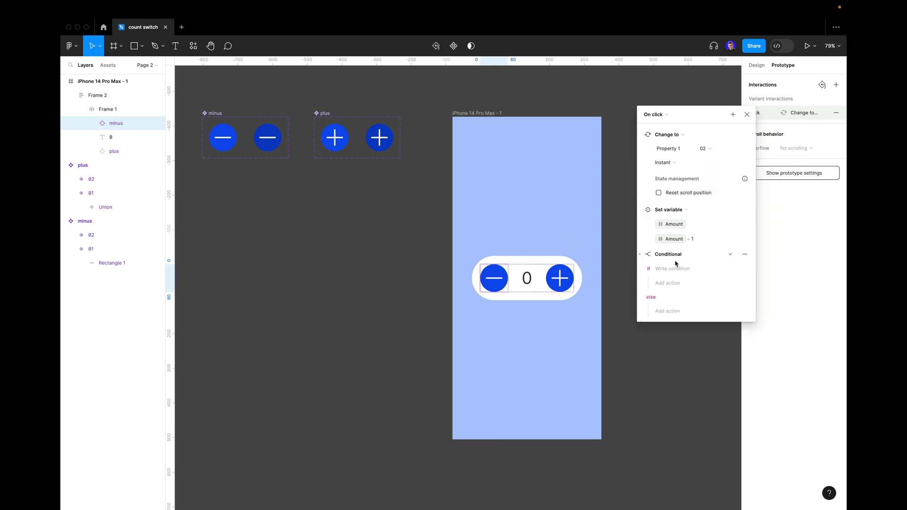
{"action": "left_click", "coordinate": [673, 268]}
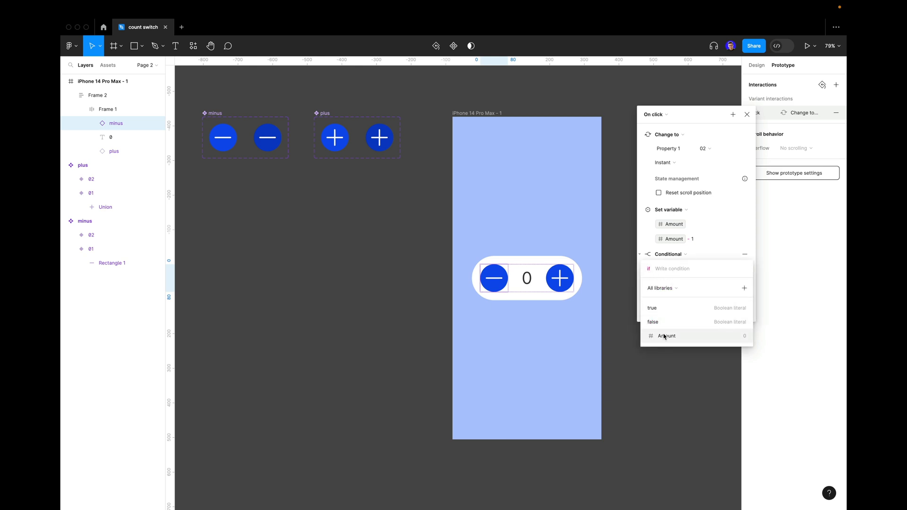
{"action": "left_click", "coordinate": [667, 336]}
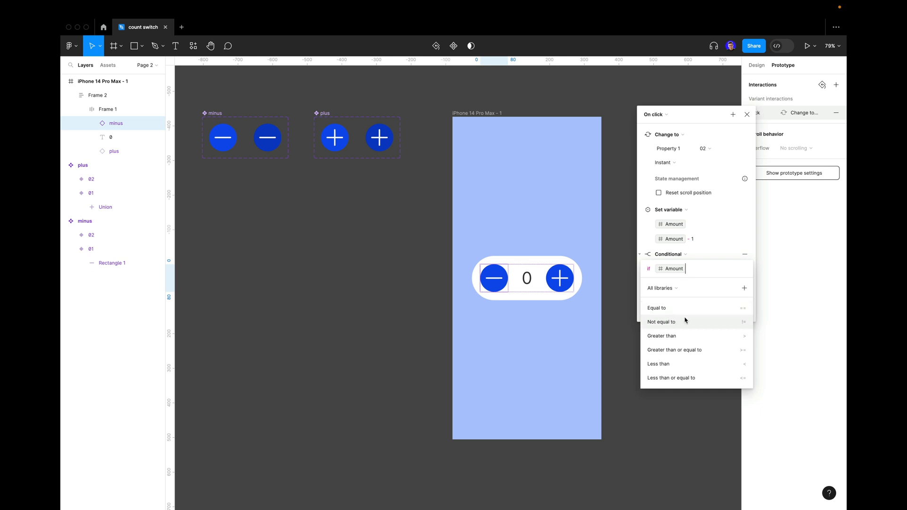
{"action": "mouse_move", "coordinate": [665, 325]}
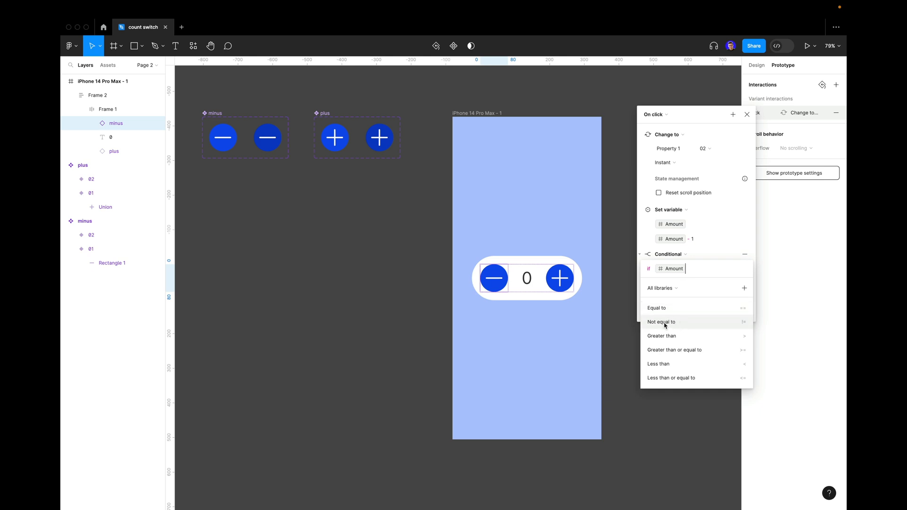
{"action": "left_click", "coordinate": [662, 322]}
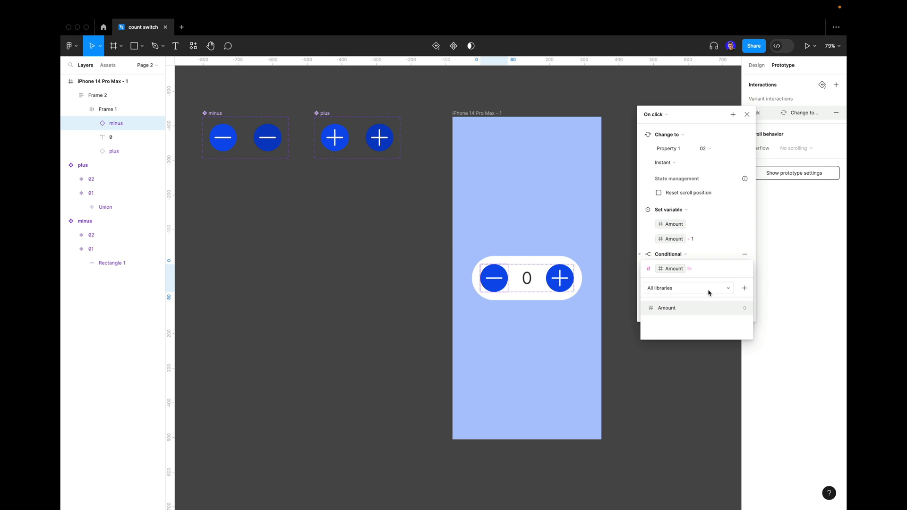
{"action": "type", "text": " 0"}
{"action": "key", "text": "Return"}
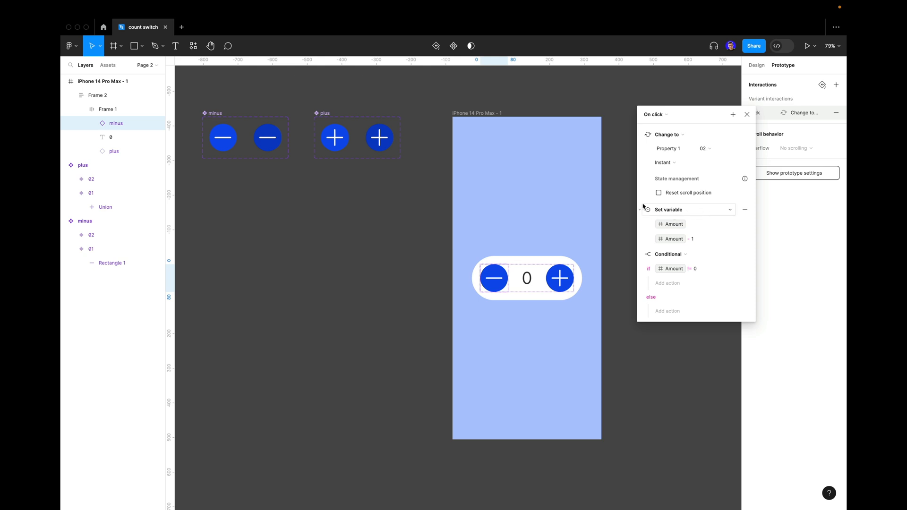
{"action": "mouse_move", "coordinate": [687, 213]}
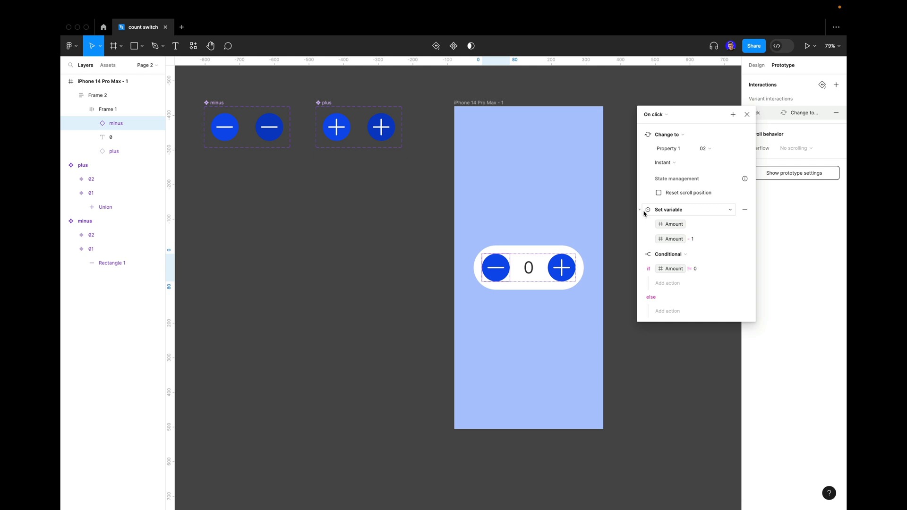
Step: Move the subtract action into the conditional's if branch, collapse it, and close the panel
{"action": "left_click", "coordinate": [640, 209]}
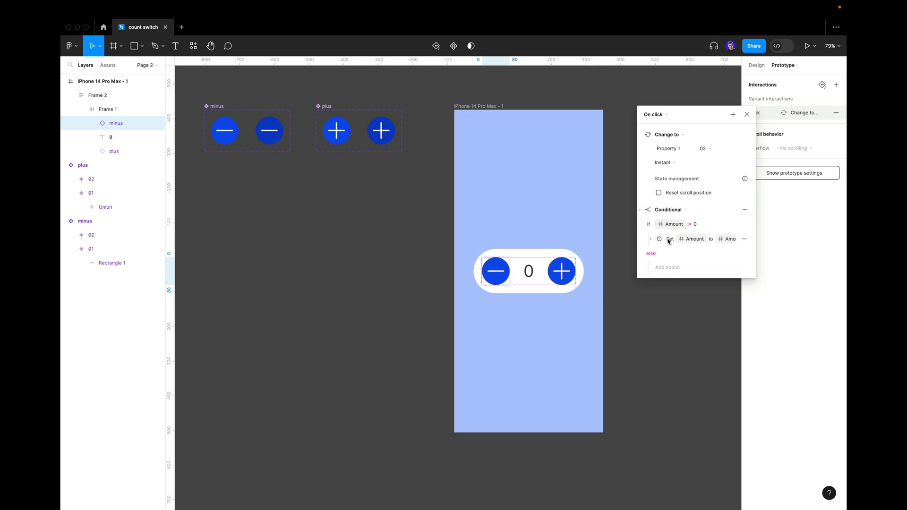
{"action": "left_click", "coordinate": [639, 210]}
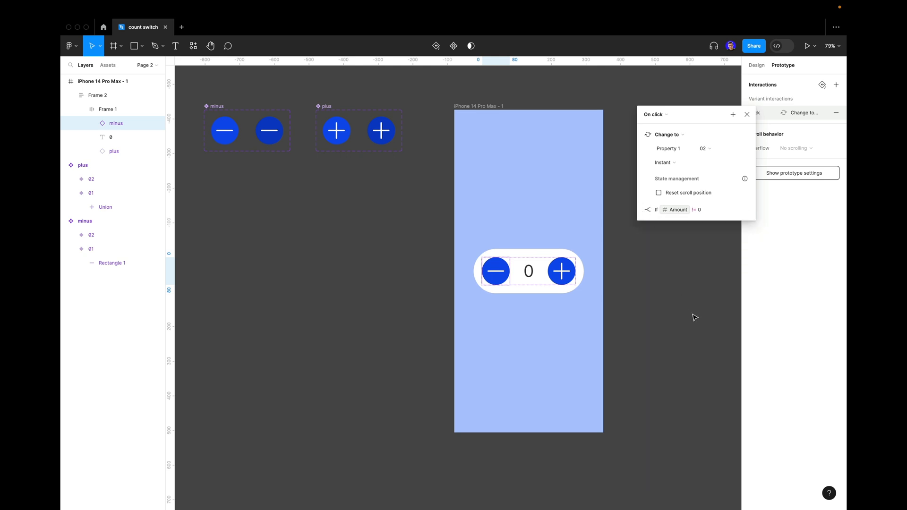
{"action": "left_click", "coordinate": [746, 115]}
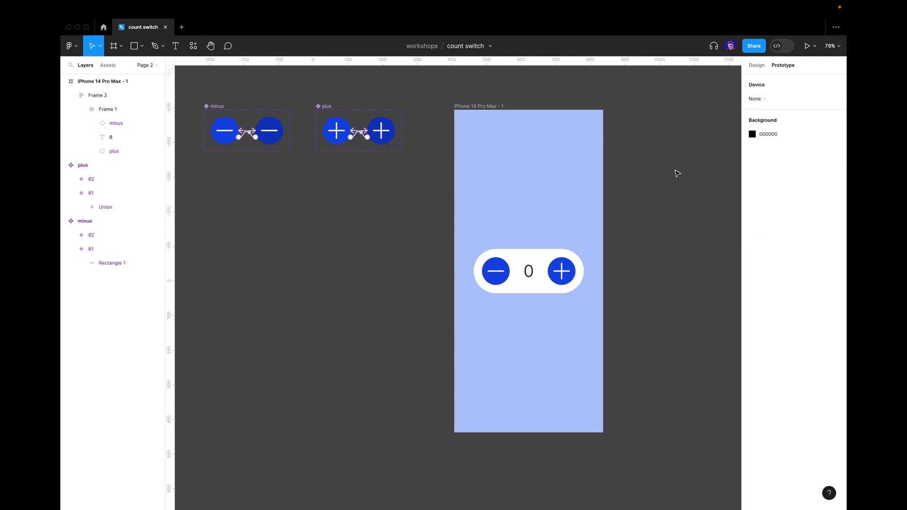
Step: Preview the iPhone frame's prototype and test the minus and plus buttons, ending at 5
{"action": "left_click", "coordinate": [479, 106]}
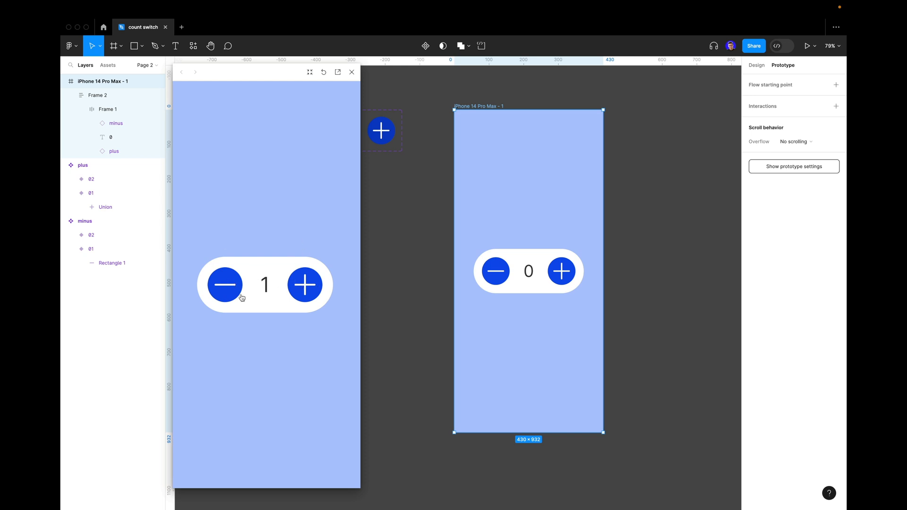
{"action": "mouse_move", "coordinate": [280, 274]}
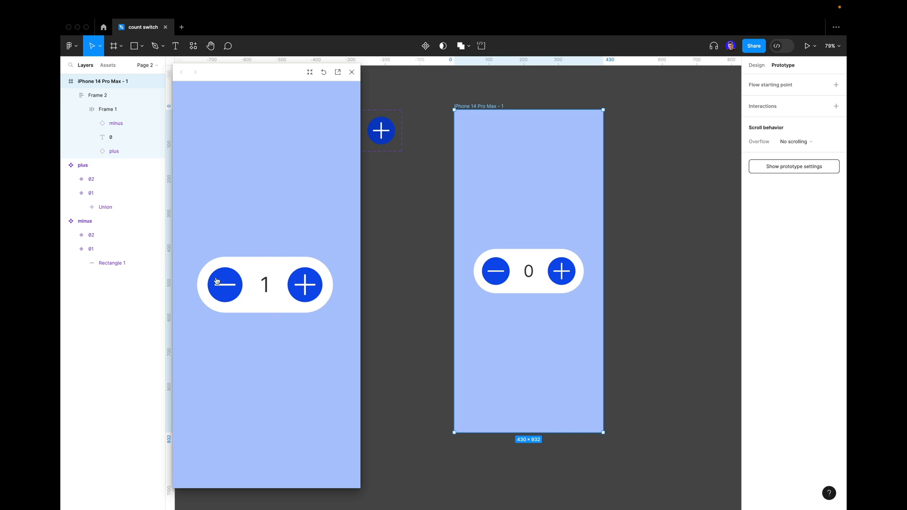
{"action": "left_click", "coordinate": [224, 285]}
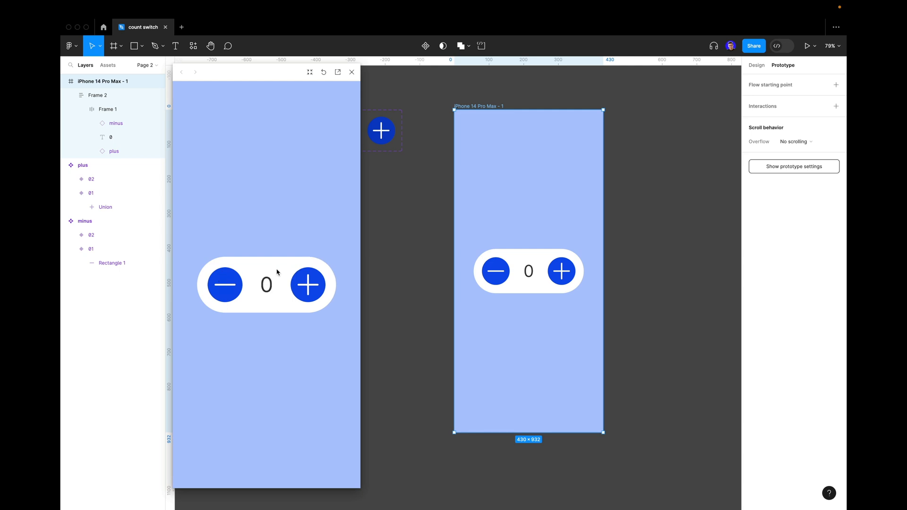
{"action": "mouse_move", "coordinate": [222, 262]}
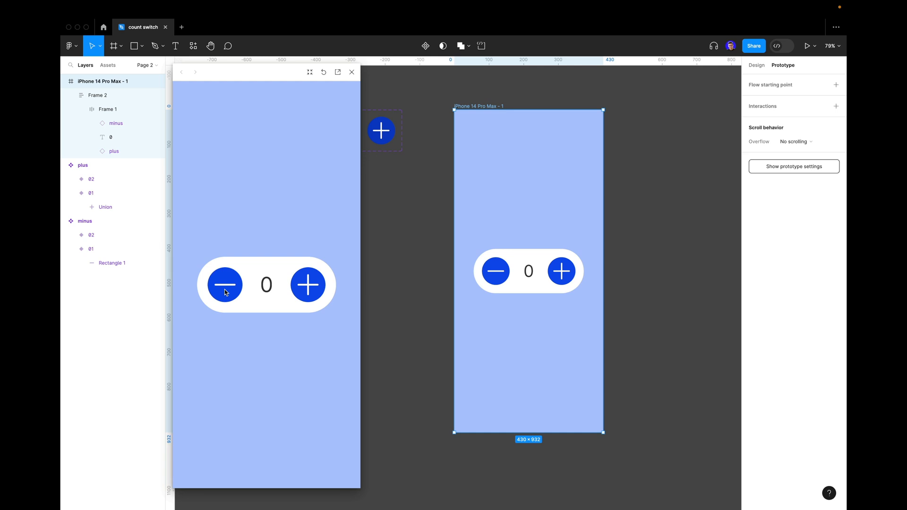
{"action": "left_click", "coordinate": [305, 285]}
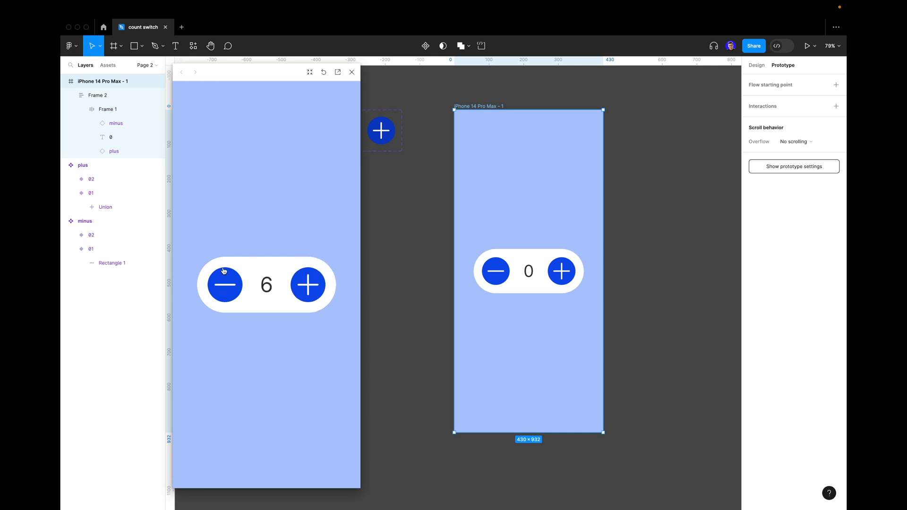
{"action": "left_click", "coordinate": [225, 285]}
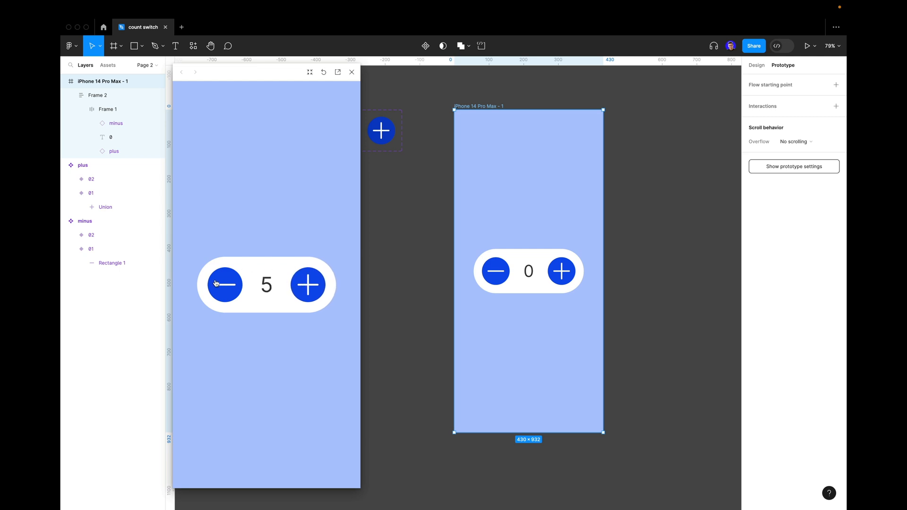
{"action": "left_click", "coordinate": [809, 46]}
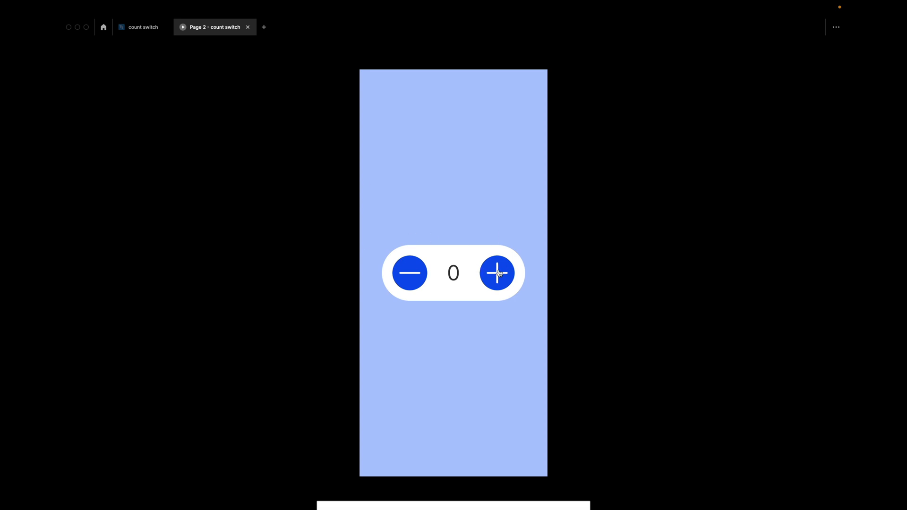
Step: Press the plus button in the presentation view, raising the counter to 6
{"action": "left_click", "coordinate": [497, 273]}
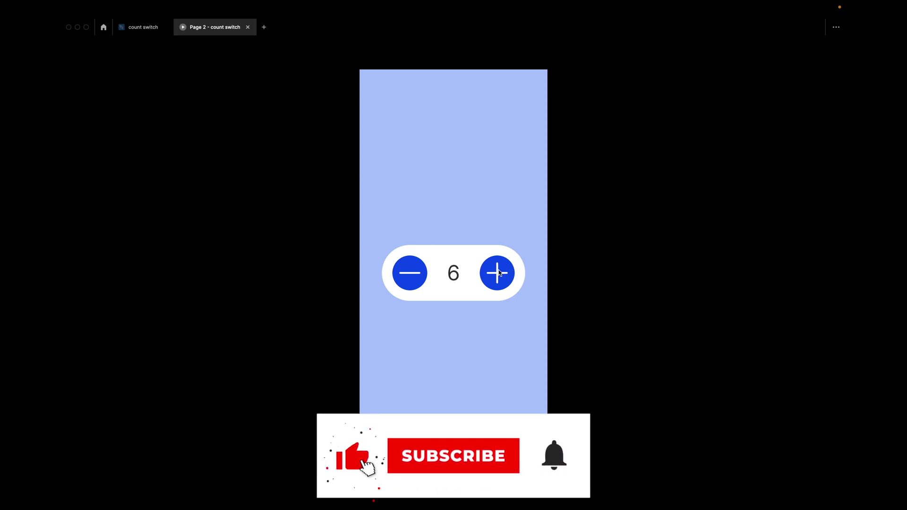